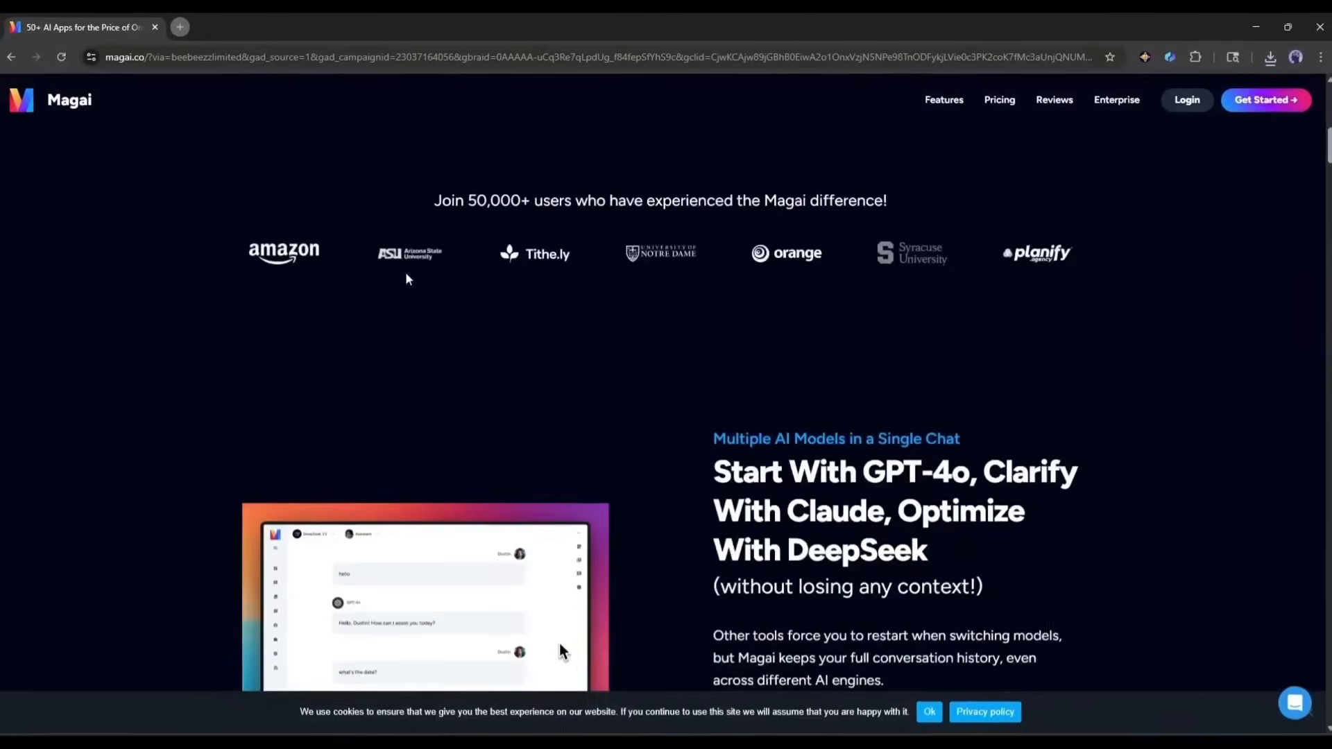
Browse the Magai homepage and open the text-to-image model chooser showing Dall-E 3.
scroll("down", 3)
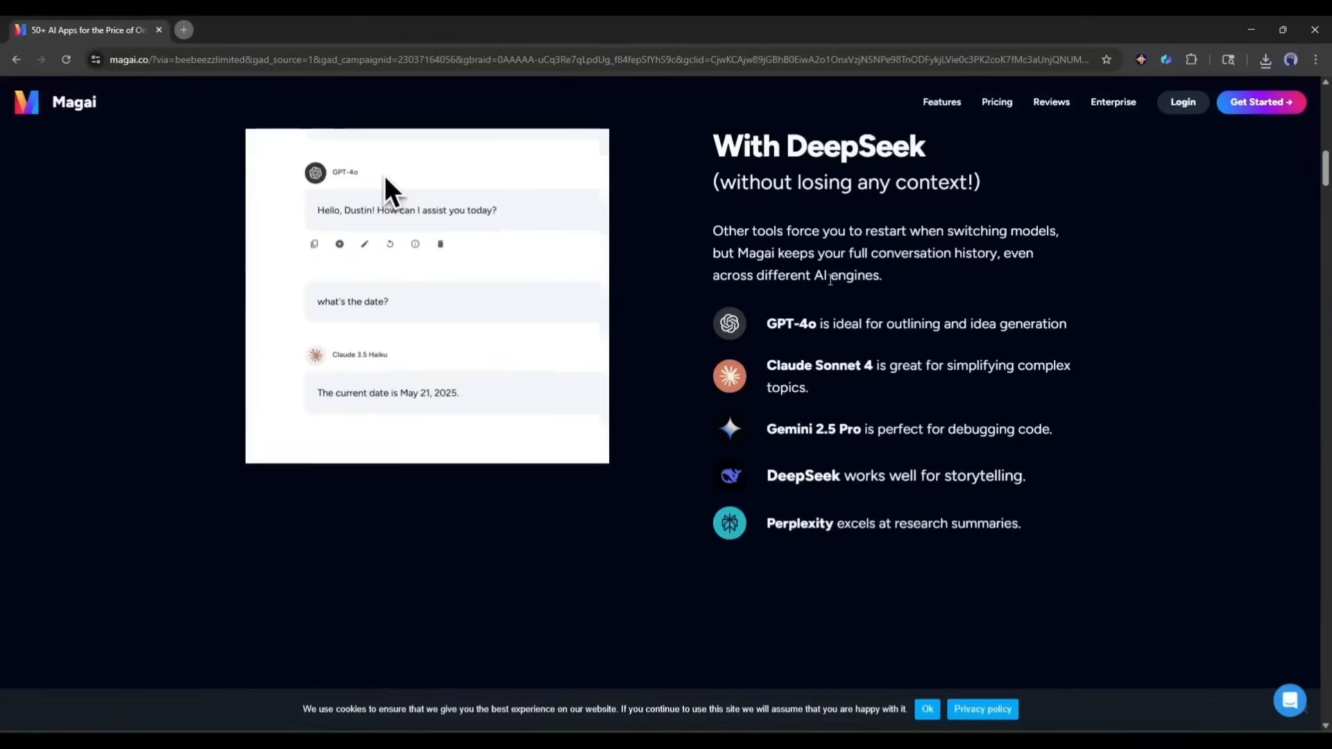
scroll("down", 3)
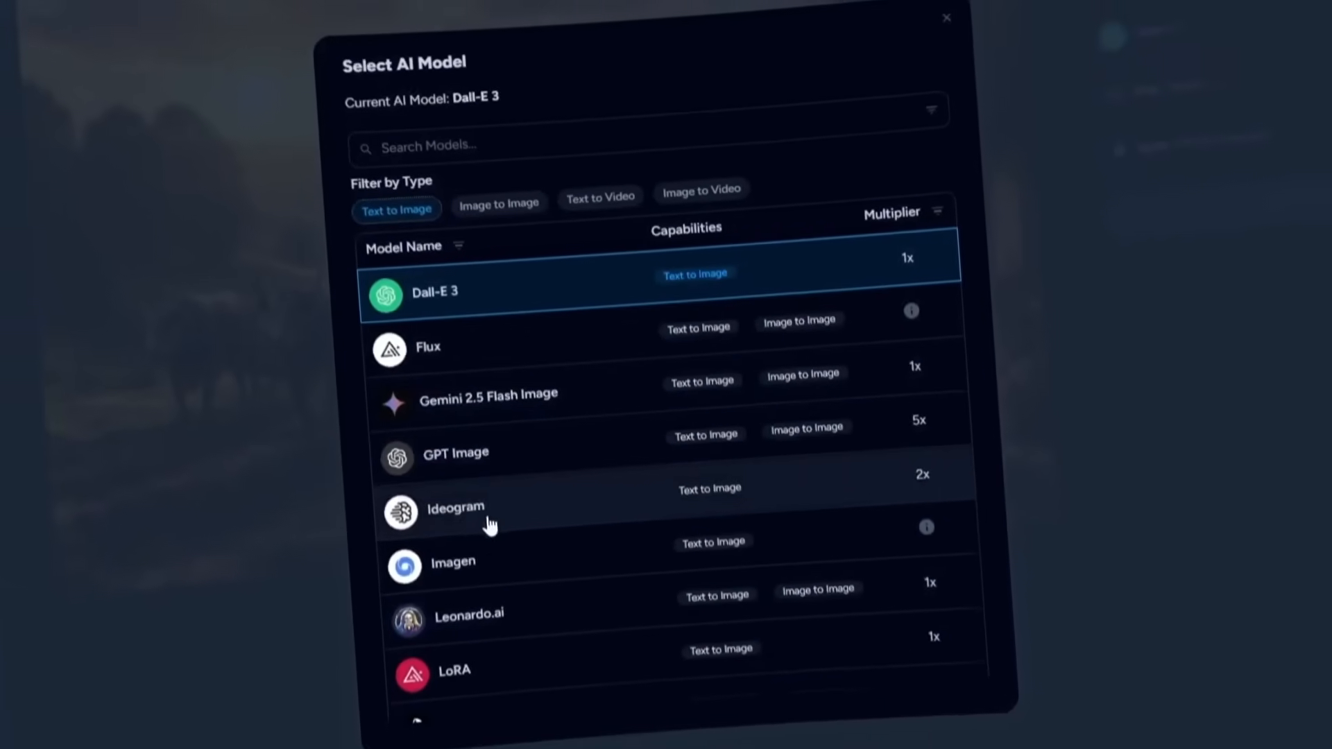
scroll("down", 3)
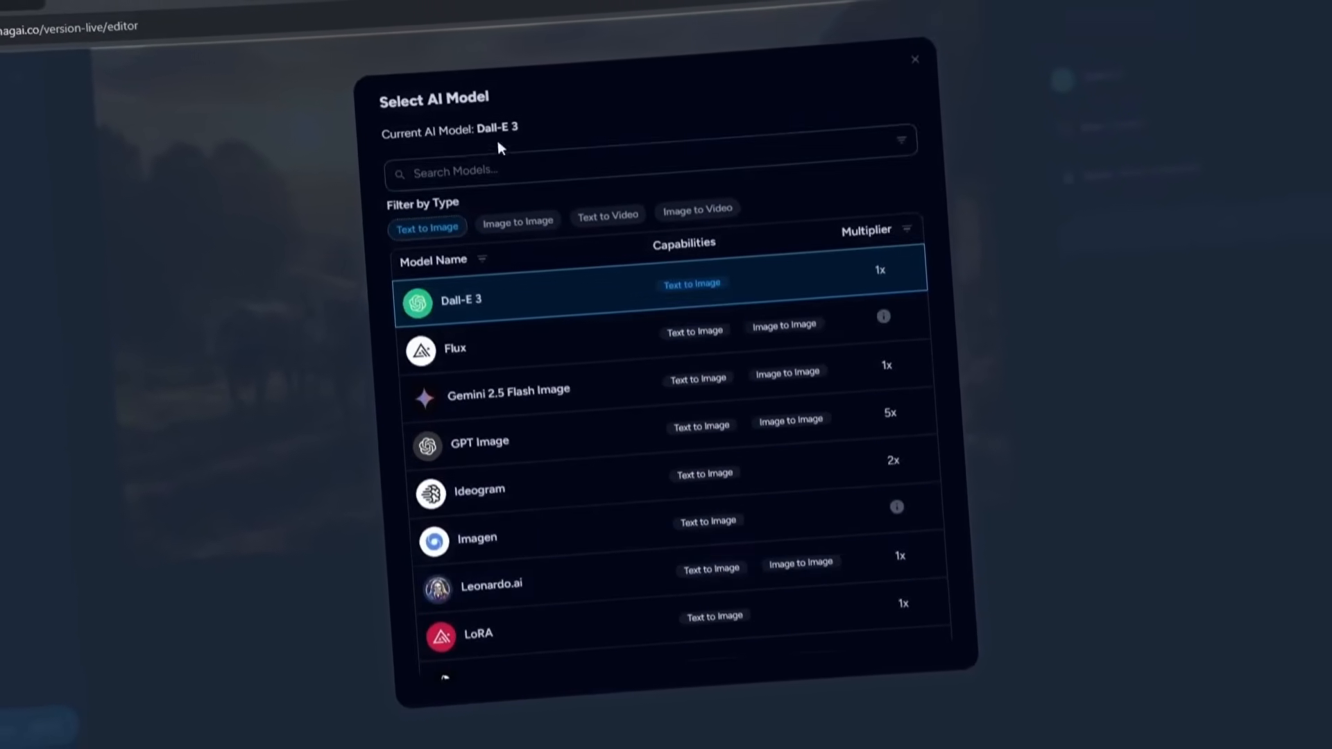
left_click(608, 217)
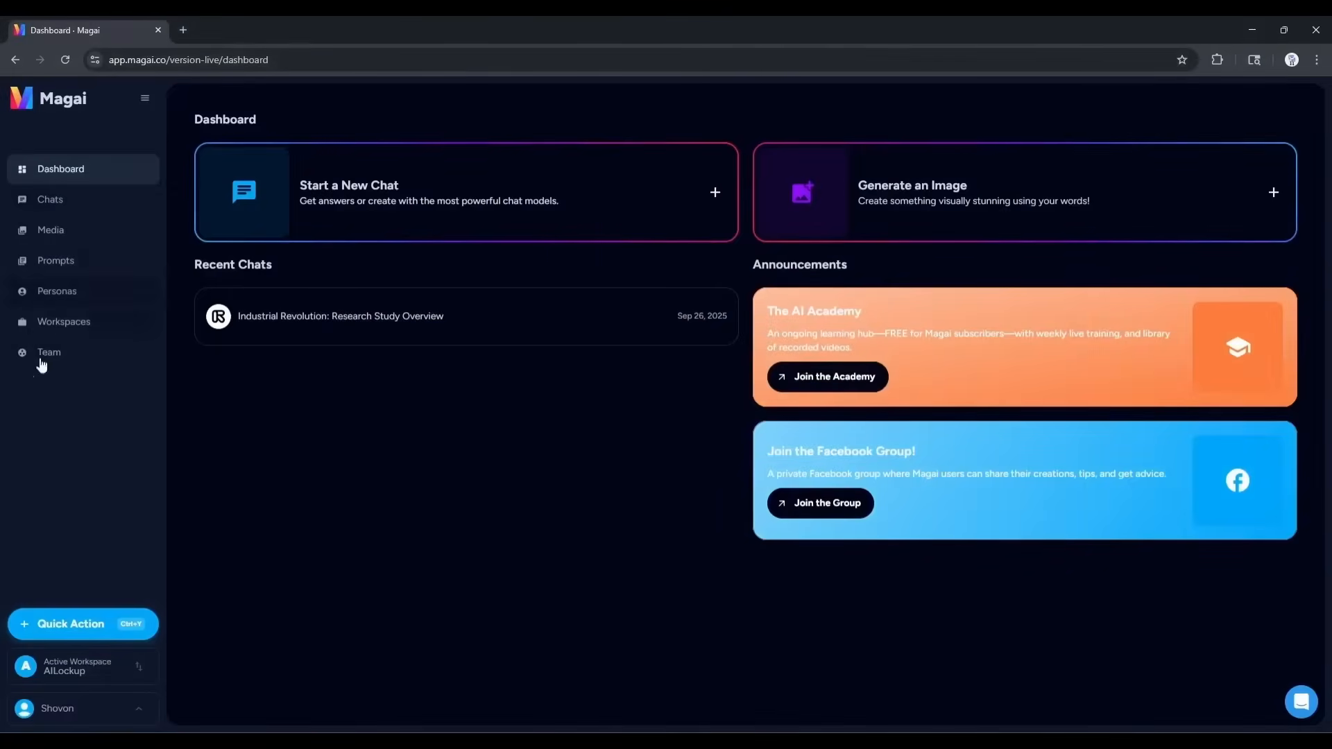
mouse_move(49, 199)
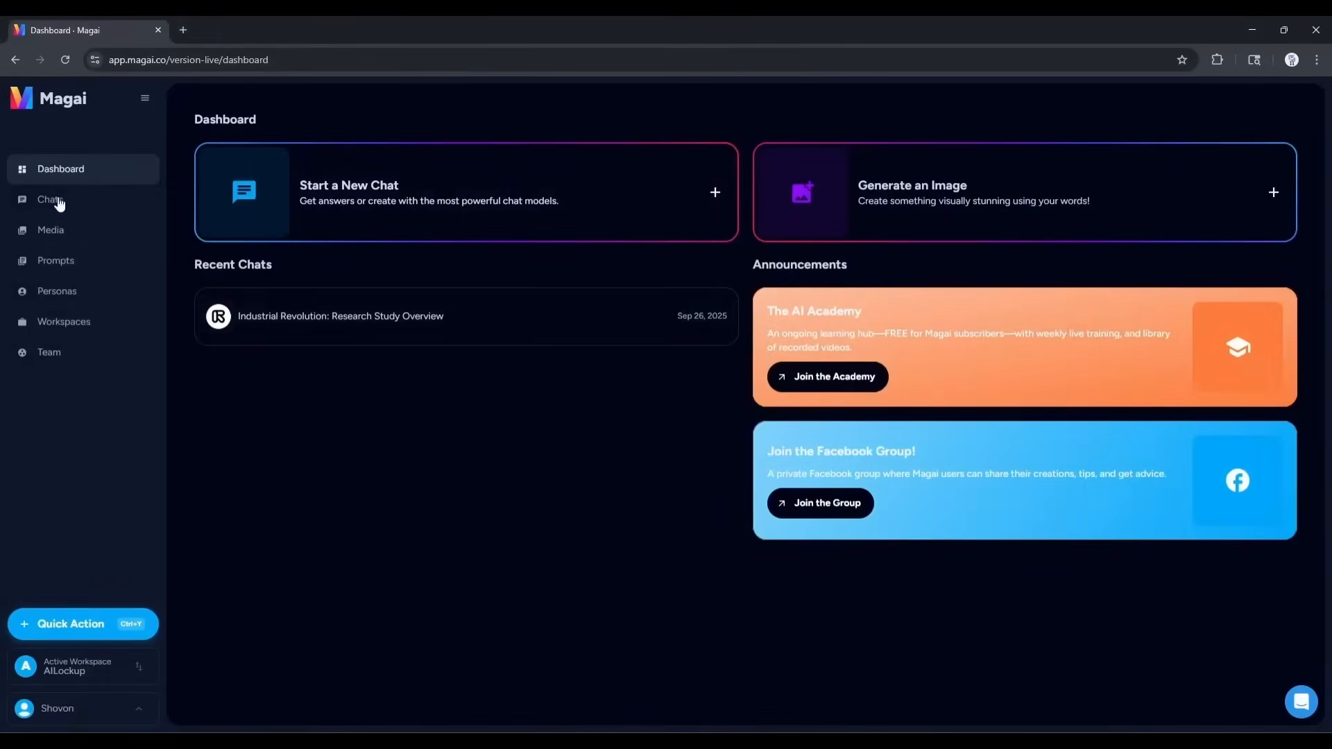
mouse_move(491, 173)
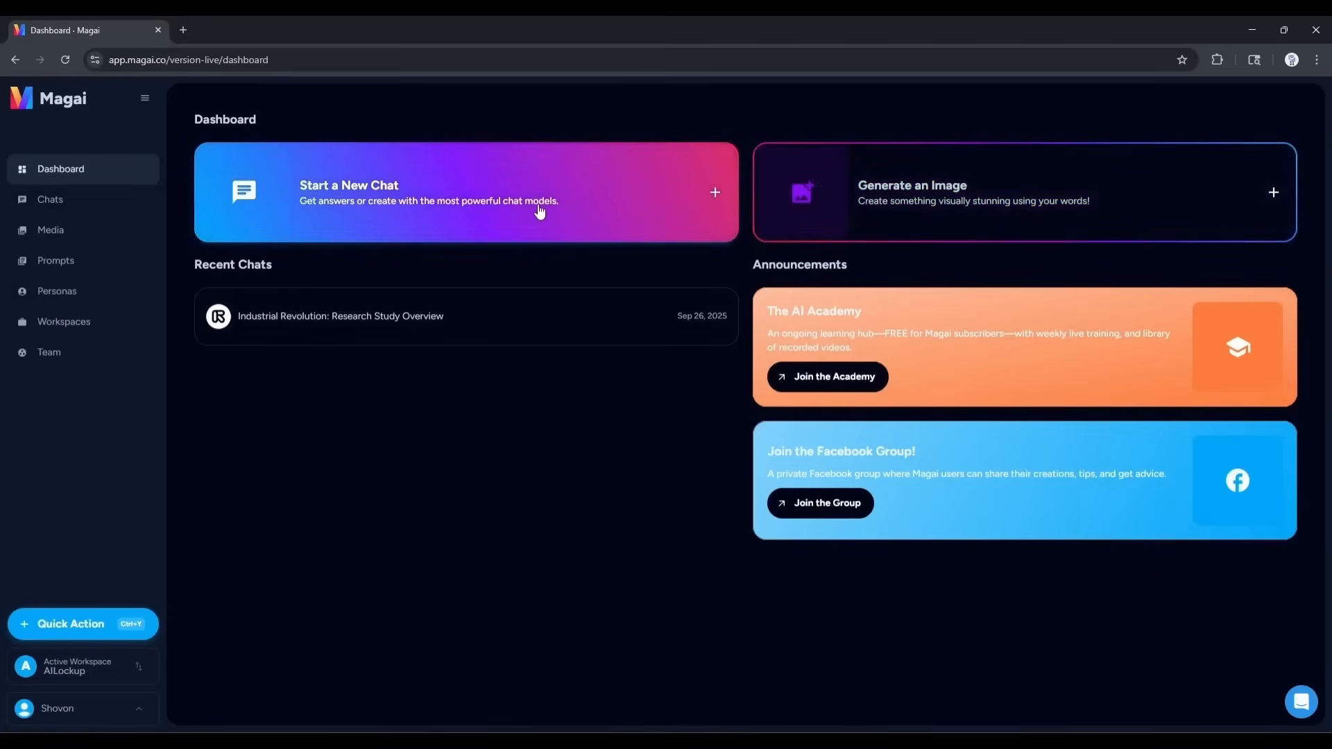
mouse_move(933, 212)
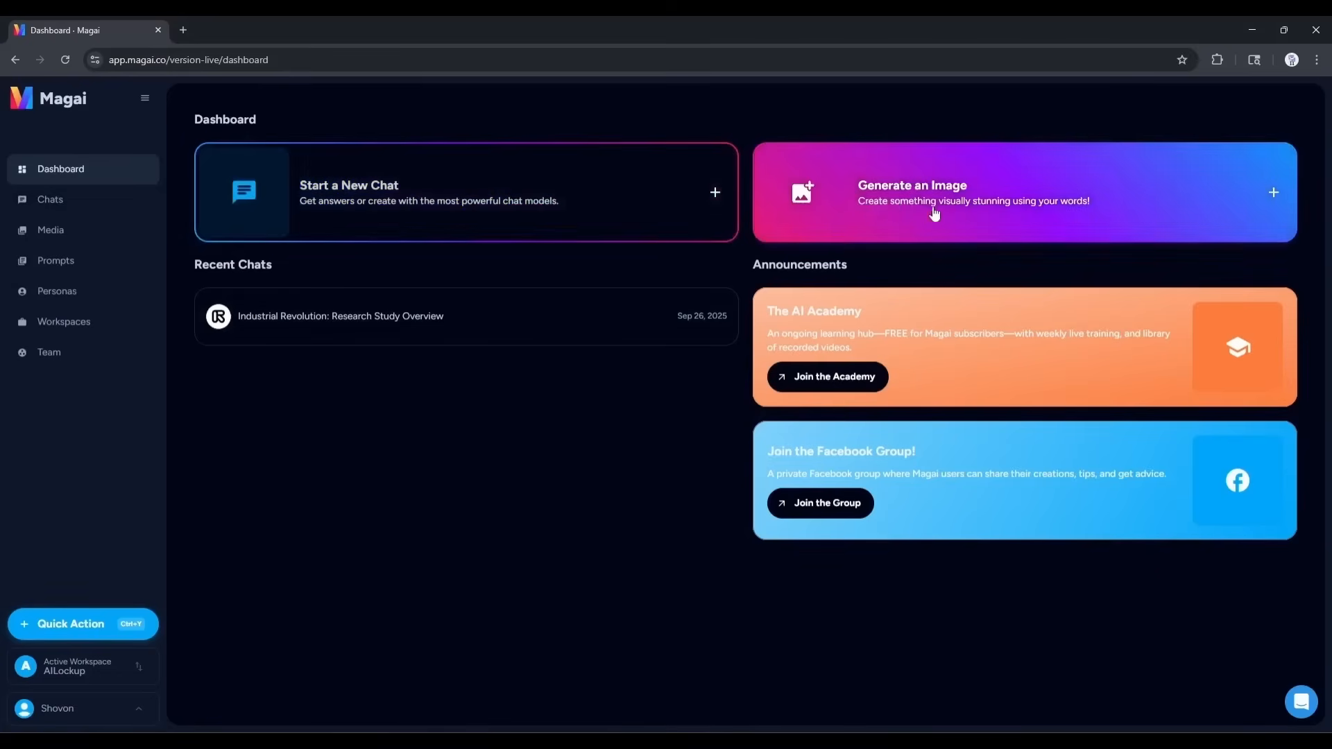
mouse_move(994, 195)
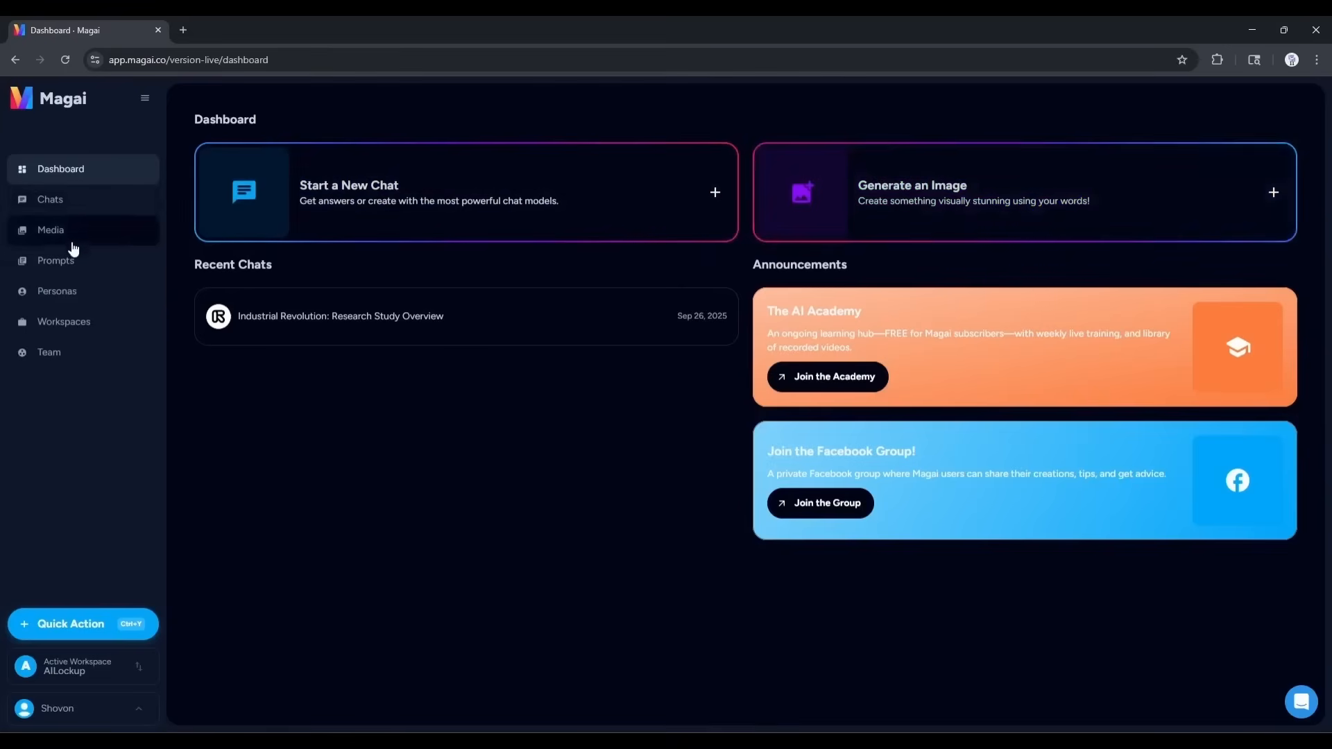
mouse_move(122, 253)
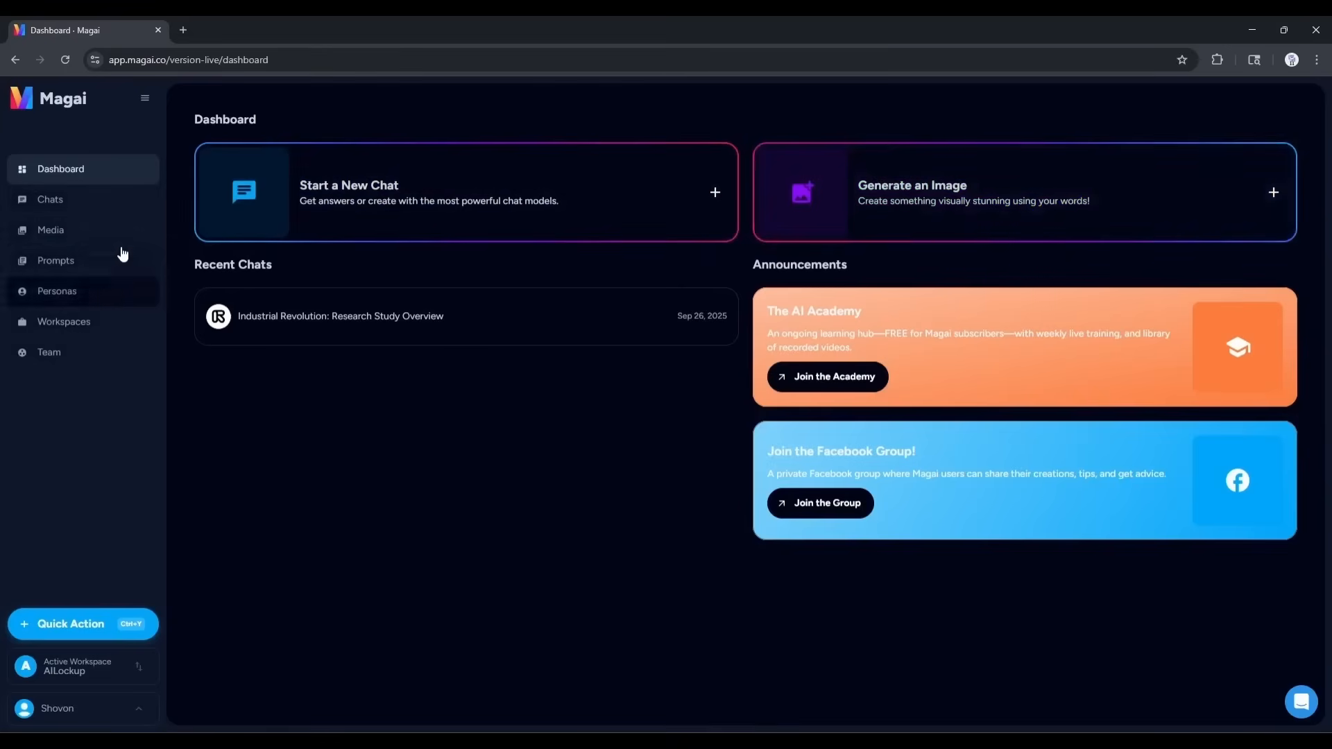
mouse_move(399, 204)
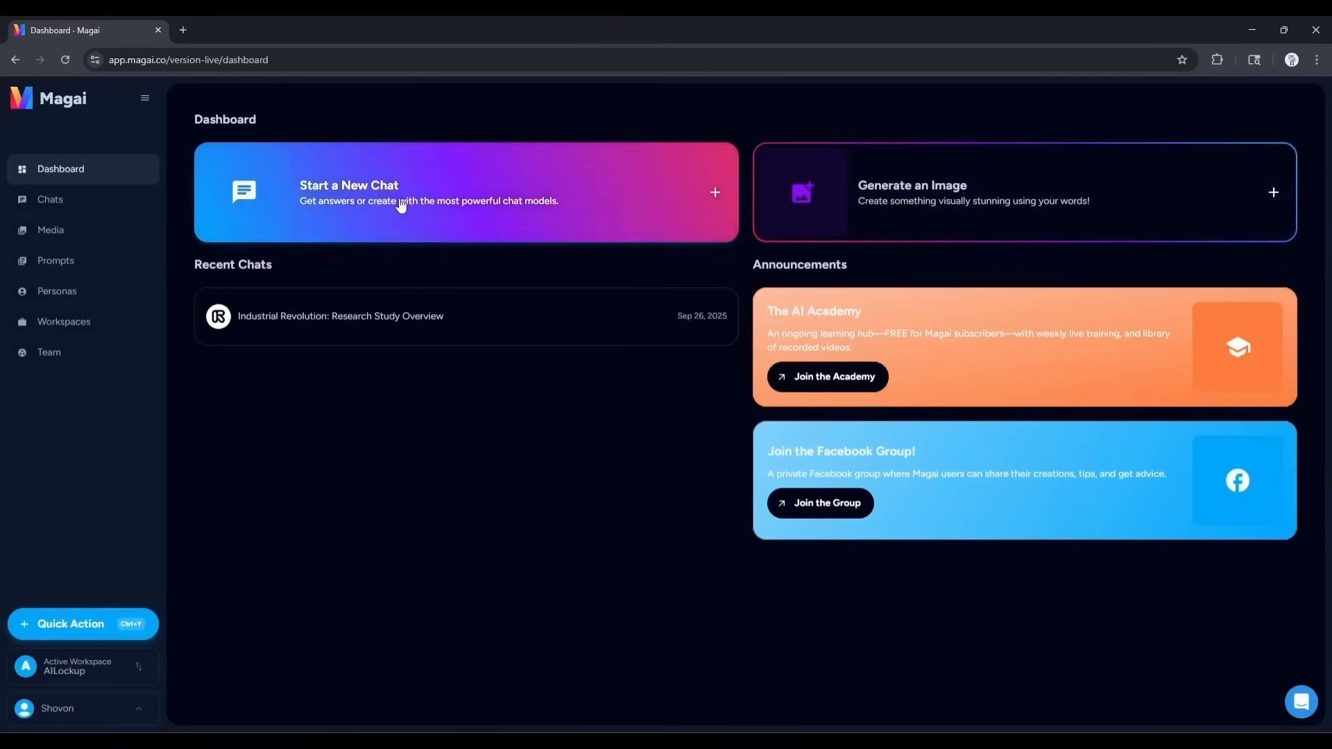
Launch a new chat from the Dashboard's Start a New Chat card.
left_click(465, 192)
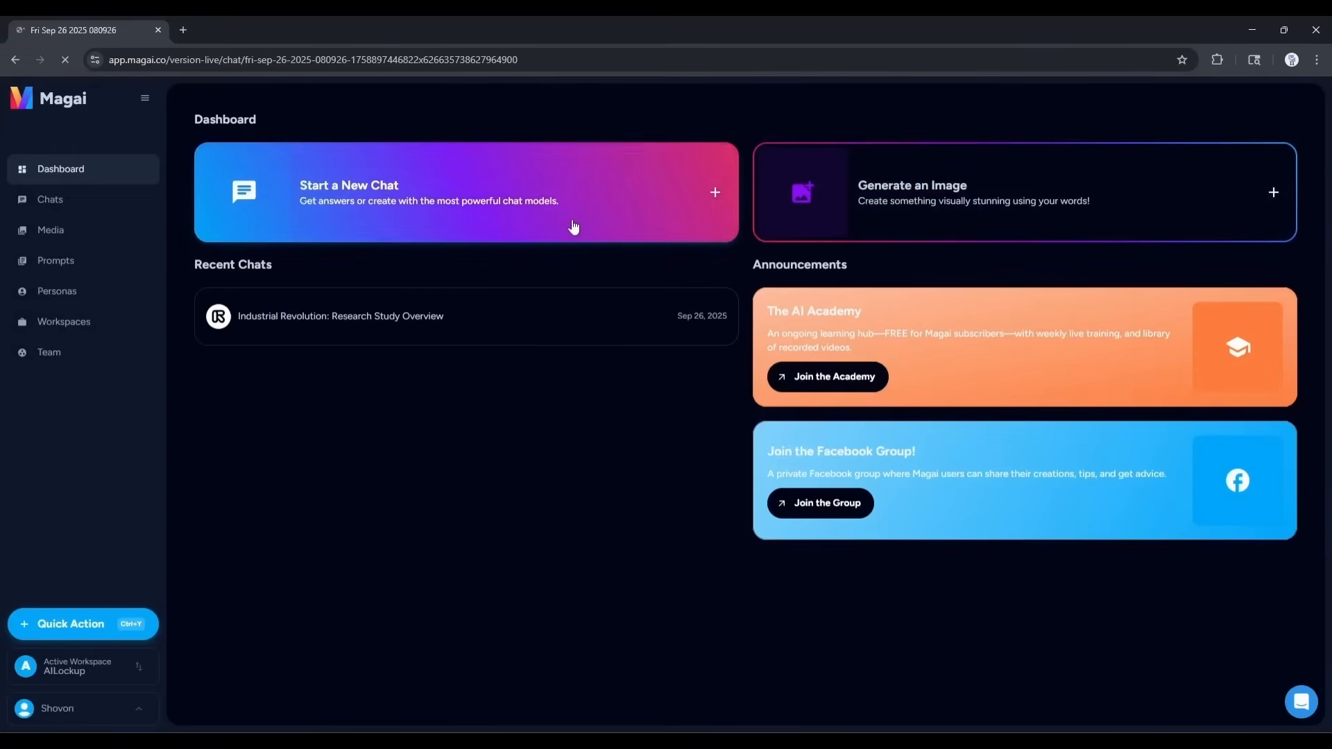
Open the empty chat and replace GPT-4o with the Auto model.
left_click(466, 192)
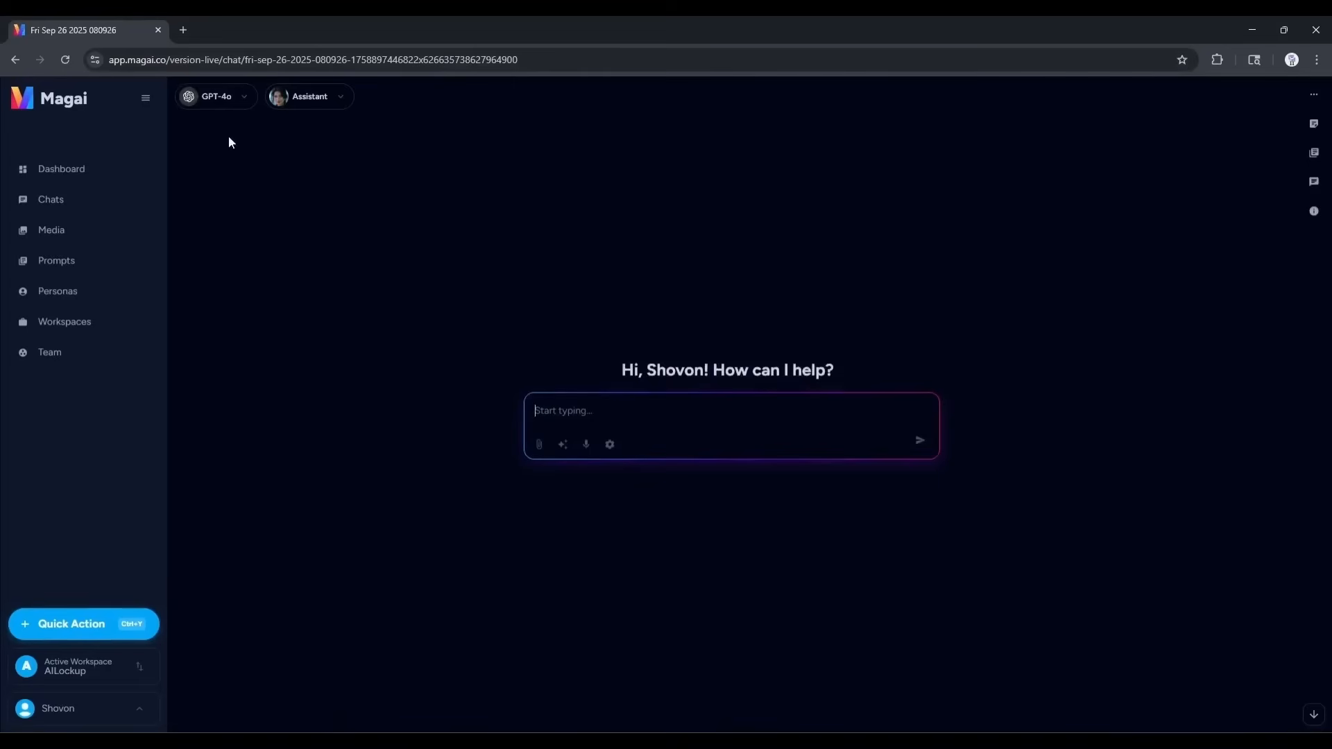
mouse_move(383, 477)
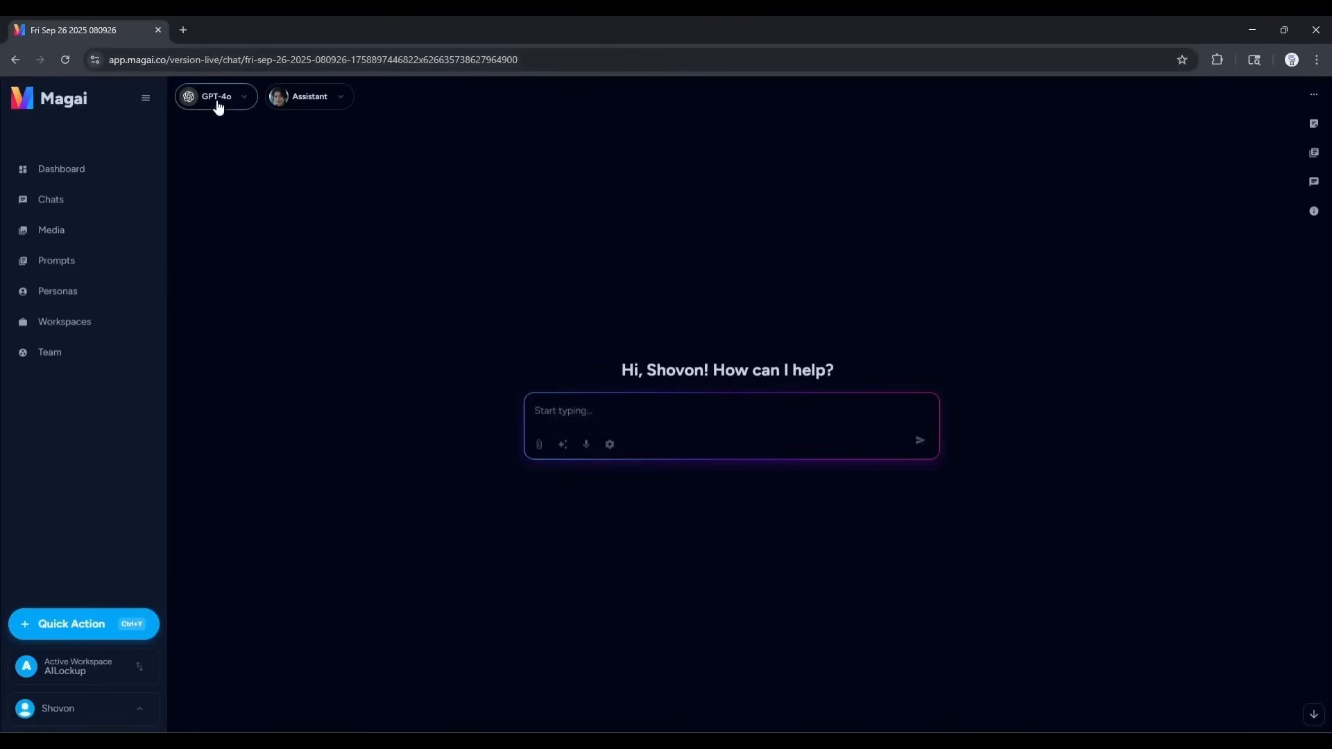
left_click(216, 96)
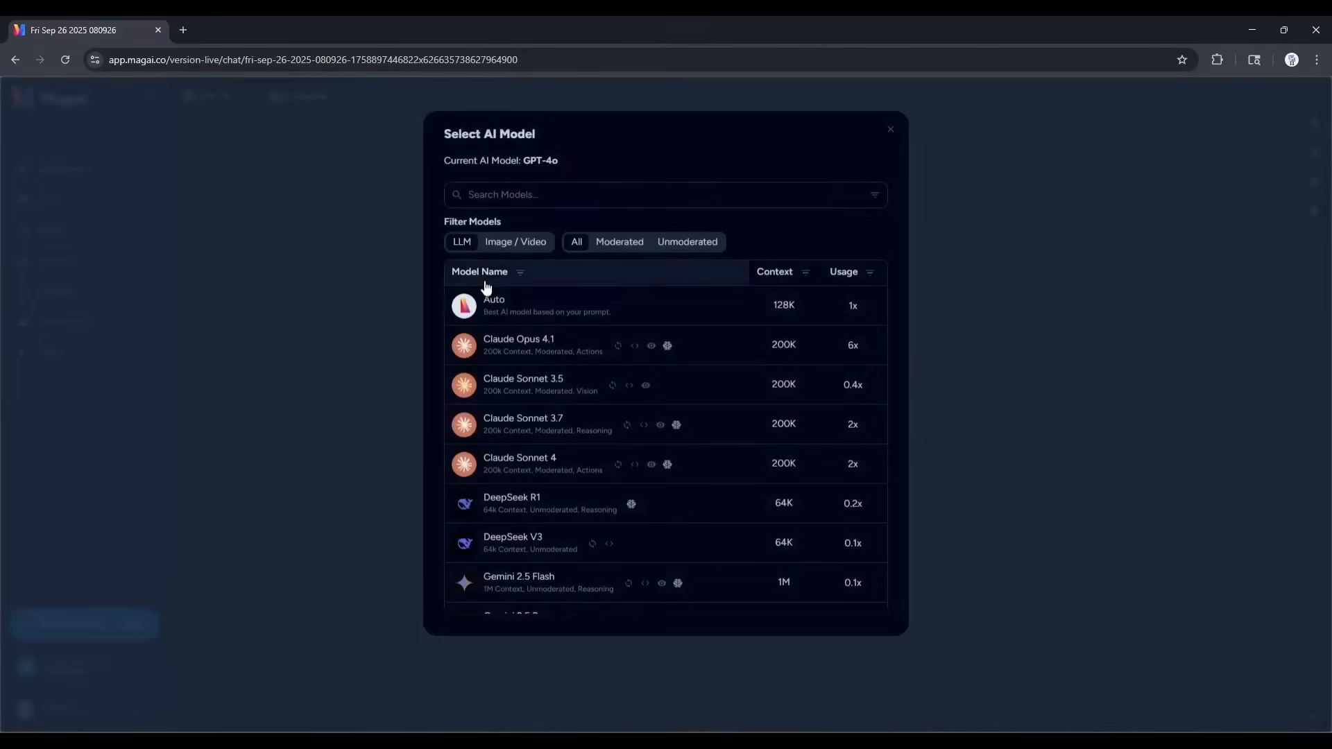
scroll("down", 3)
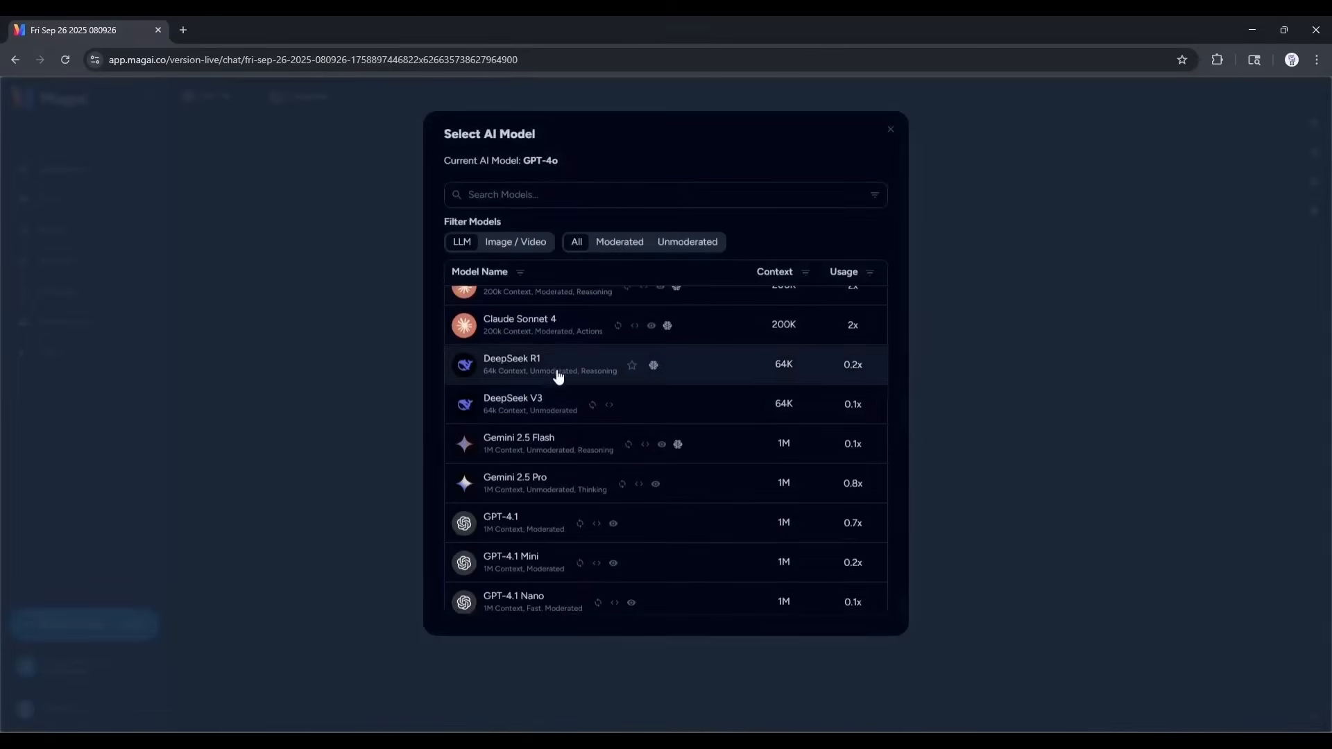
scroll("down", 3)
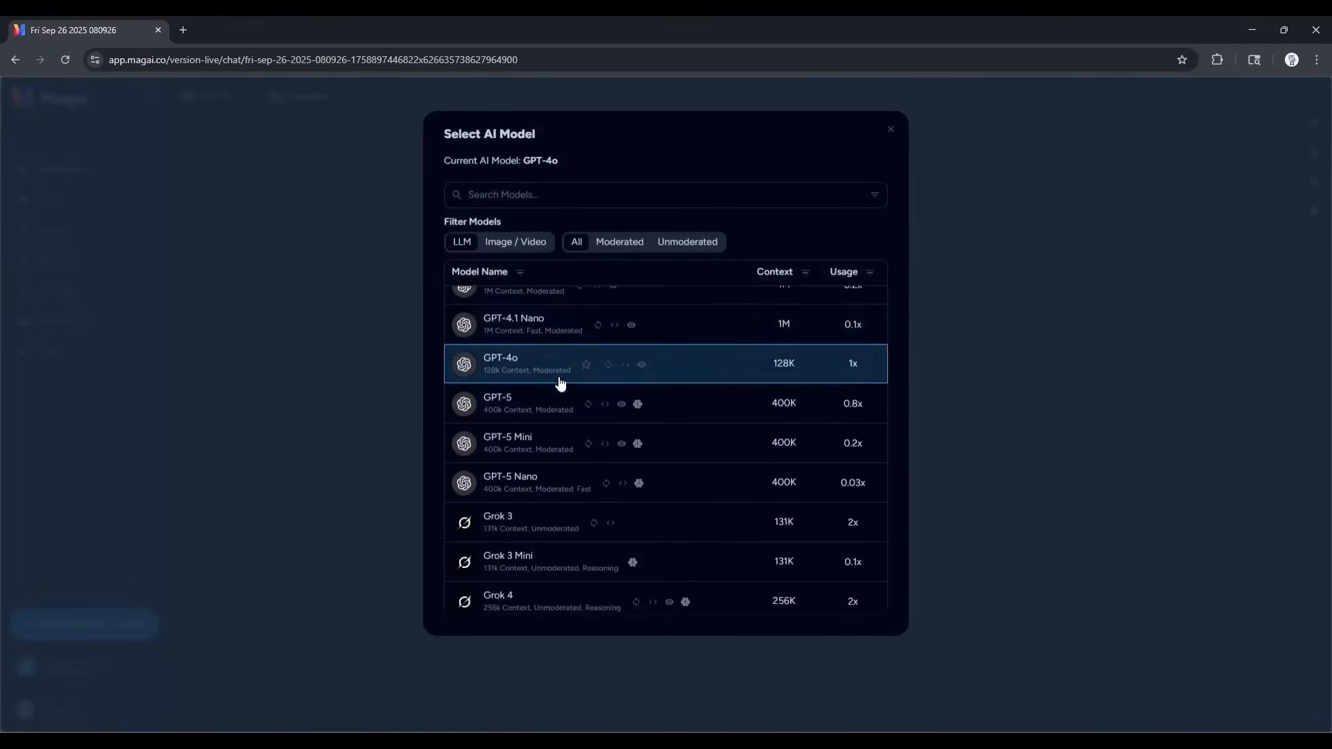
scroll("down", 3)
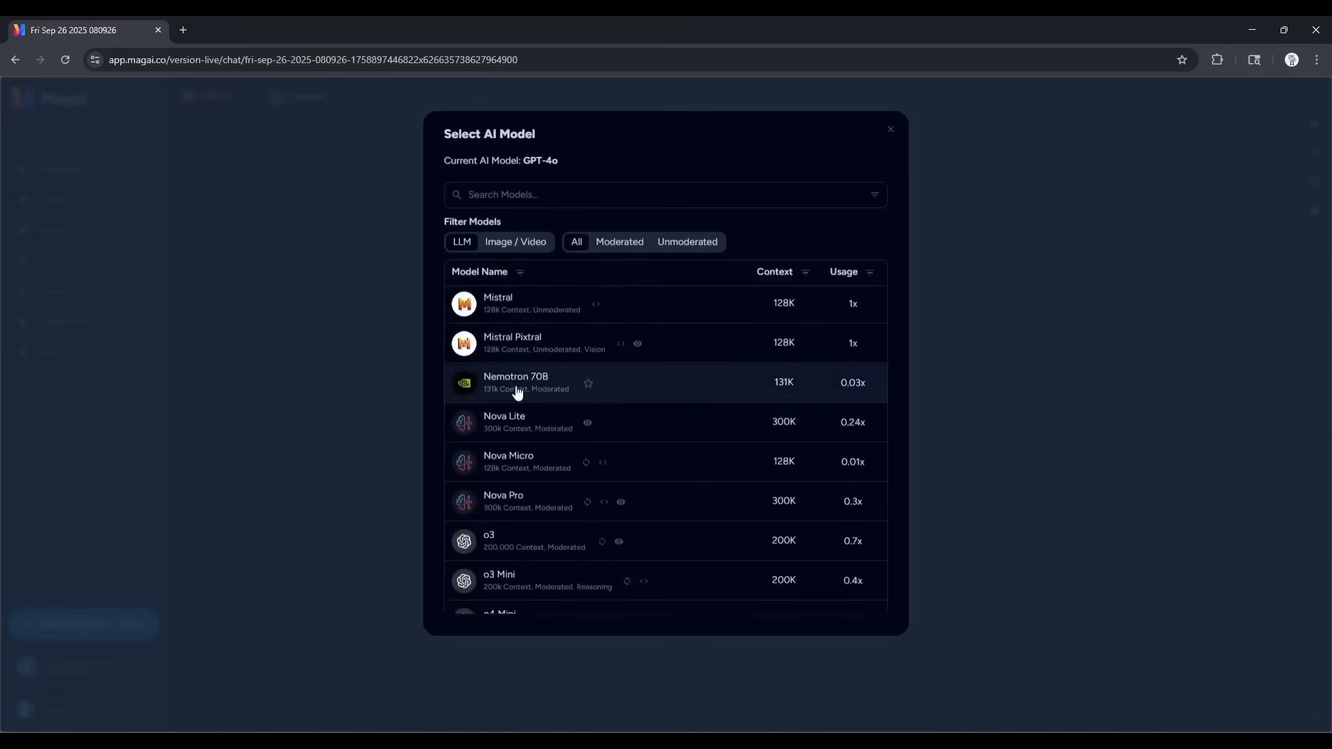
scroll("down", 3)
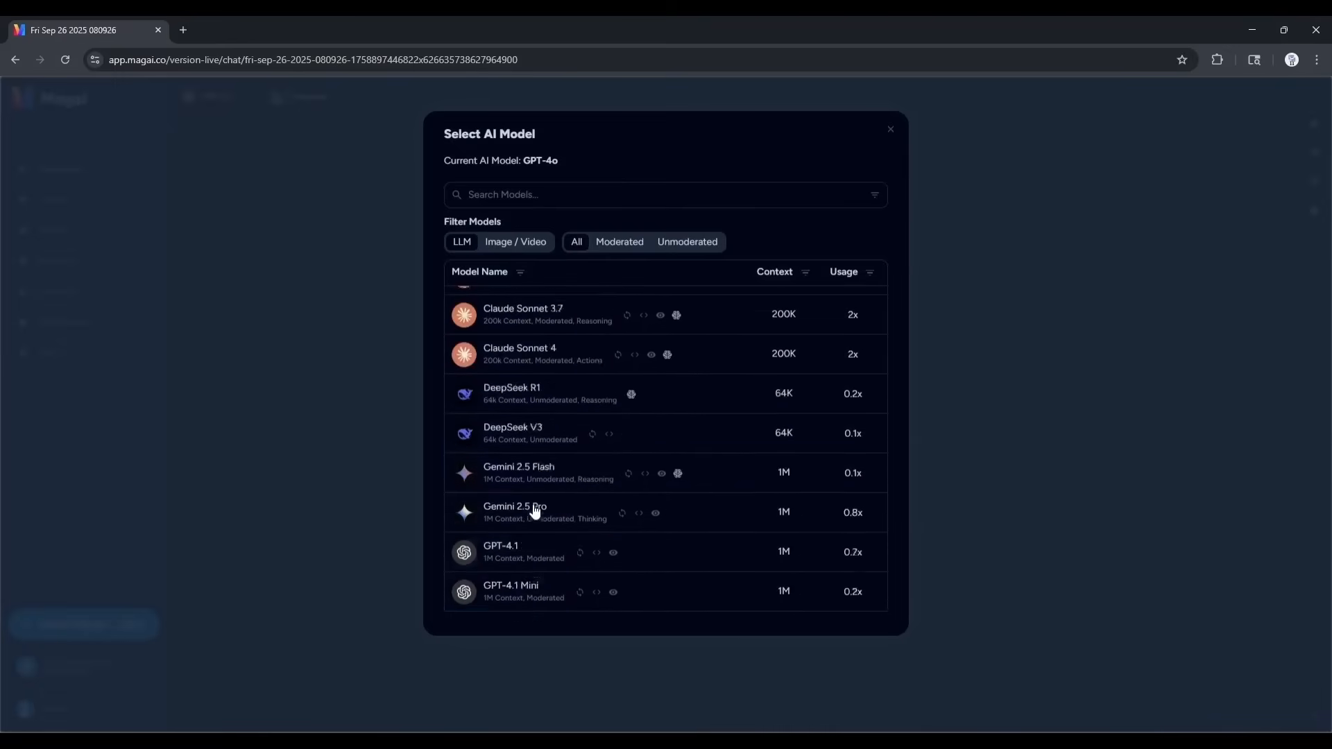
scroll("up", 3)
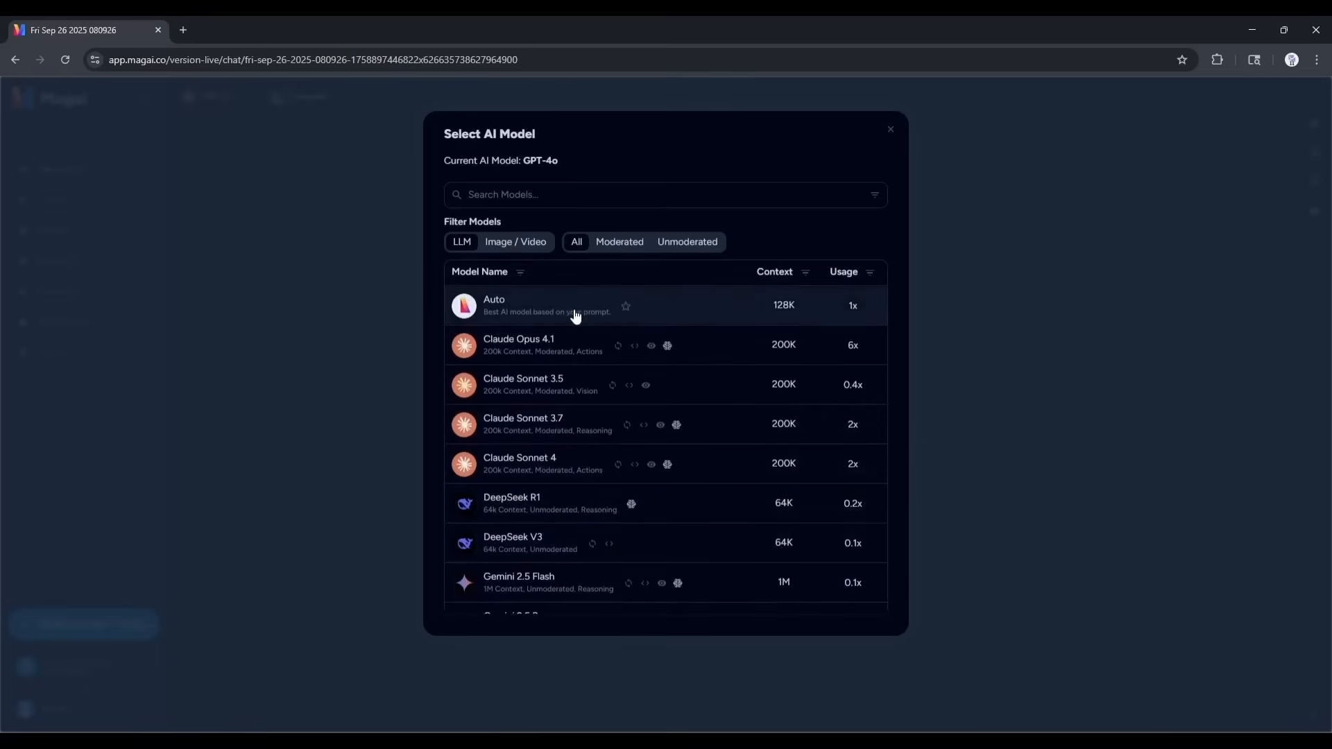
mouse_move(557, 315)
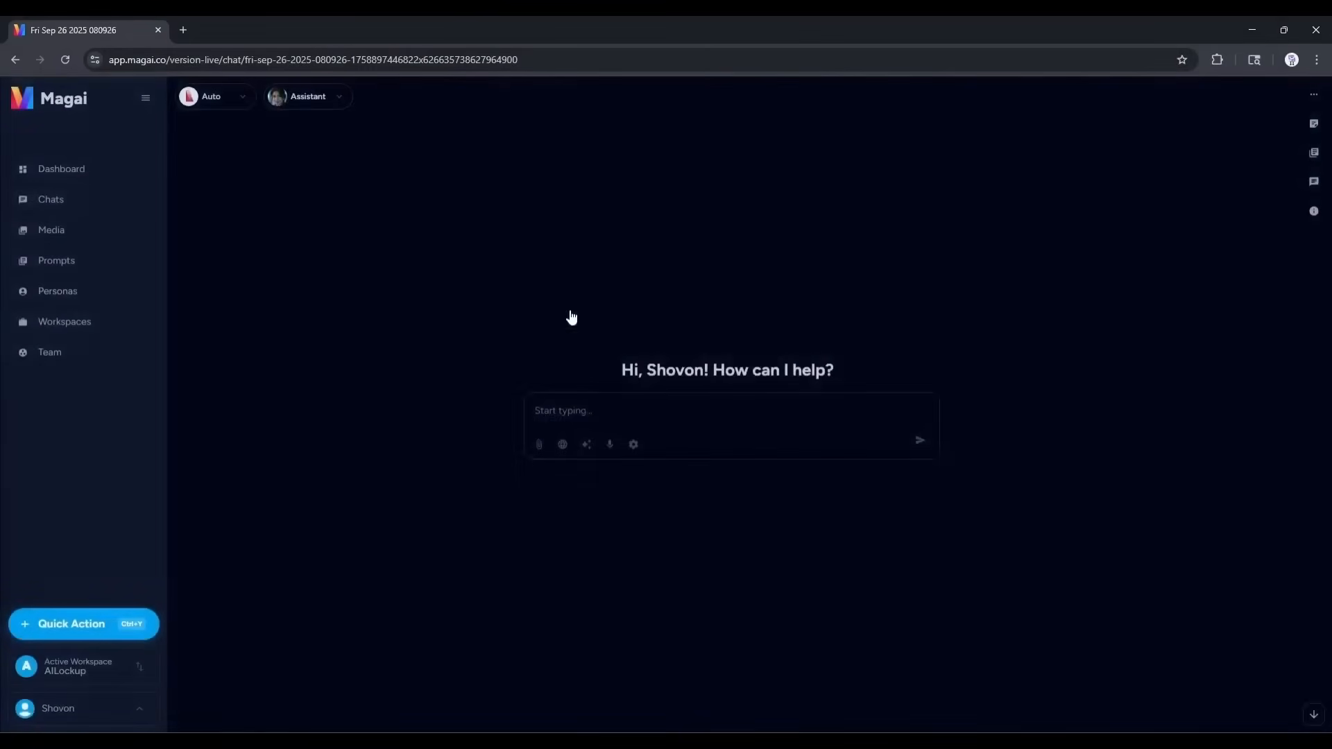
mouse_move(558, 159)
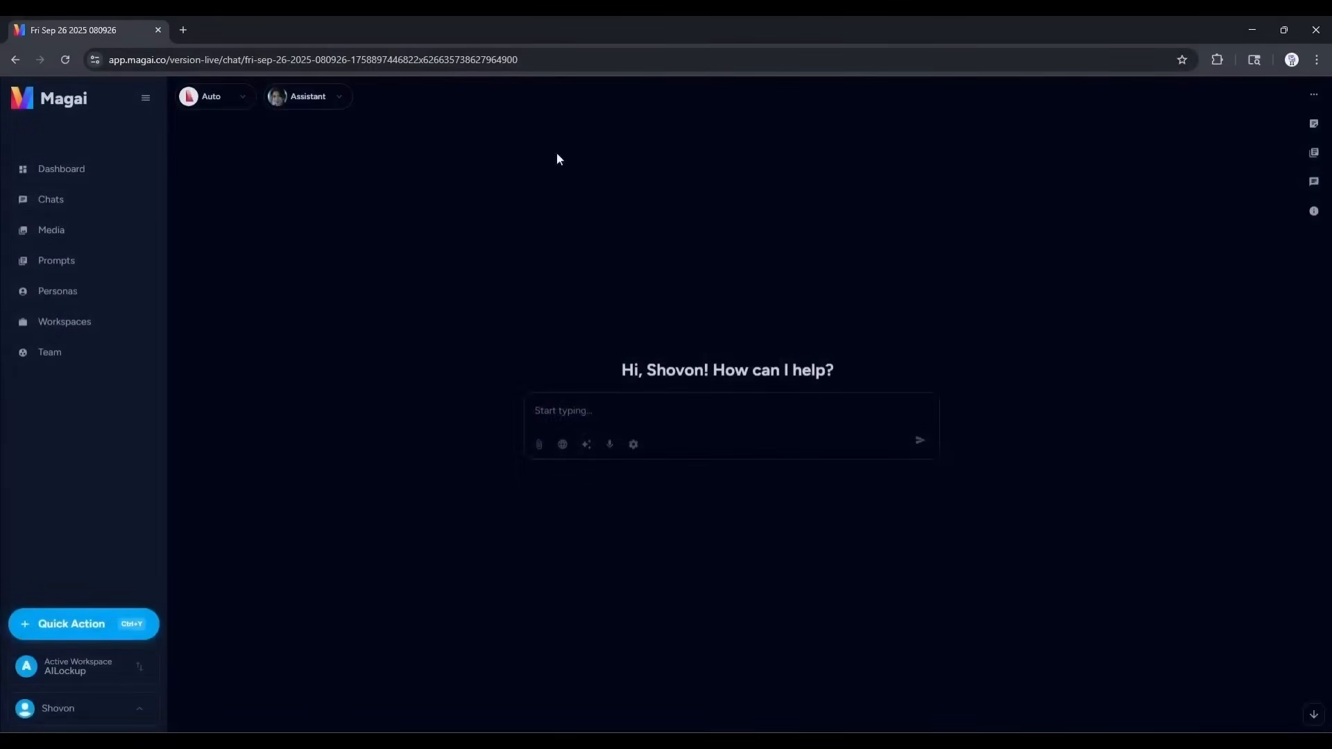
mouse_move(696, 366)
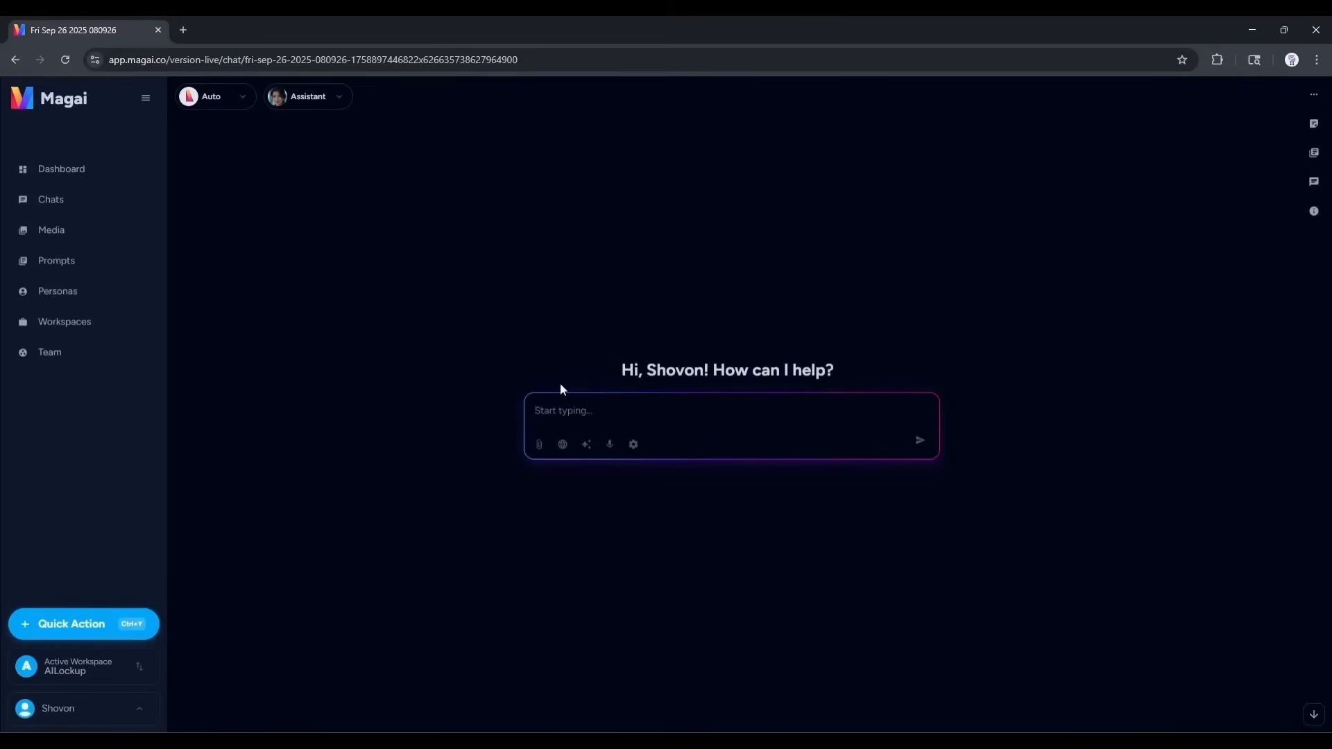
Send a prompt for an in-depth industrial revolution study structured like an academic paper.
type("Conduct an in-depth research study on the topic industrial revolution. Structure the")
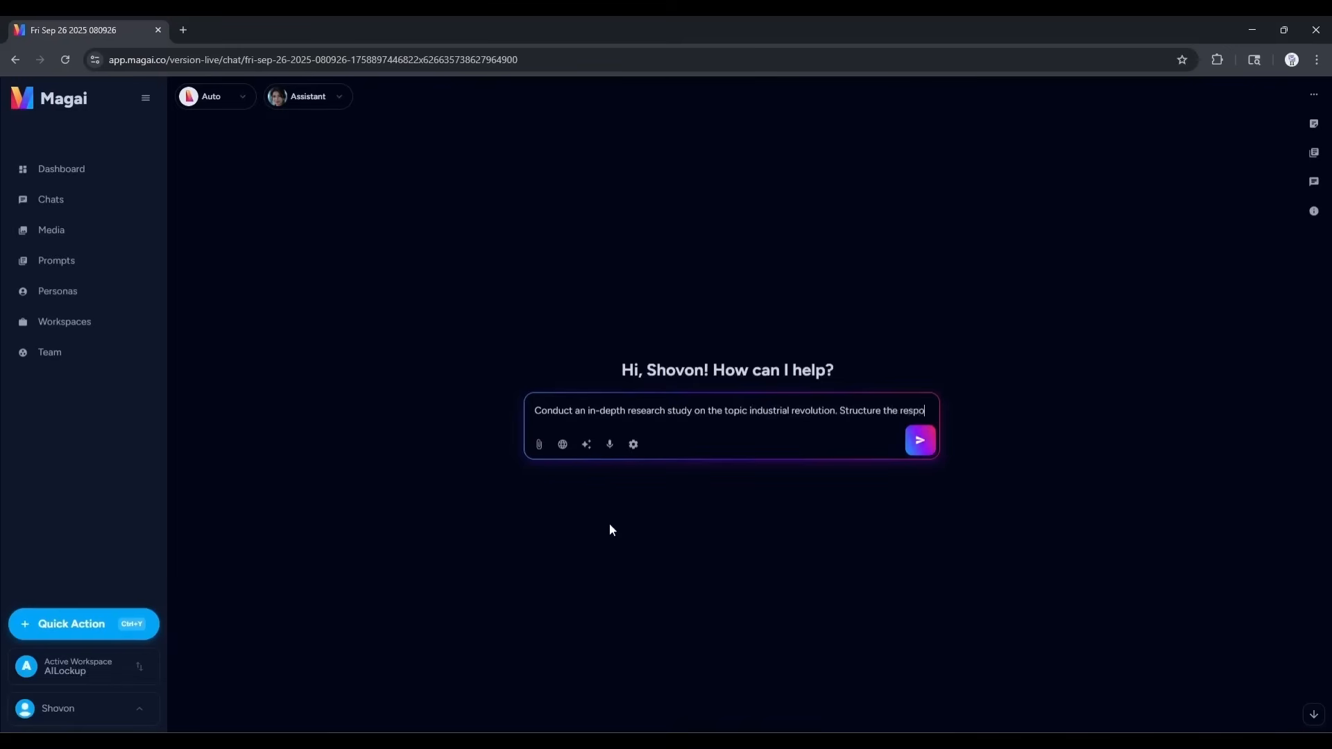
type("response like a well-organized academic research paper")
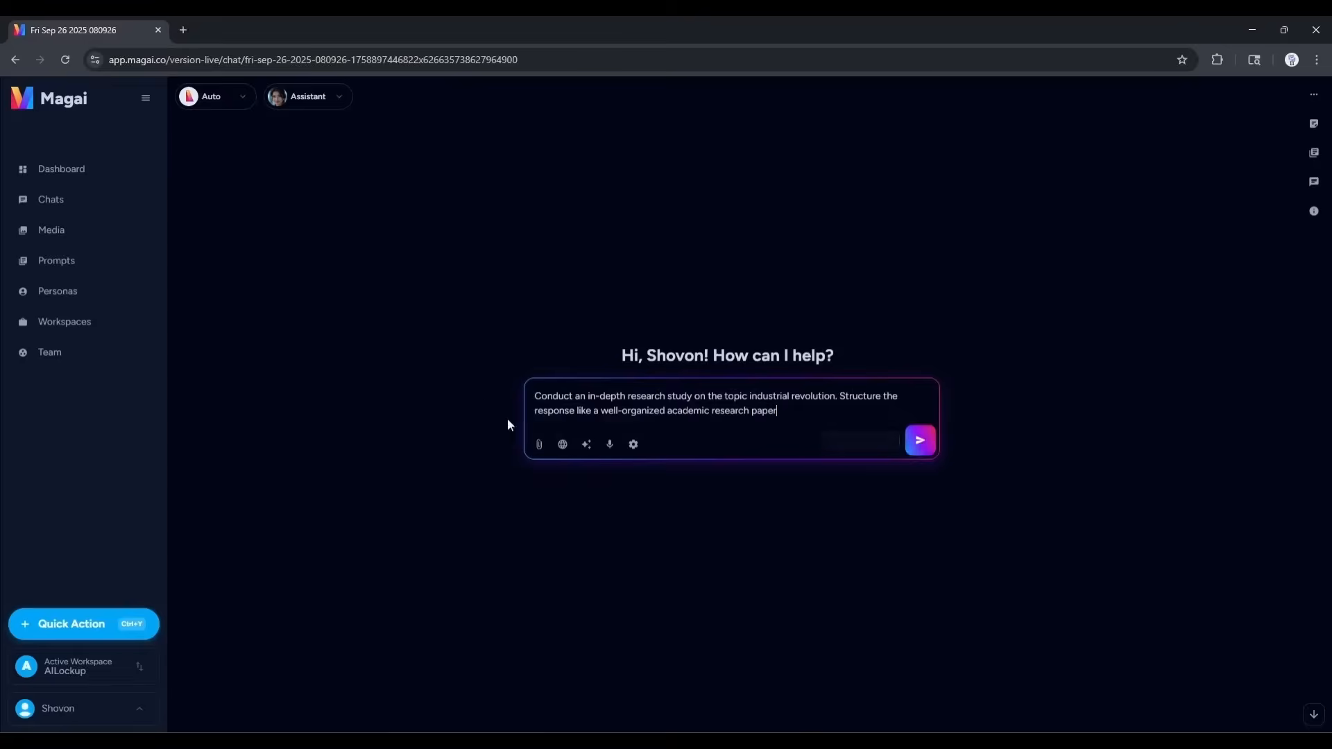
mouse_move(561, 444)
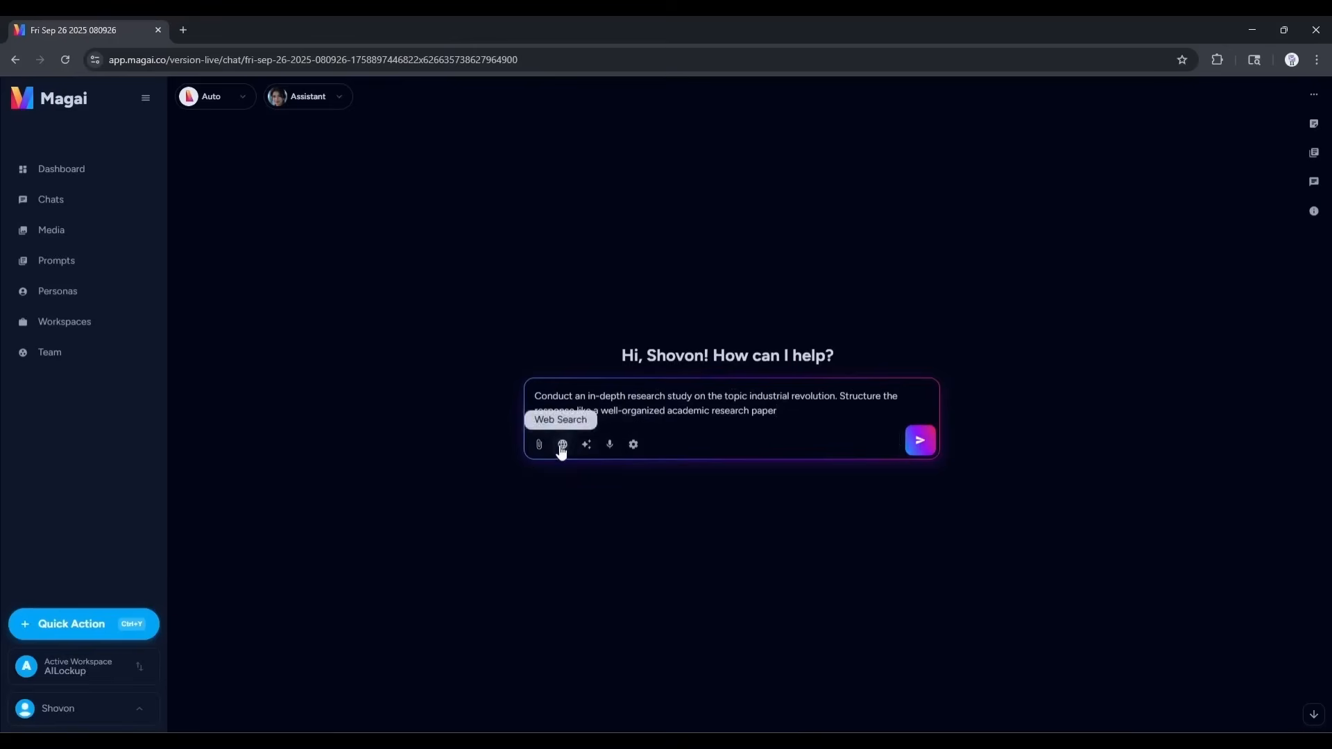
mouse_move(633, 444)
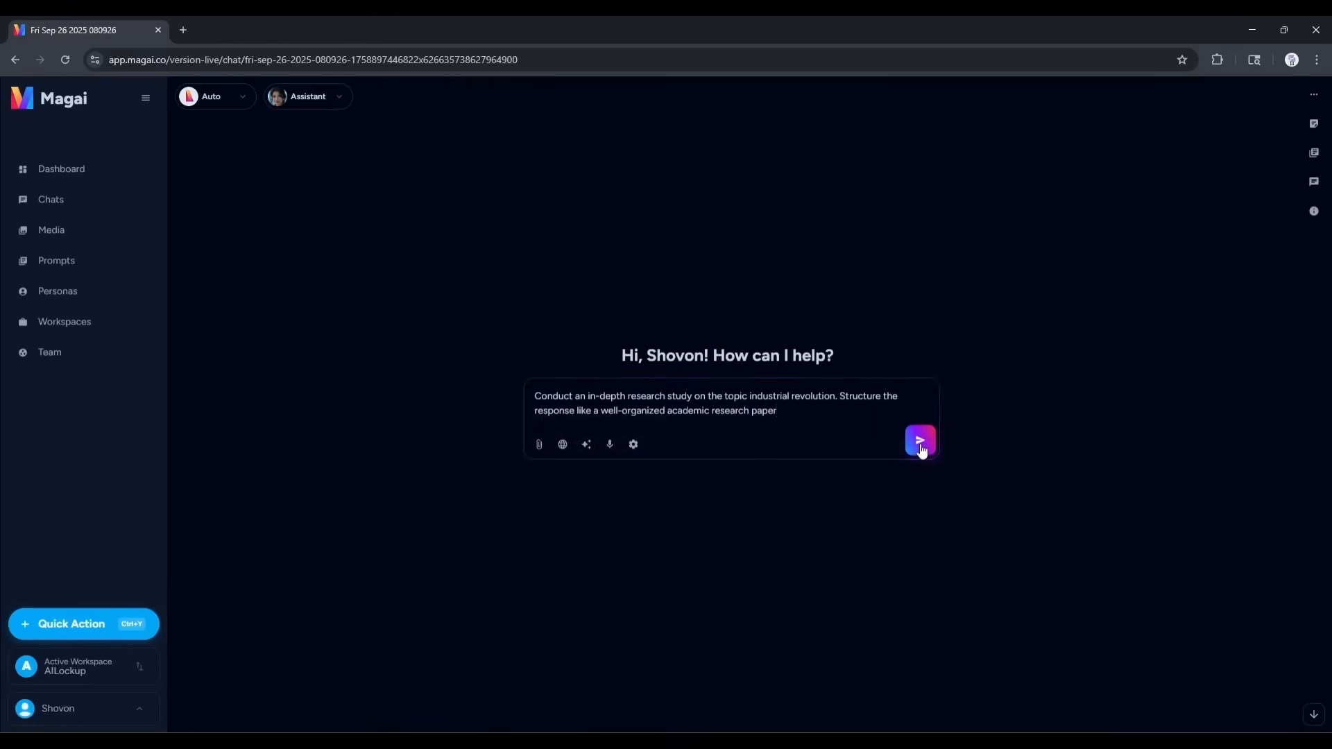
left_click(919, 441)
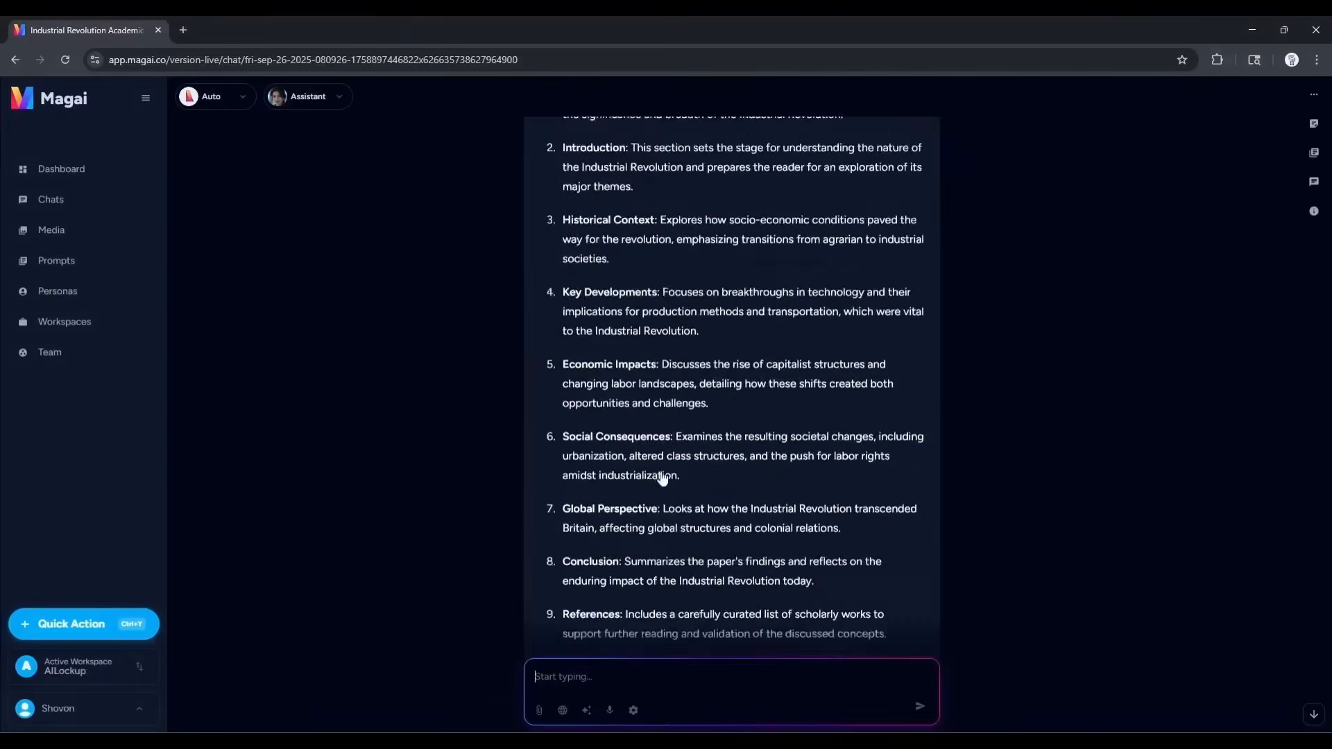
scroll("up", 3)
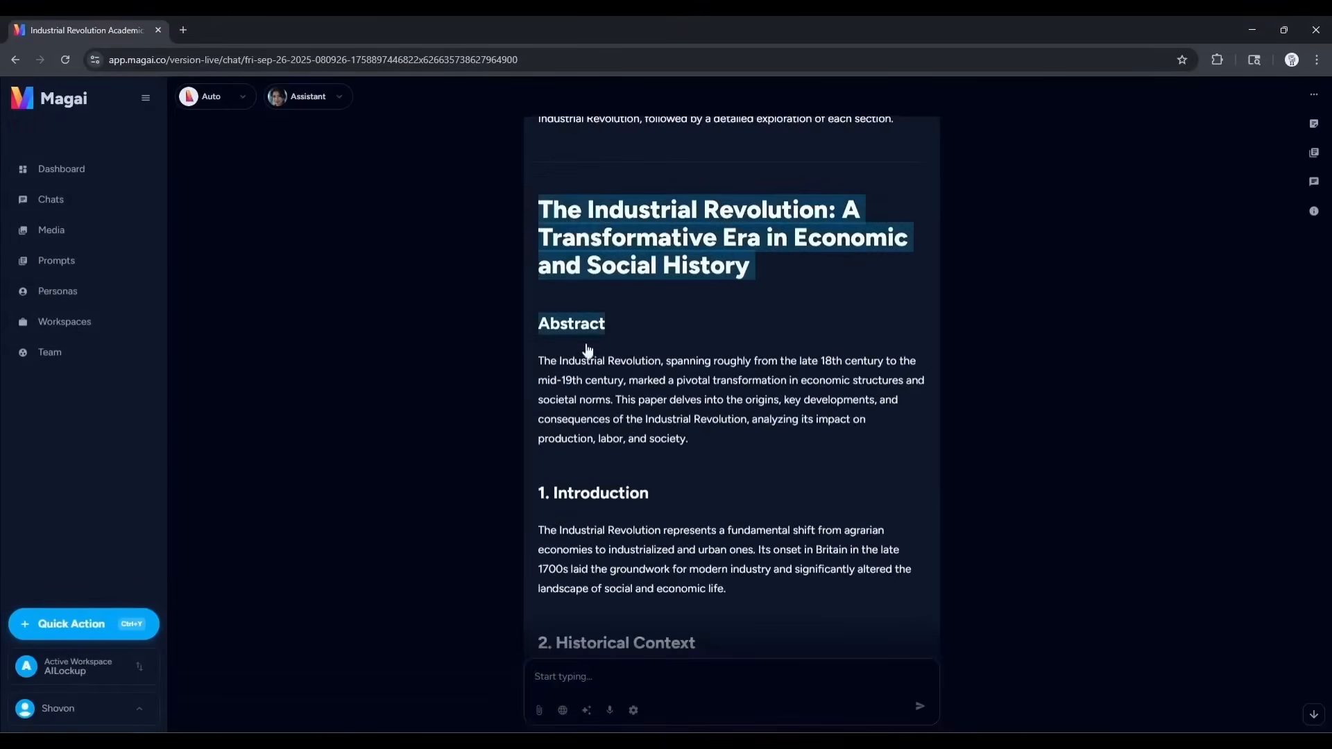
scroll("down", 3)
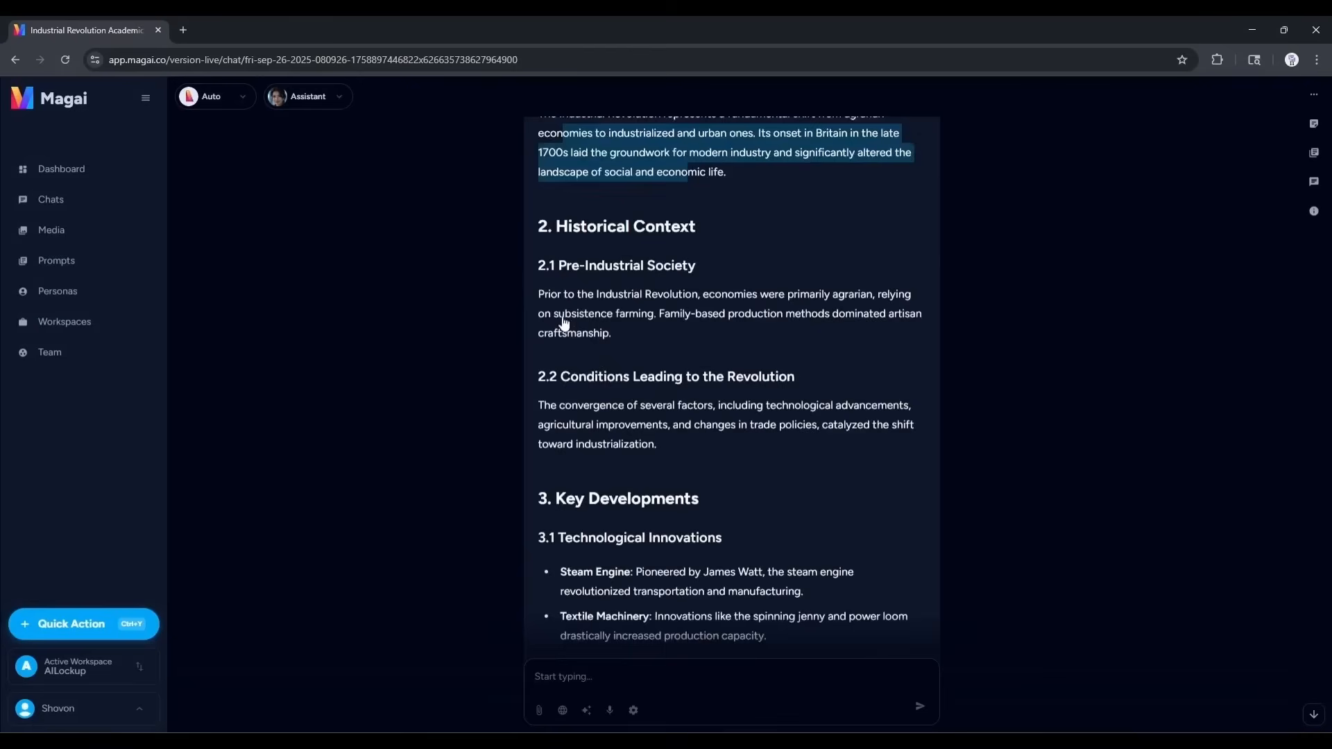
scroll("down", 3)
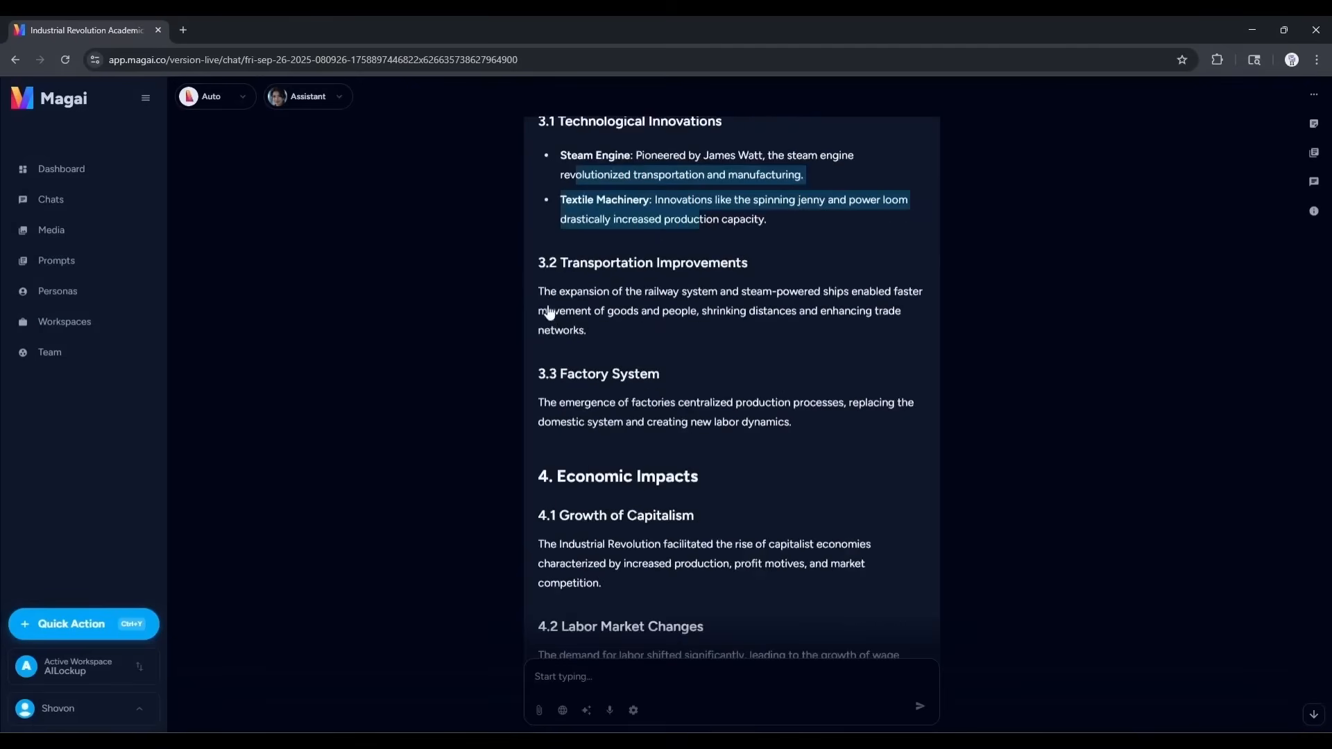
scroll("down", 3)
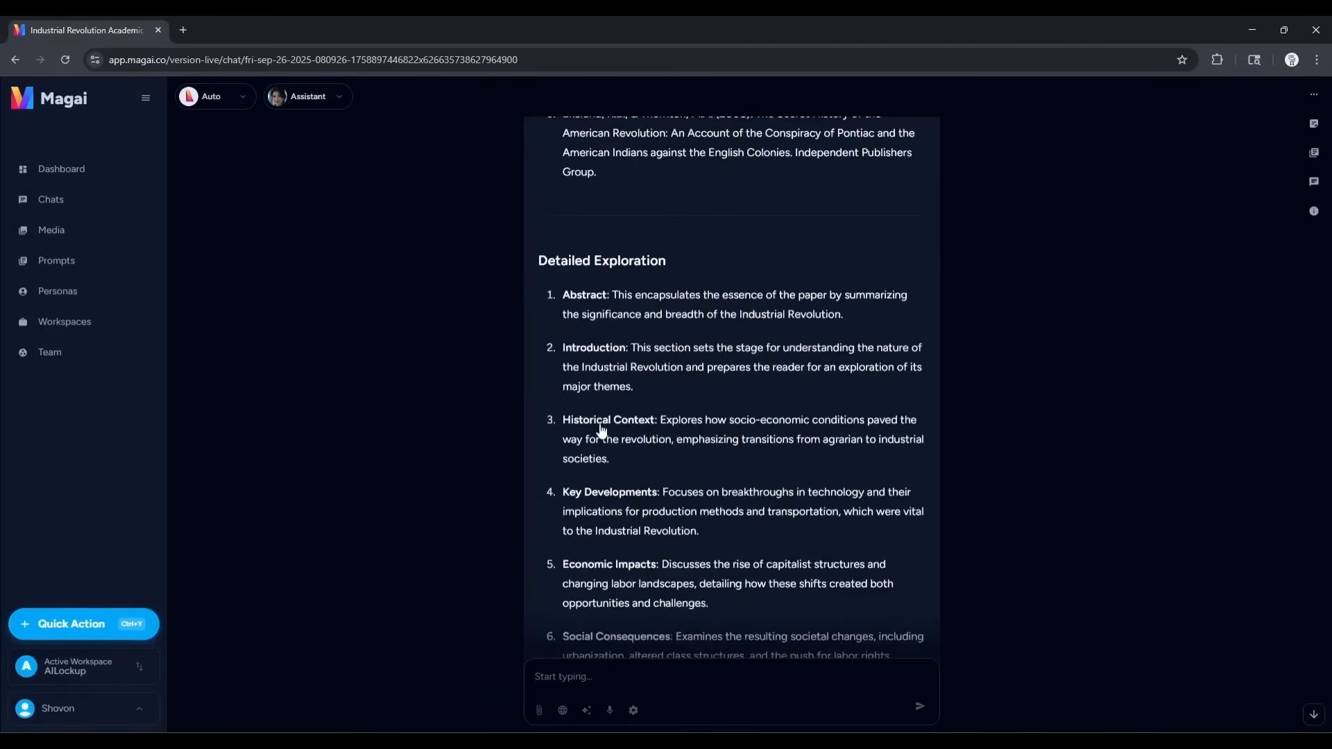
scroll("down", 3)
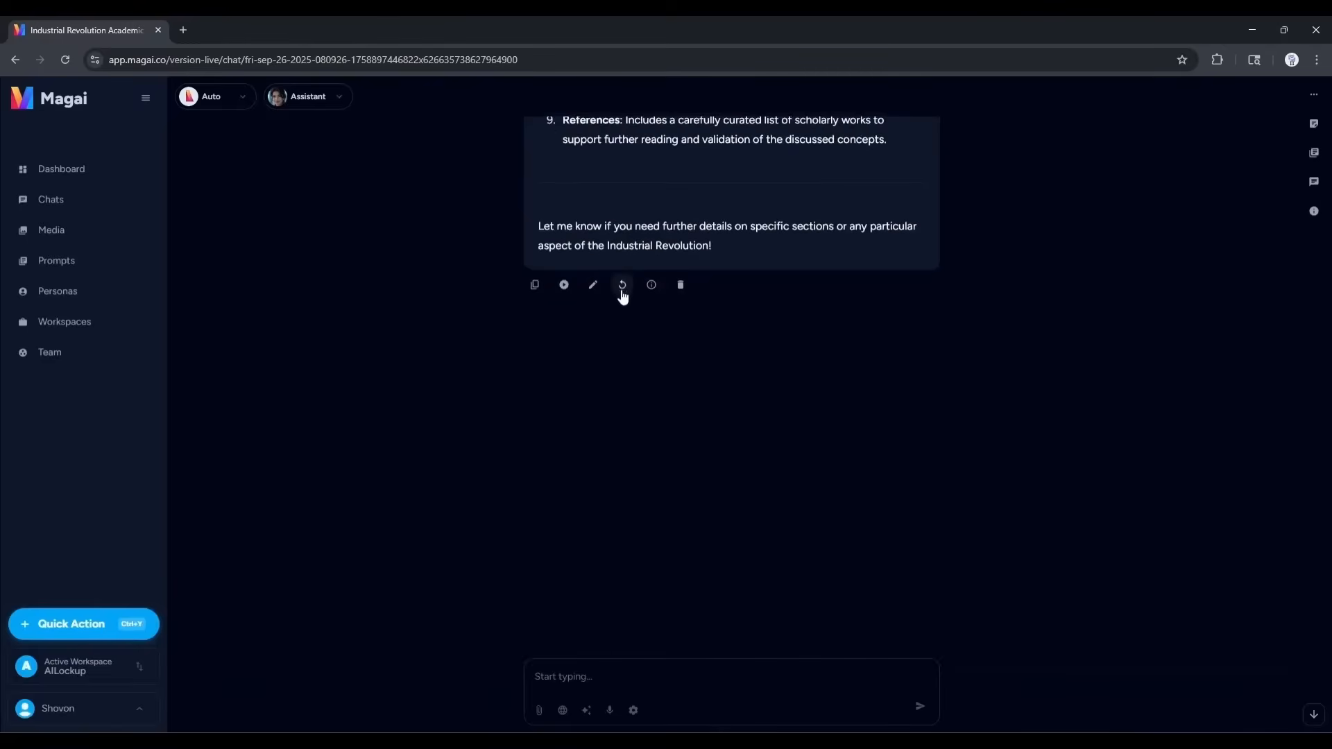
Switch to Gemini 2.5 Pro and resend the industrial revolution research-paper prompt.
left_click(213, 95)
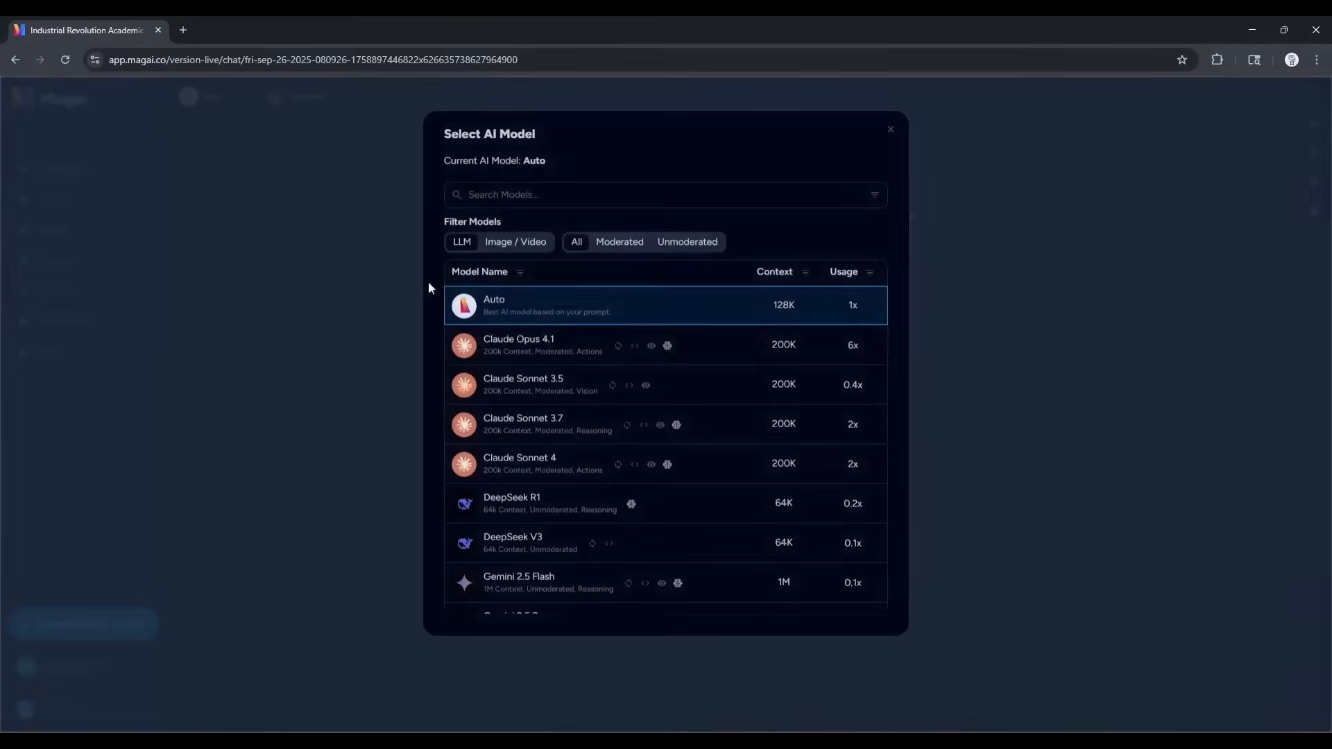
scroll("down", 3)
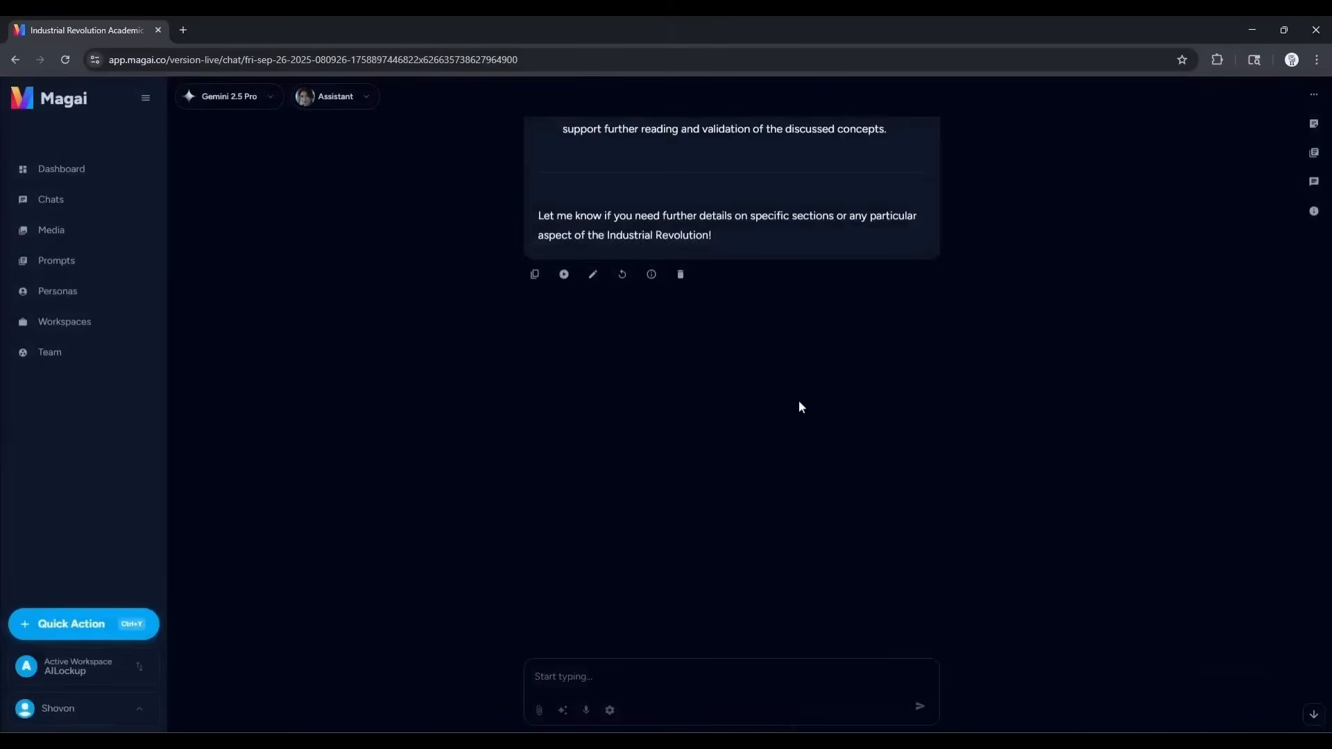
mouse_move(783, 401)
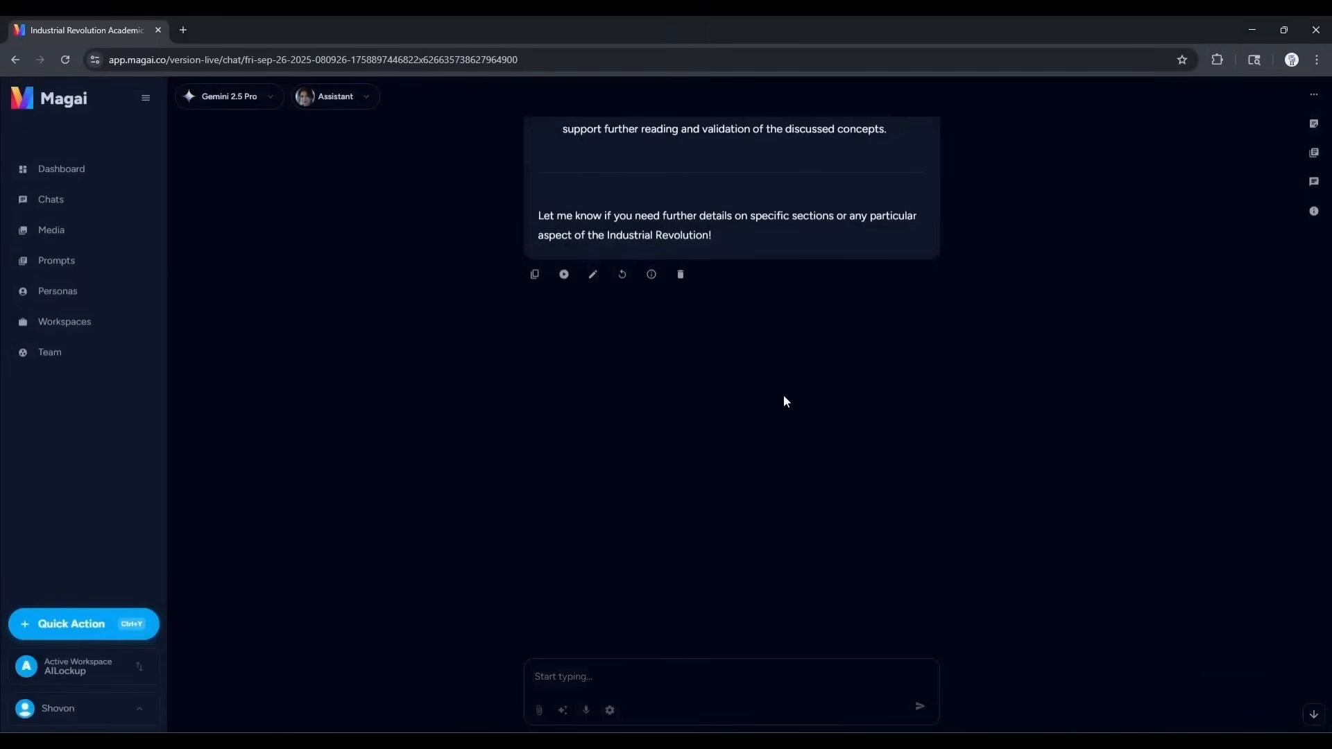
type("Conduct an in-depth research study on the topic industrial revolution. Structure the response like a well-organized academic research paper")
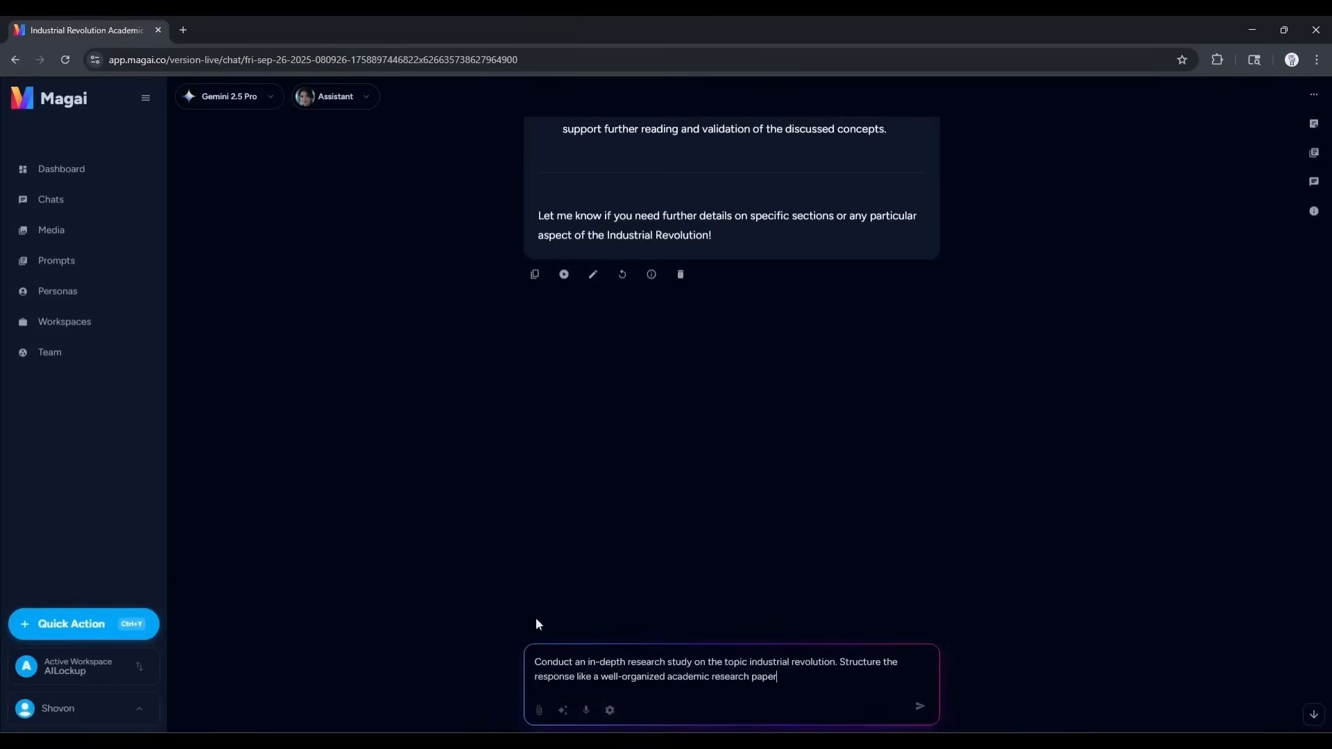
left_click(918, 705)
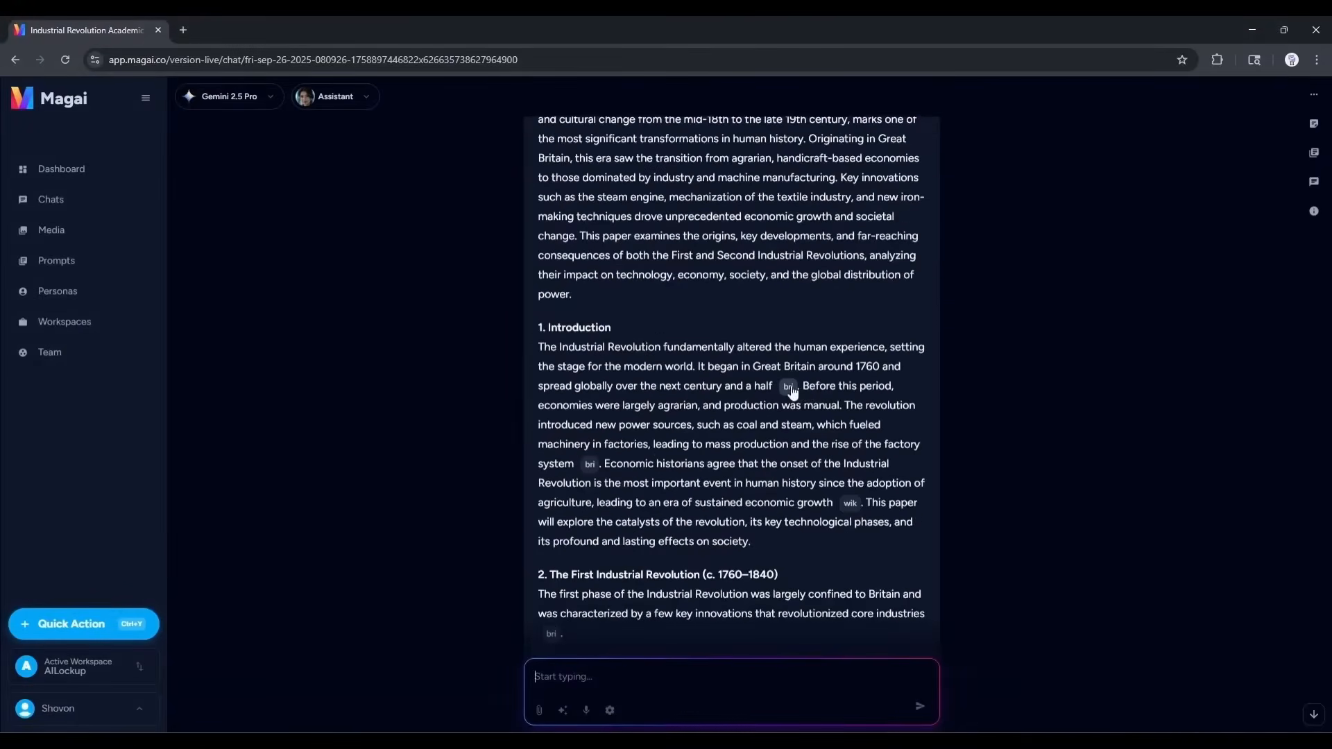
Read Gemini's paper down to its references and five linked web sources.
scroll("down", 3)
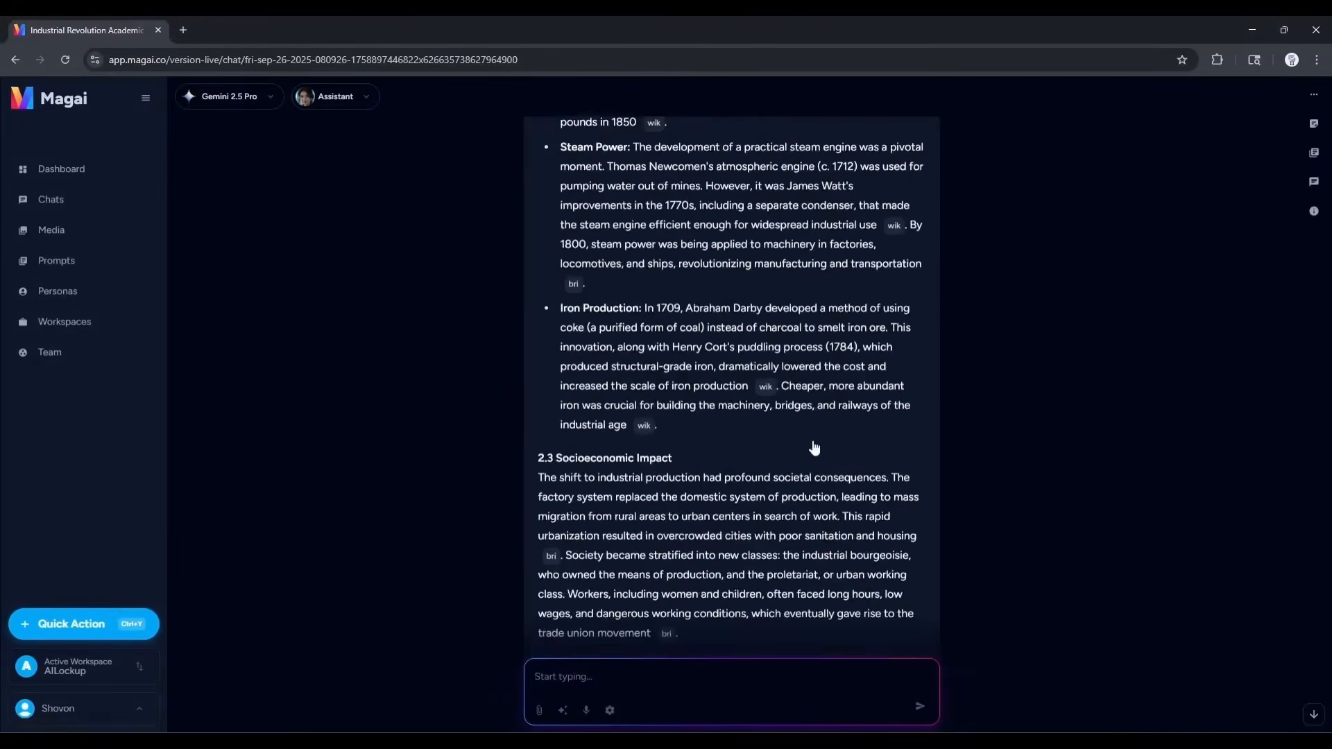
scroll("down", 3)
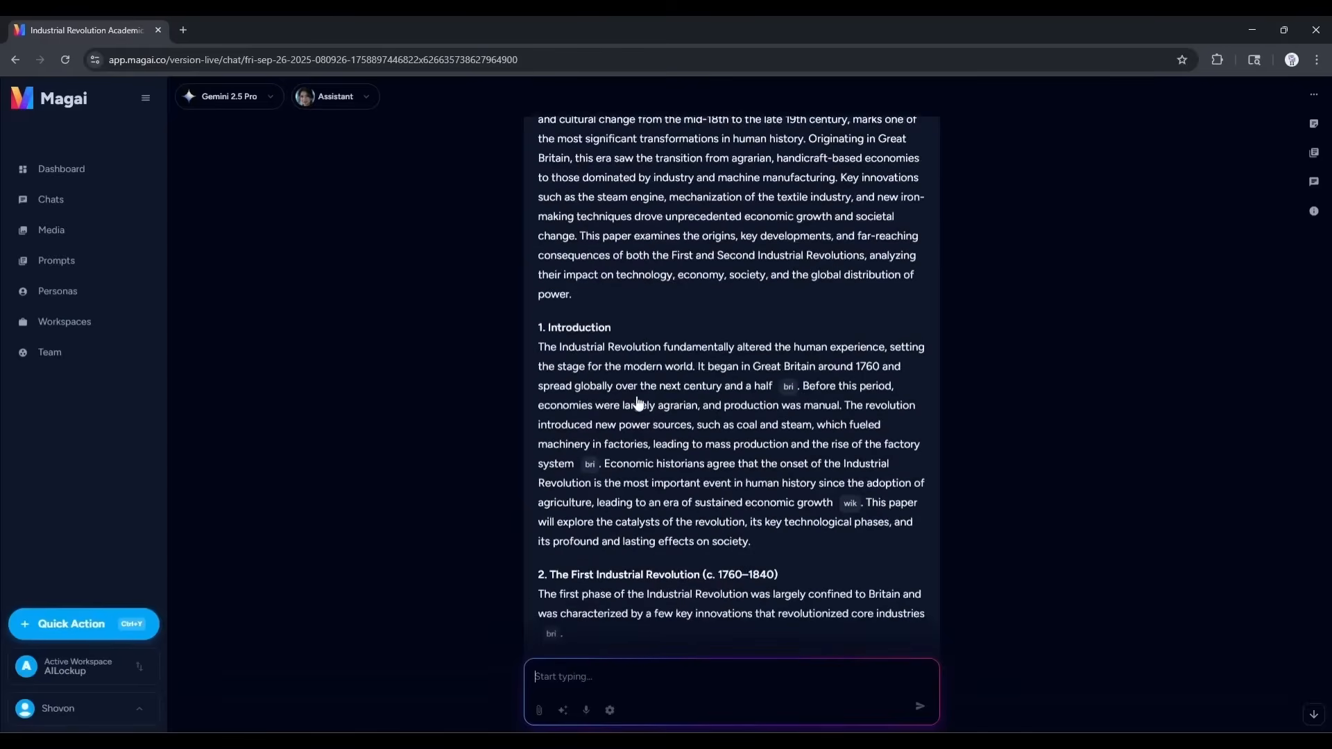
scroll("down", 3)
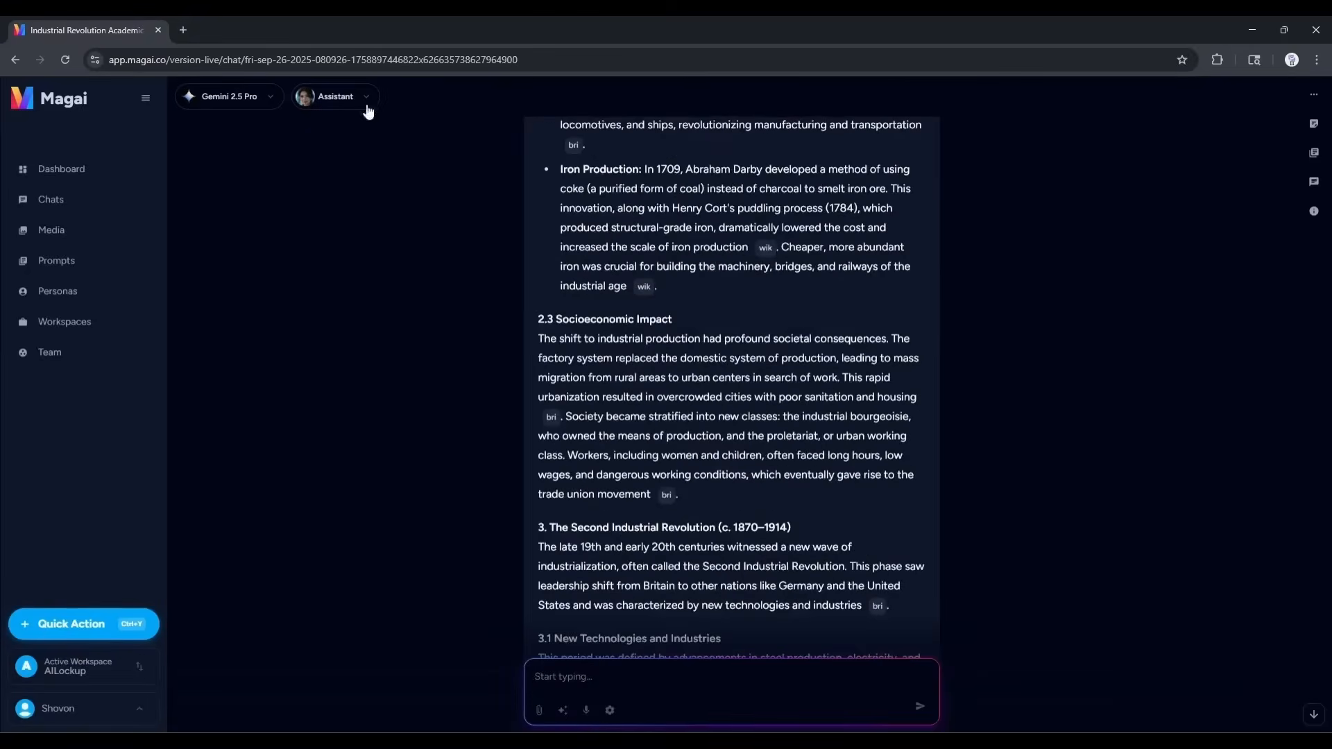
scroll("down", 3)
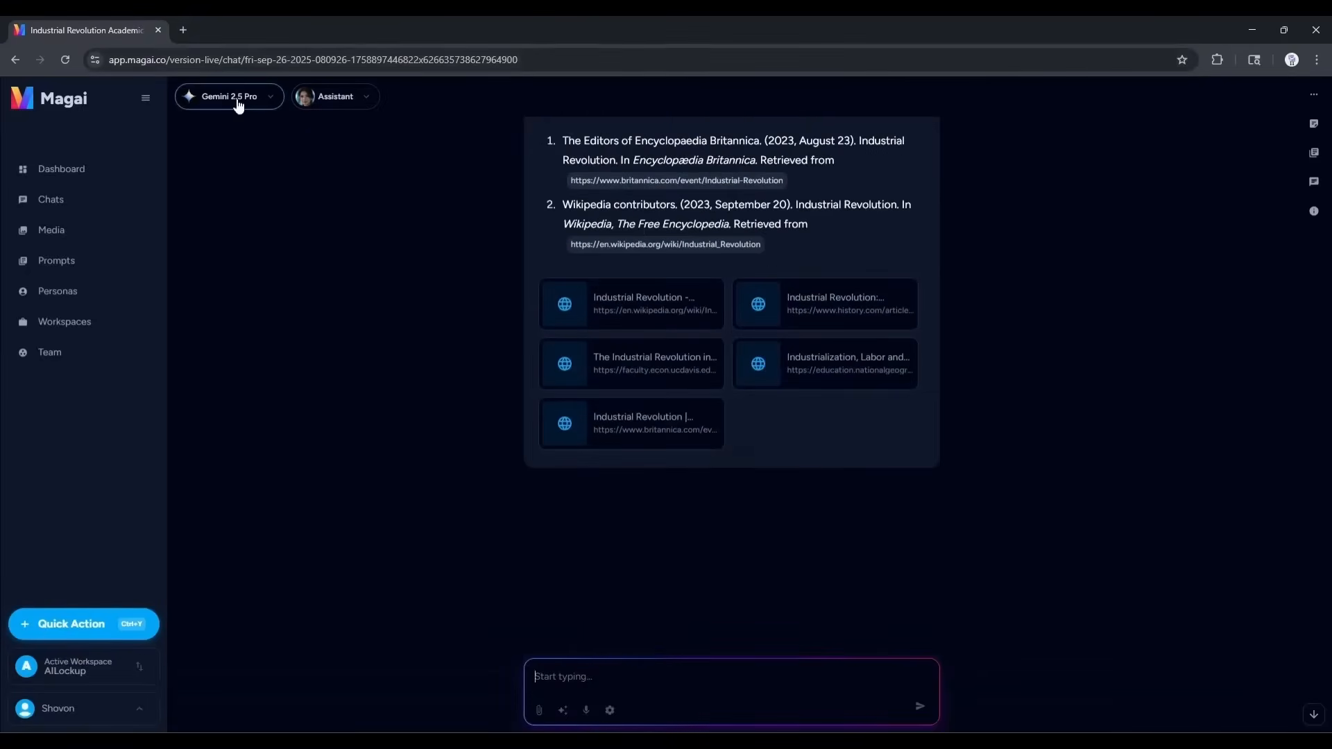
Switch the chat to Claude Sonnet 4 with an educational persona.
left_click(228, 96)
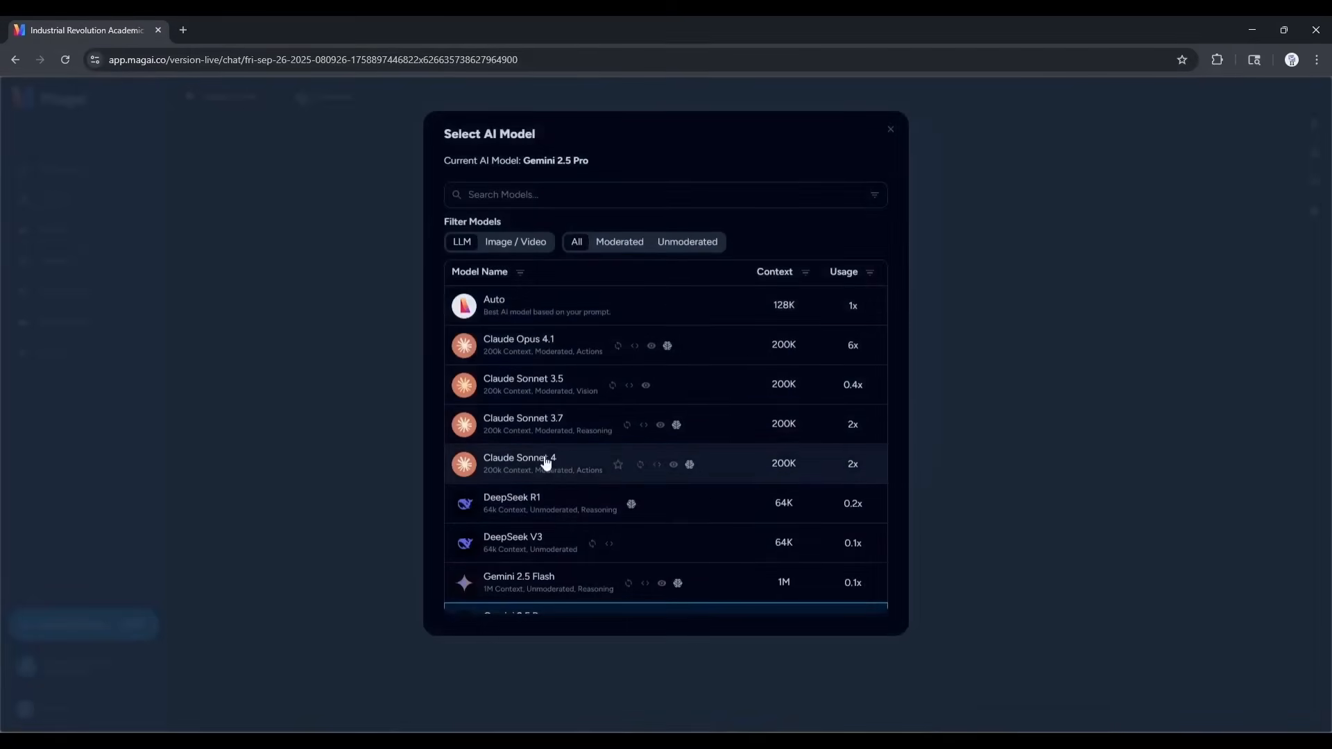
left_click(519, 463)
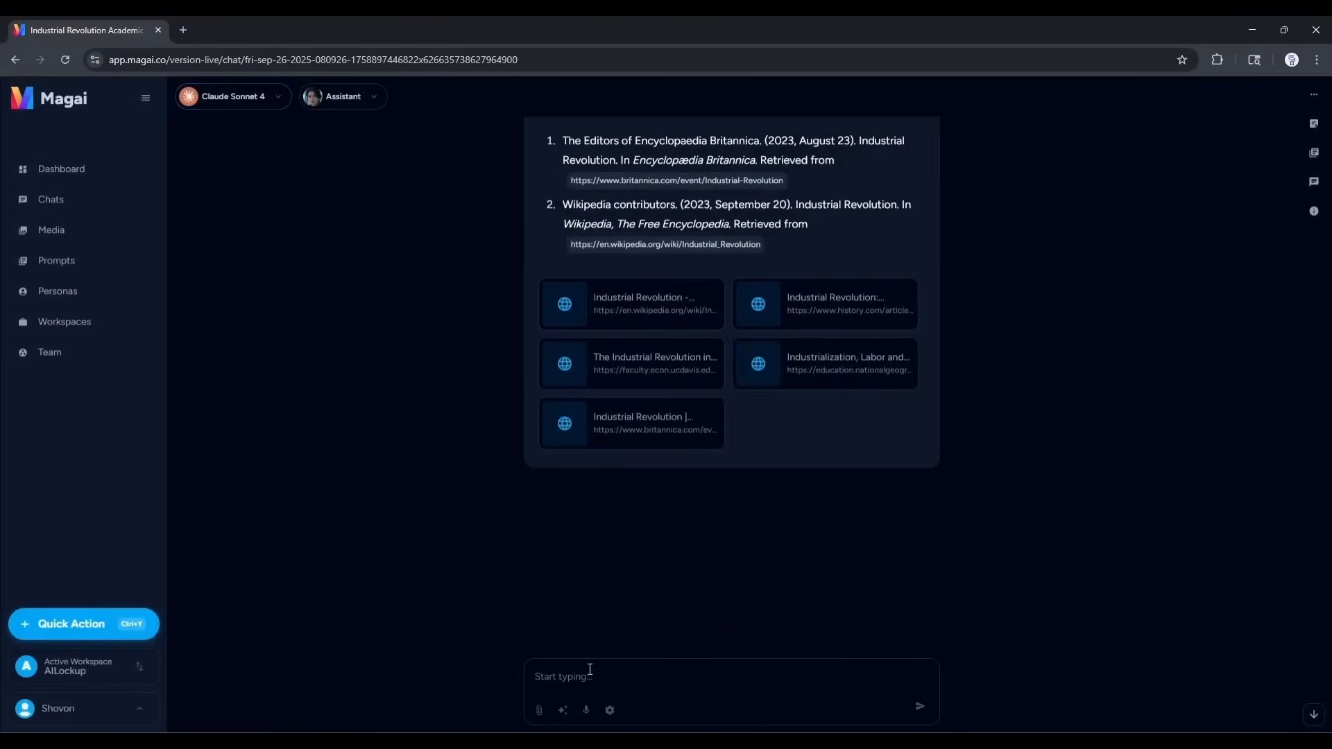
left_click(341, 96)
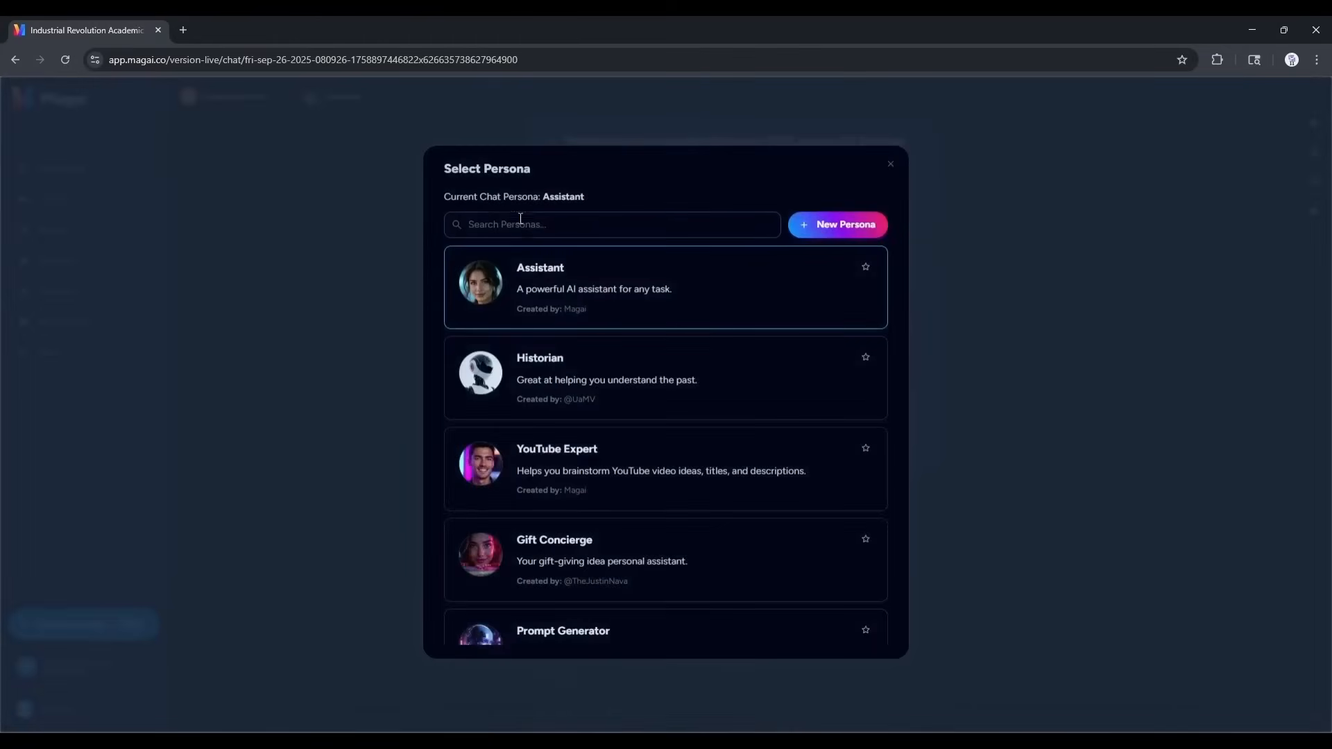
scroll("down", 3)
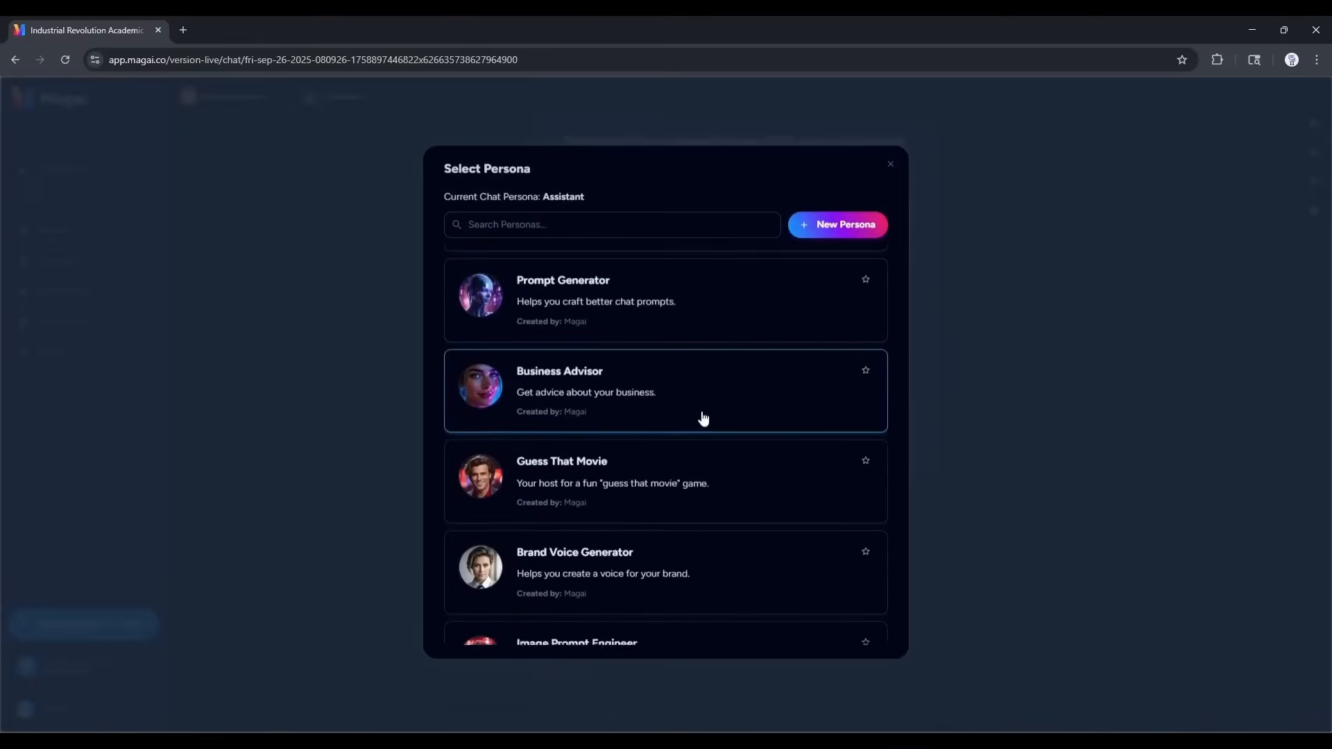
scroll("down", 3)
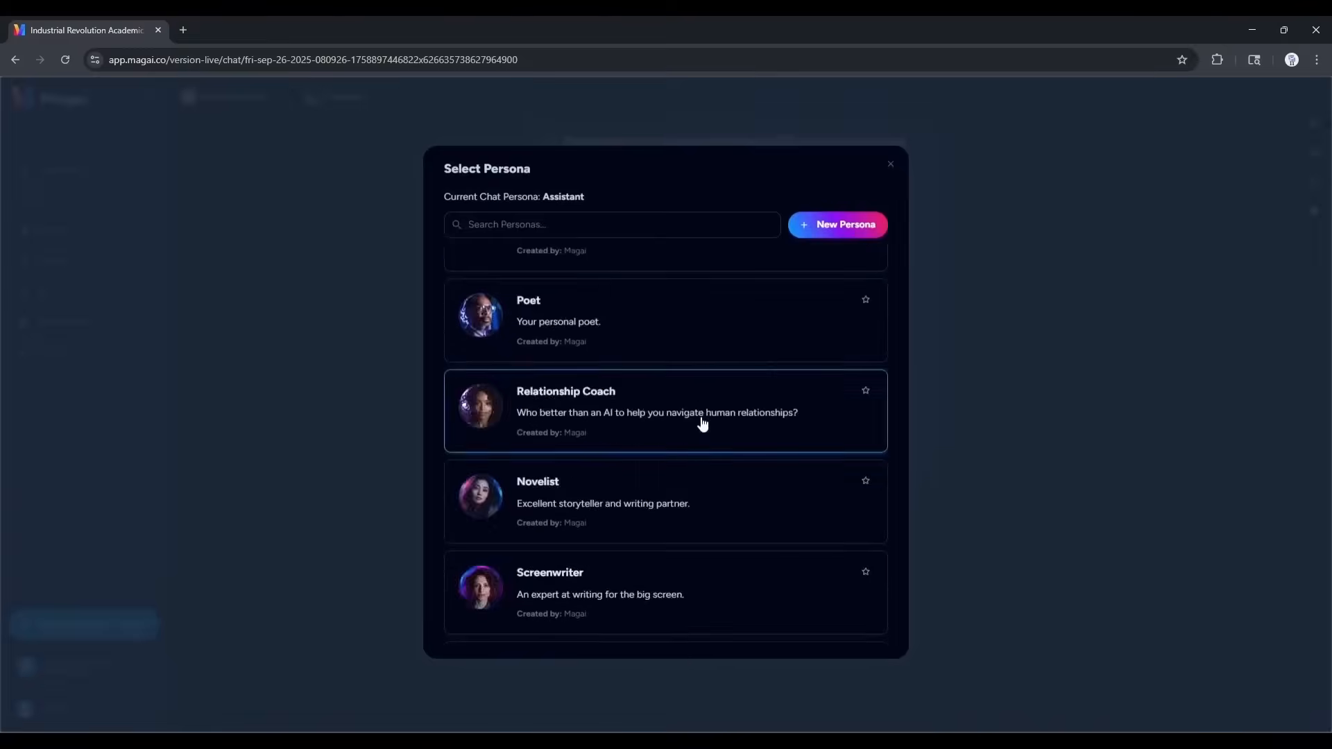
scroll("down", 3)
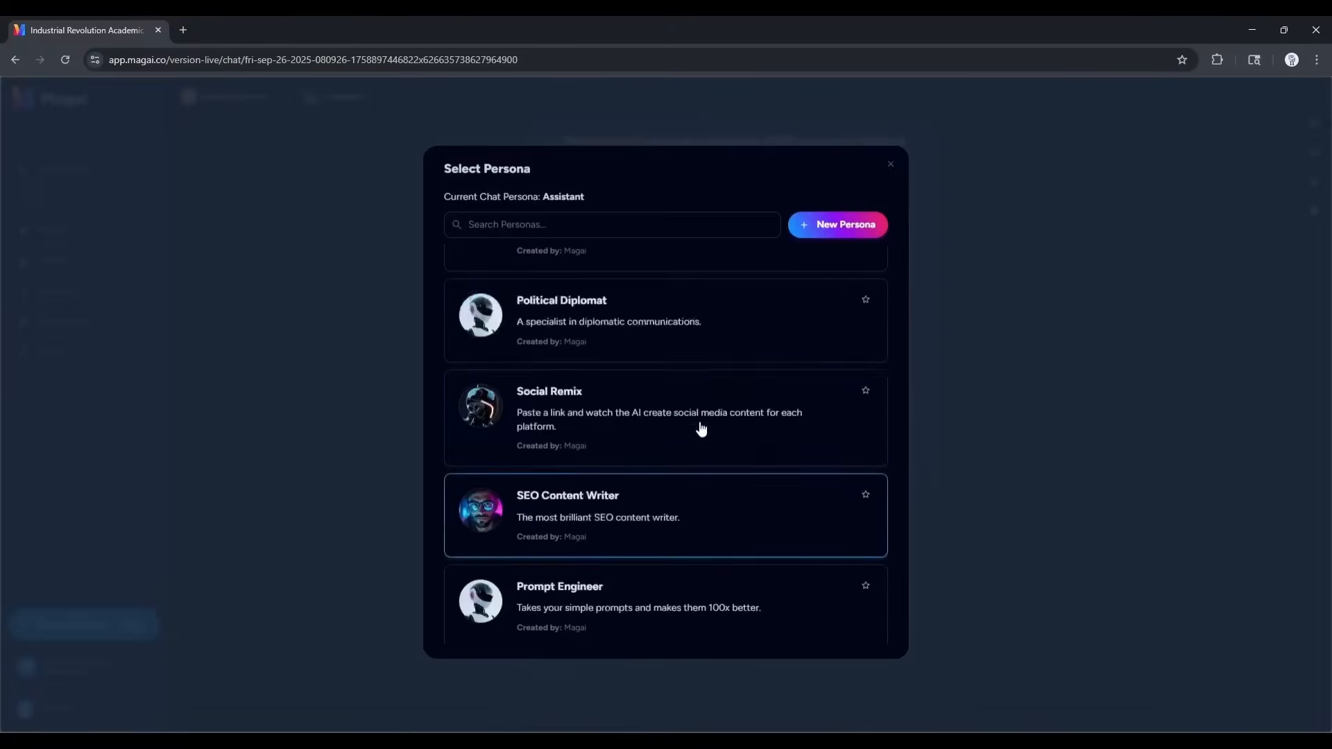
scroll("down", 3)
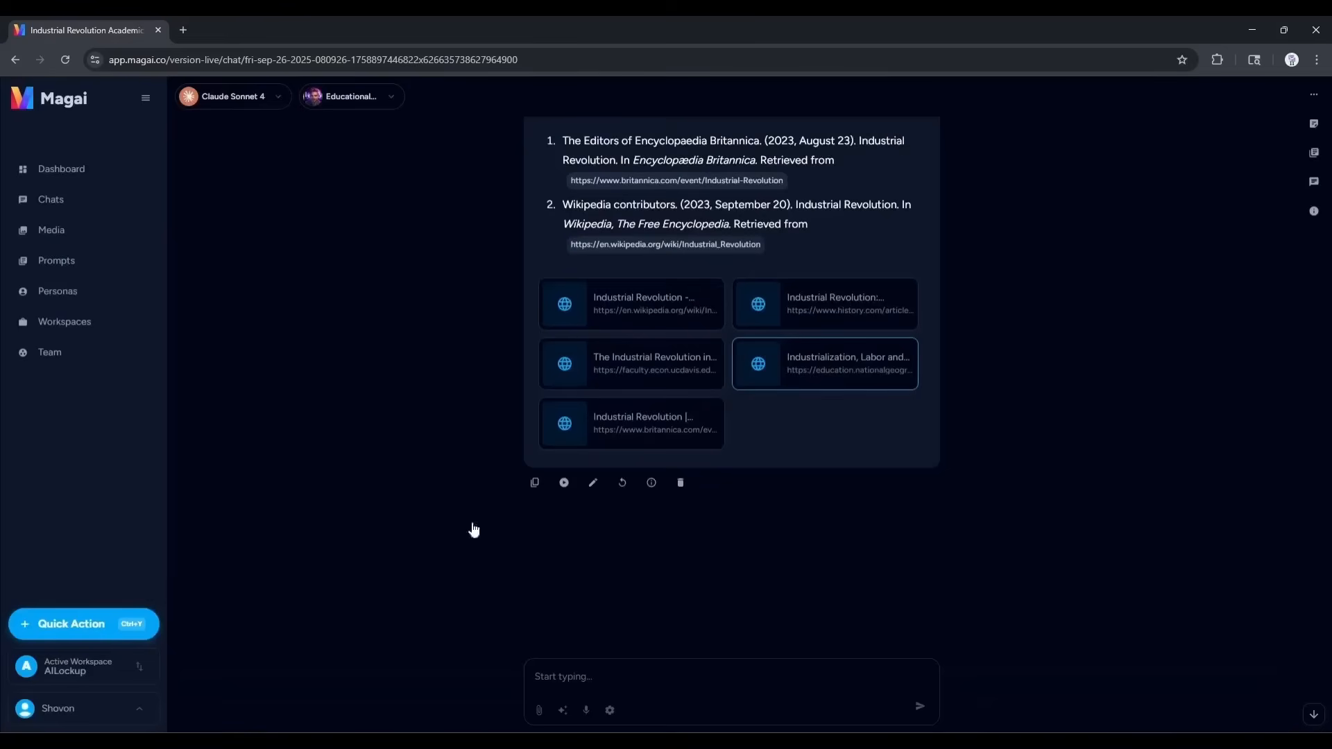
Request a detailed documentary script of around 1500, excluding scene descriptions.
left_click(730, 677)
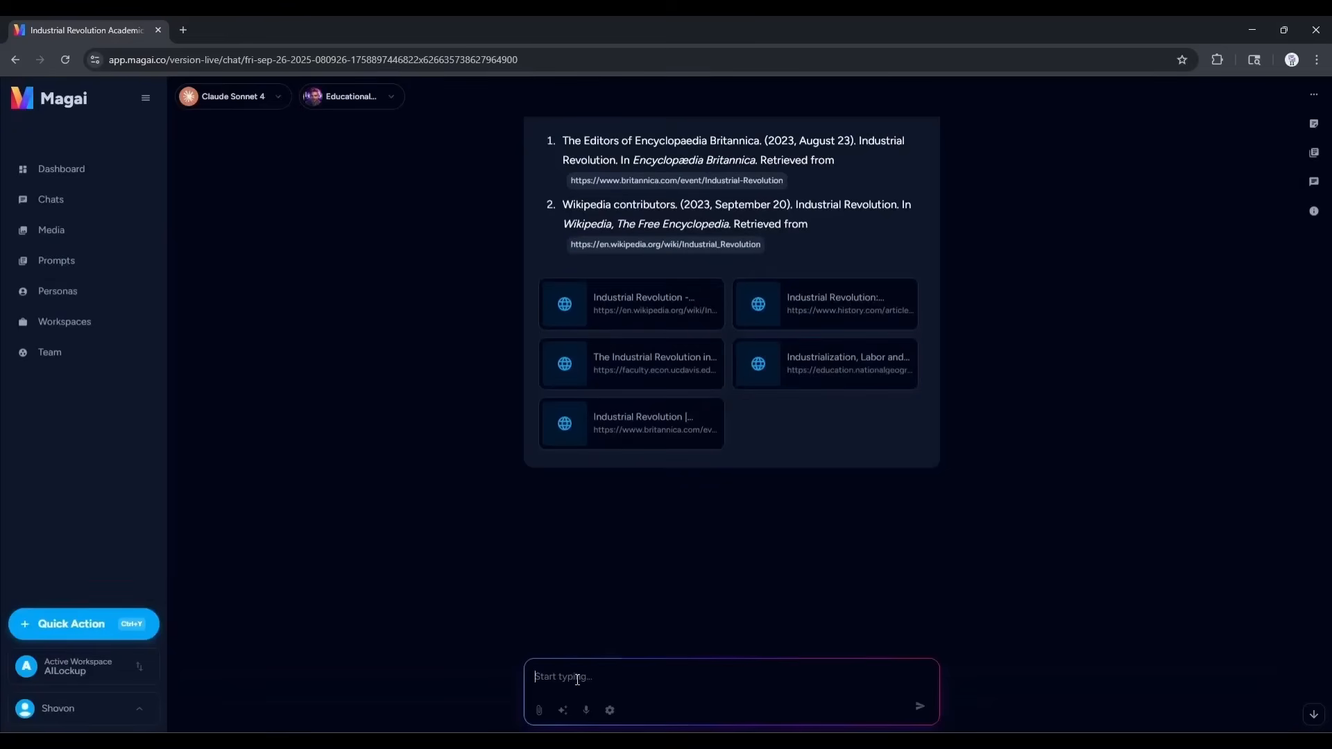
type("I want to make")
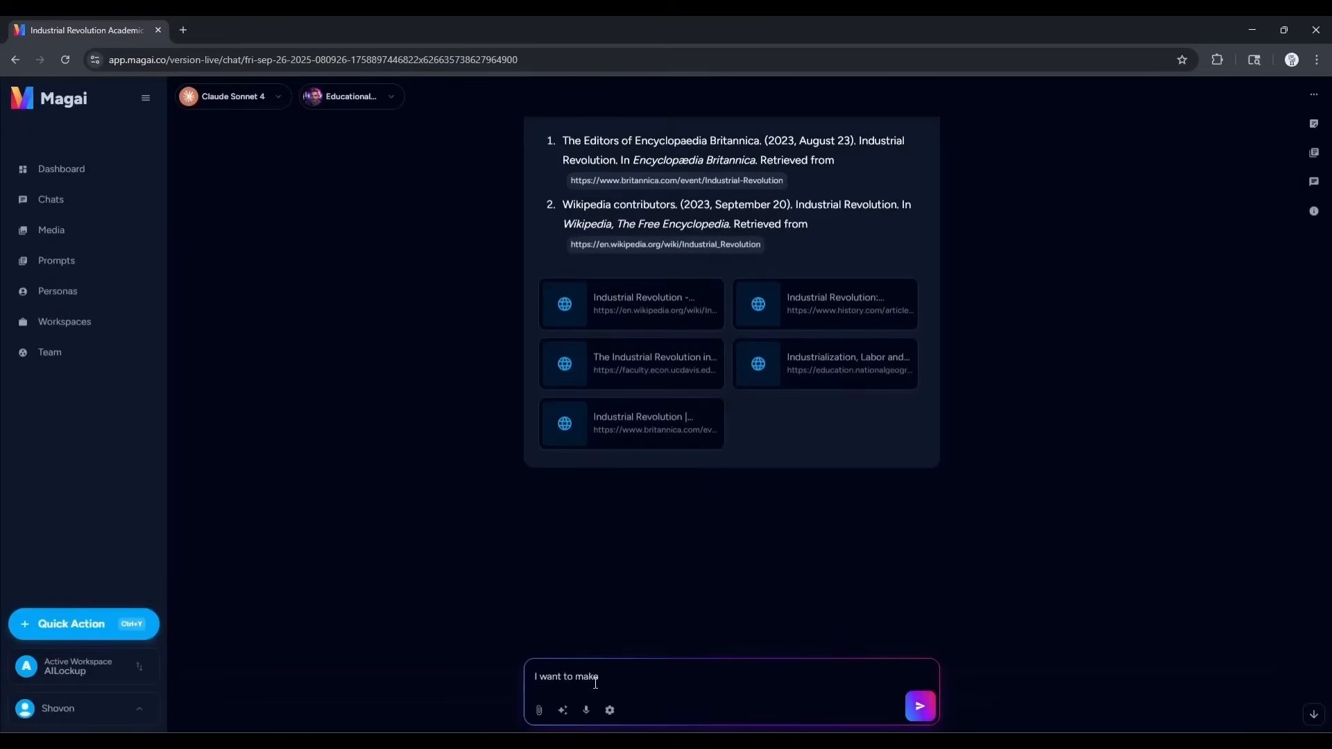
type("a detailed documentary video on this topic. Can you please write the video script for me? The overall le")
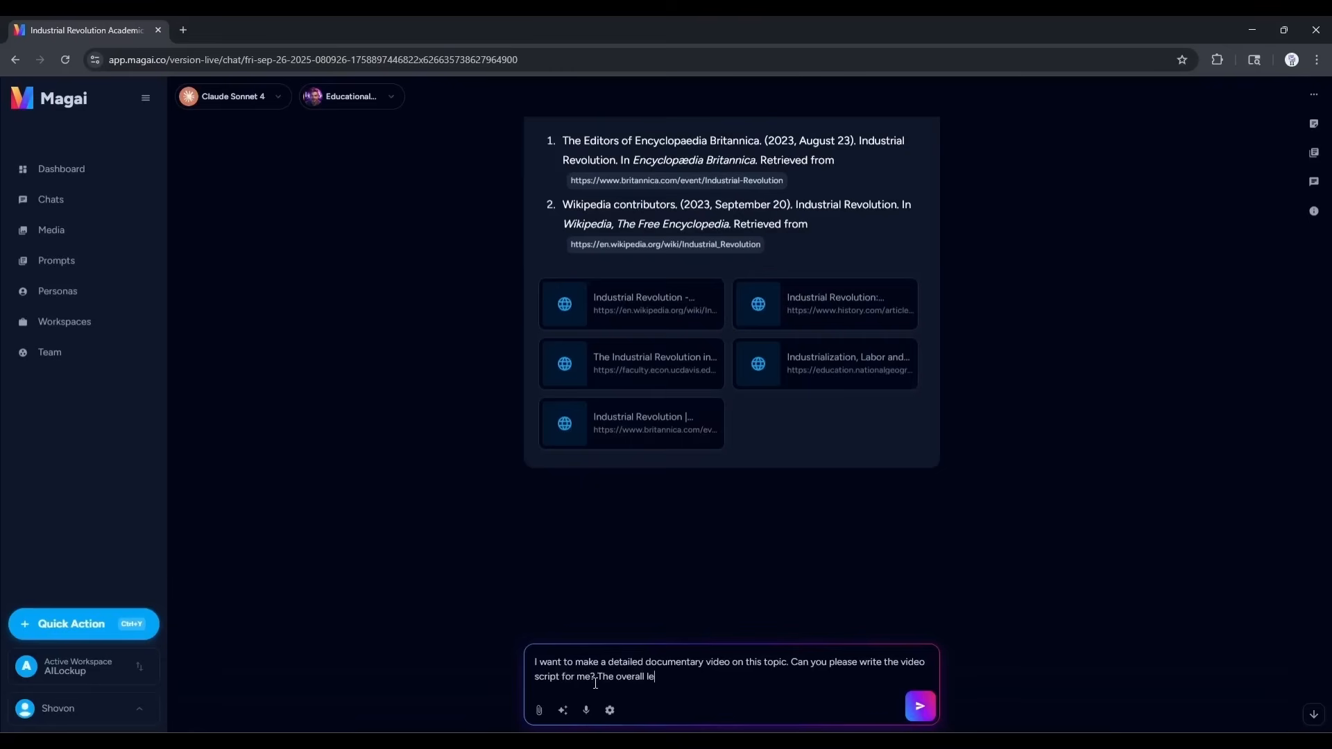
type("ngth of the script should be around")
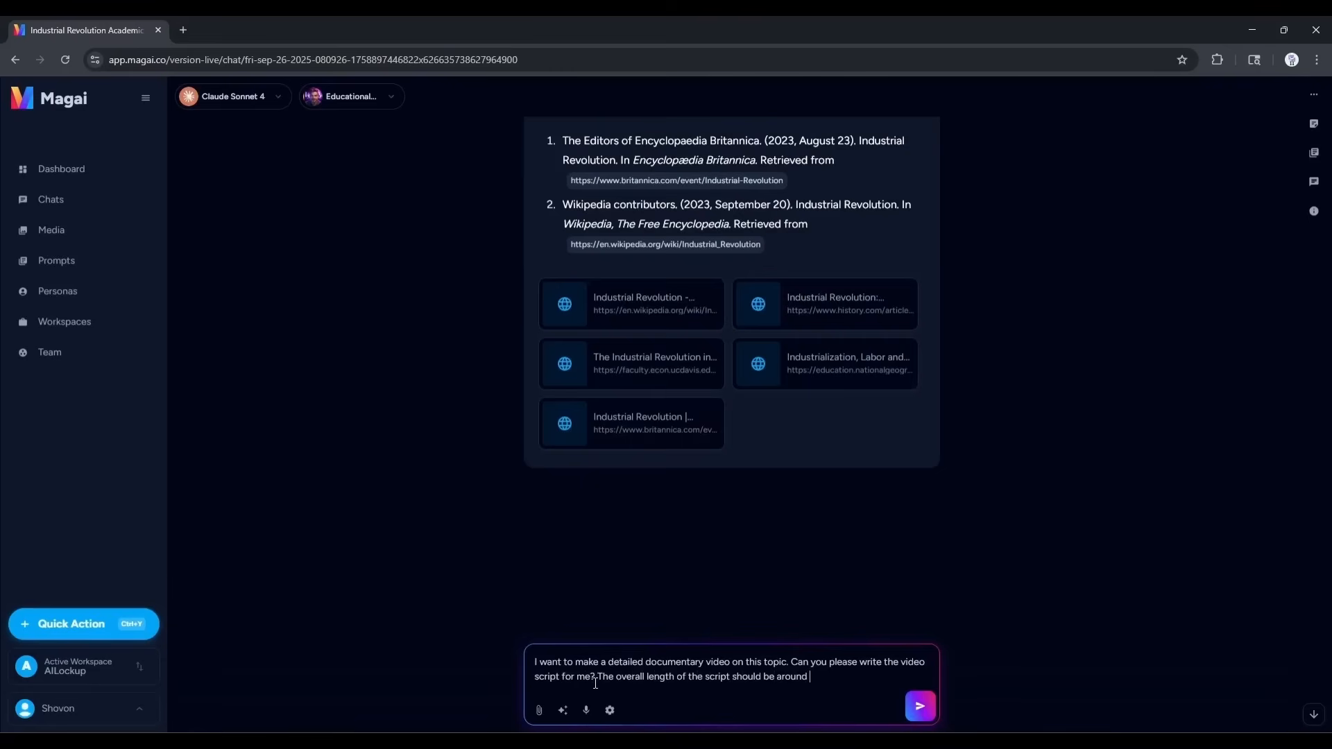
type("1500 (Without Scene description")
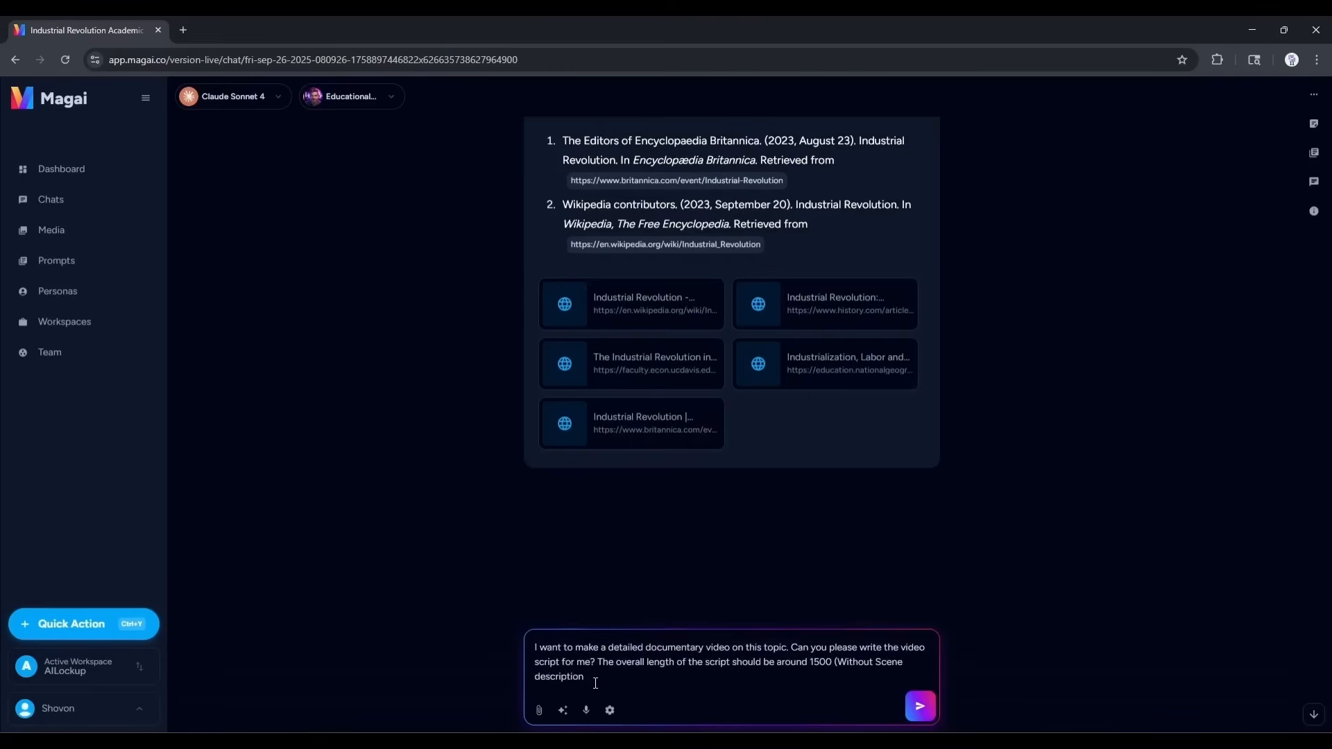
left_click(919, 706)
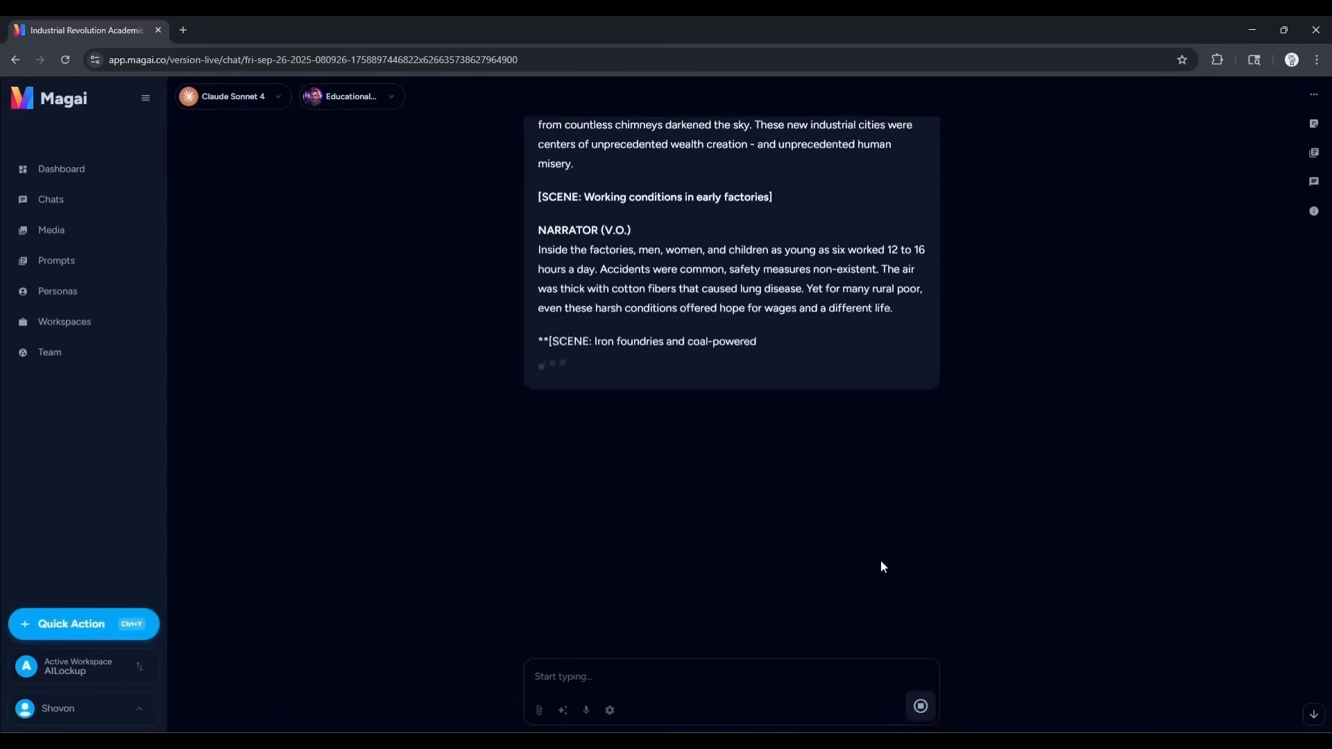
scroll("down", 3)
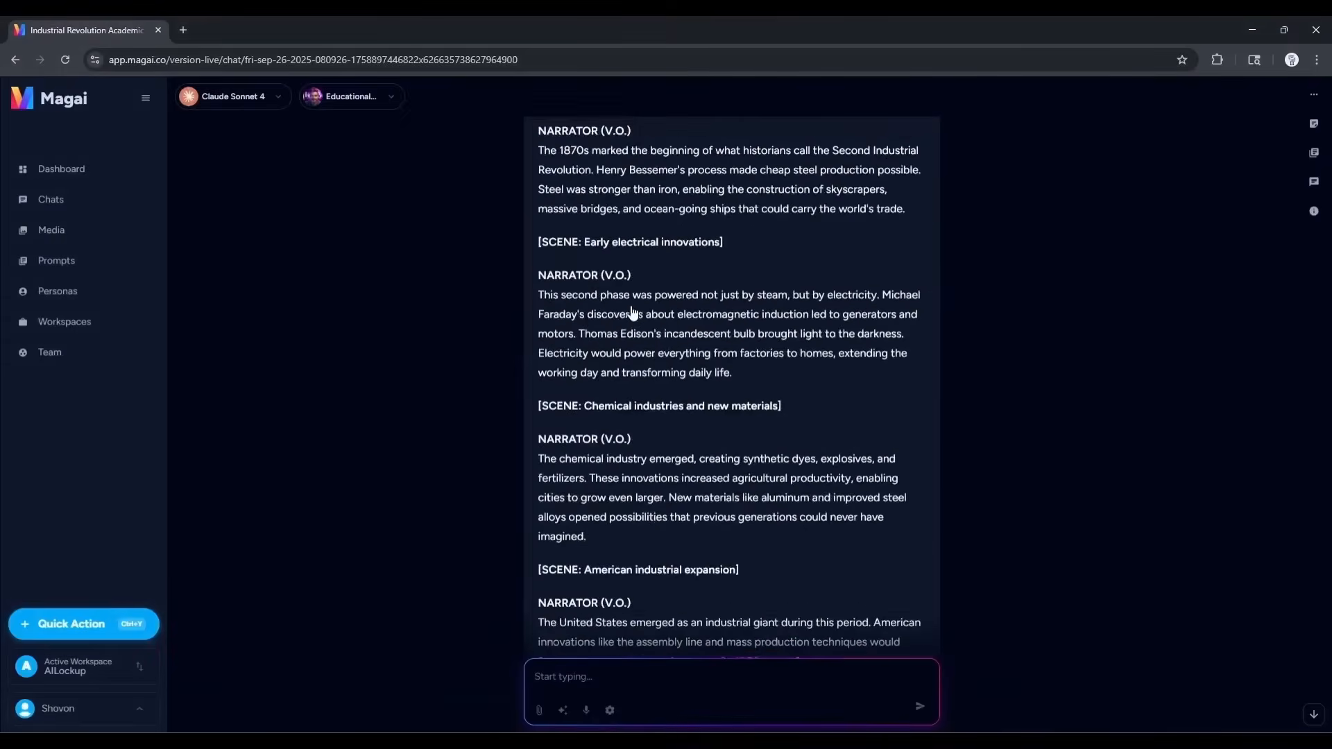
scroll("up", 3)
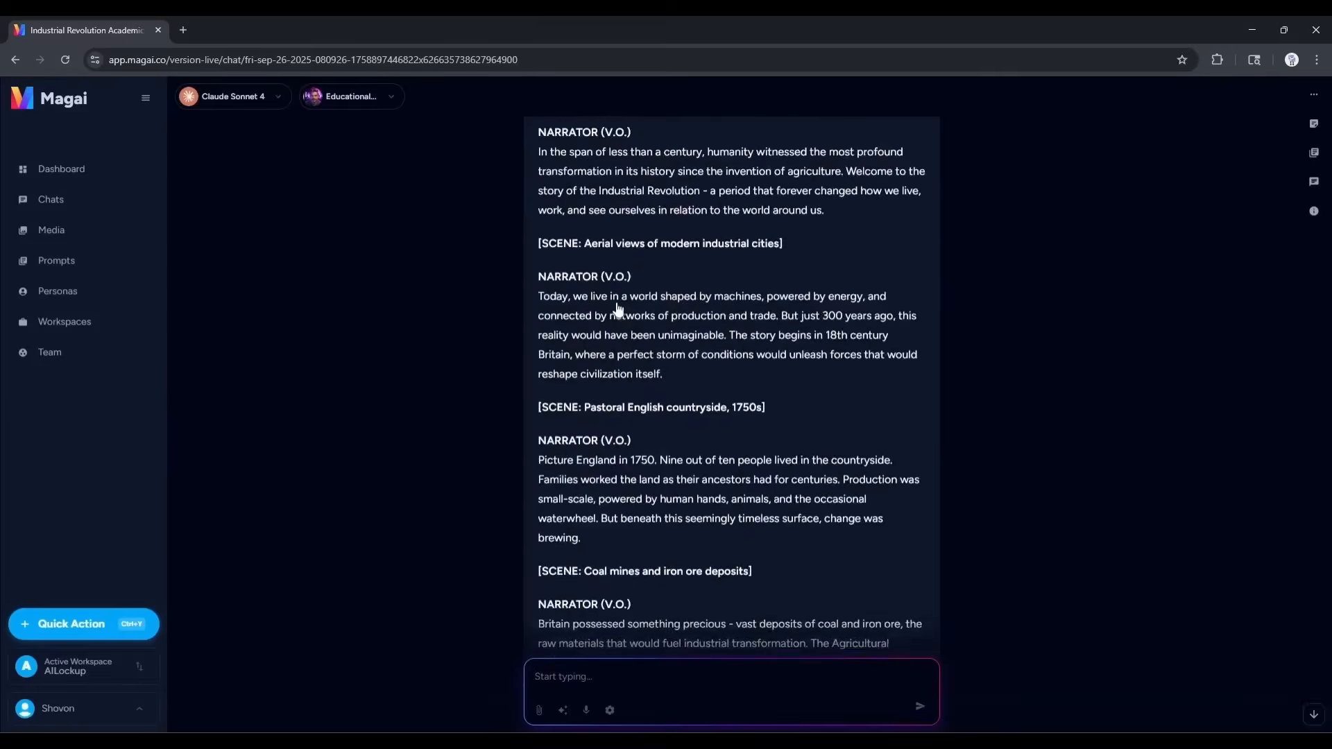
scroll("down", 3)
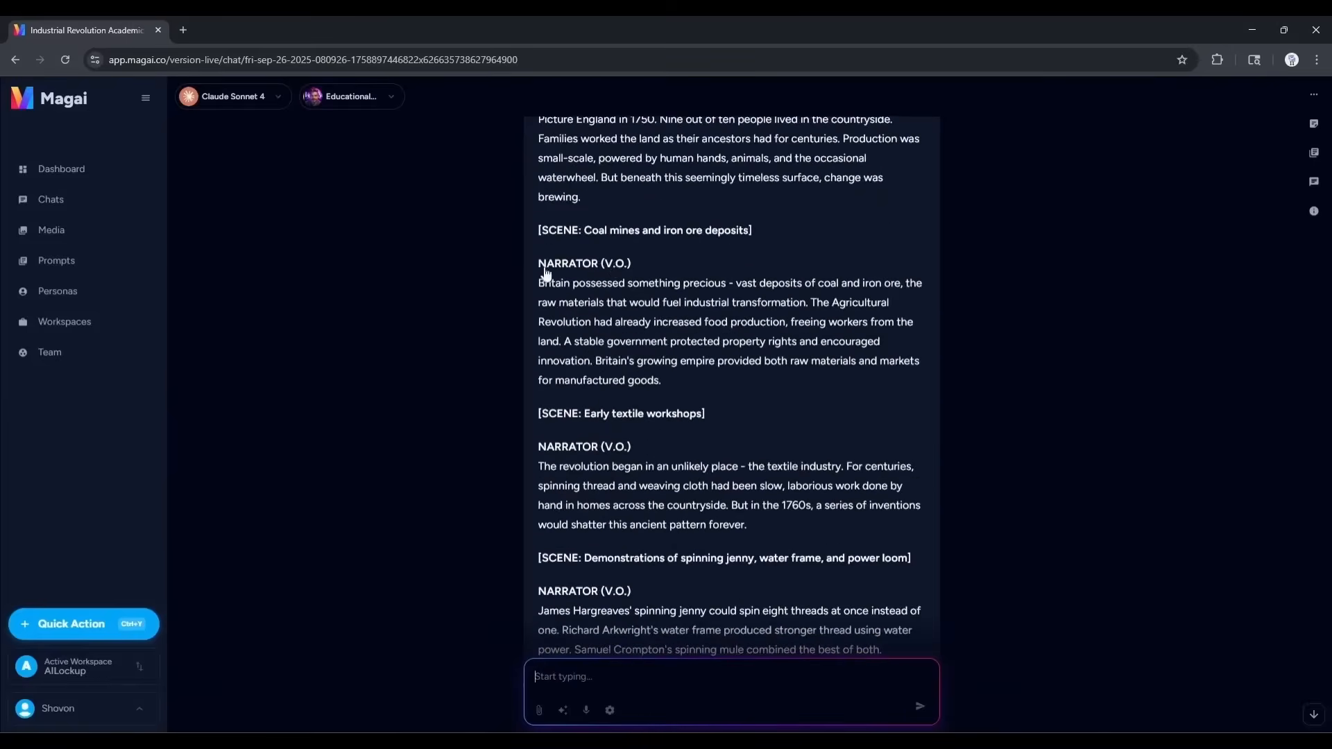
scroll("down", 3)
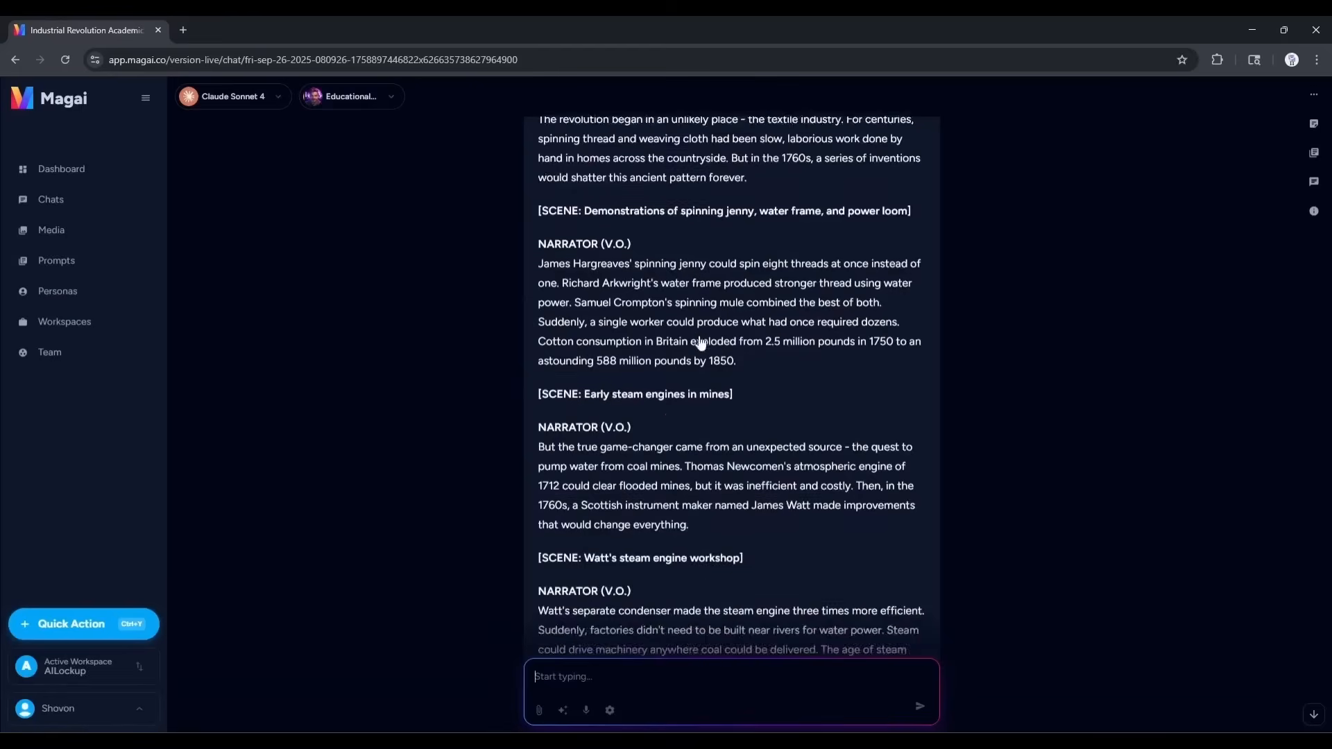
scroll("down", 3)
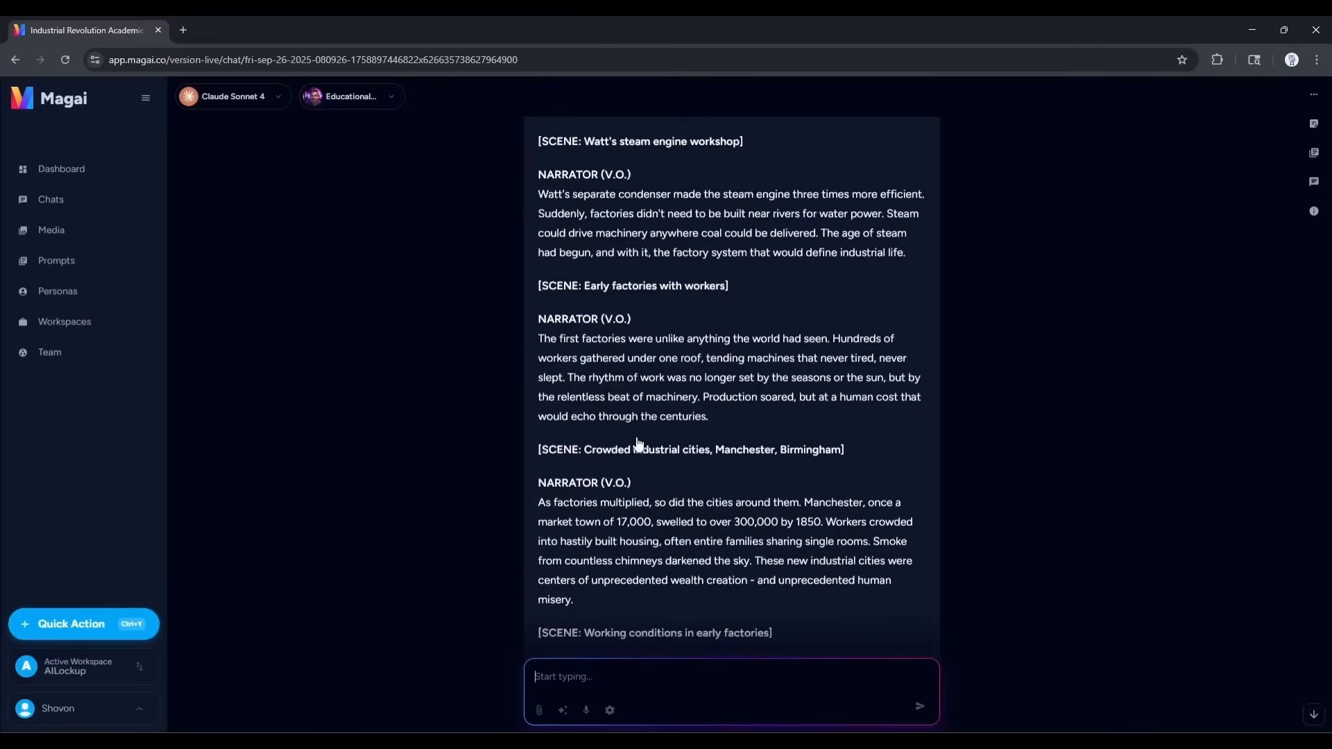
scroll("down", 3)
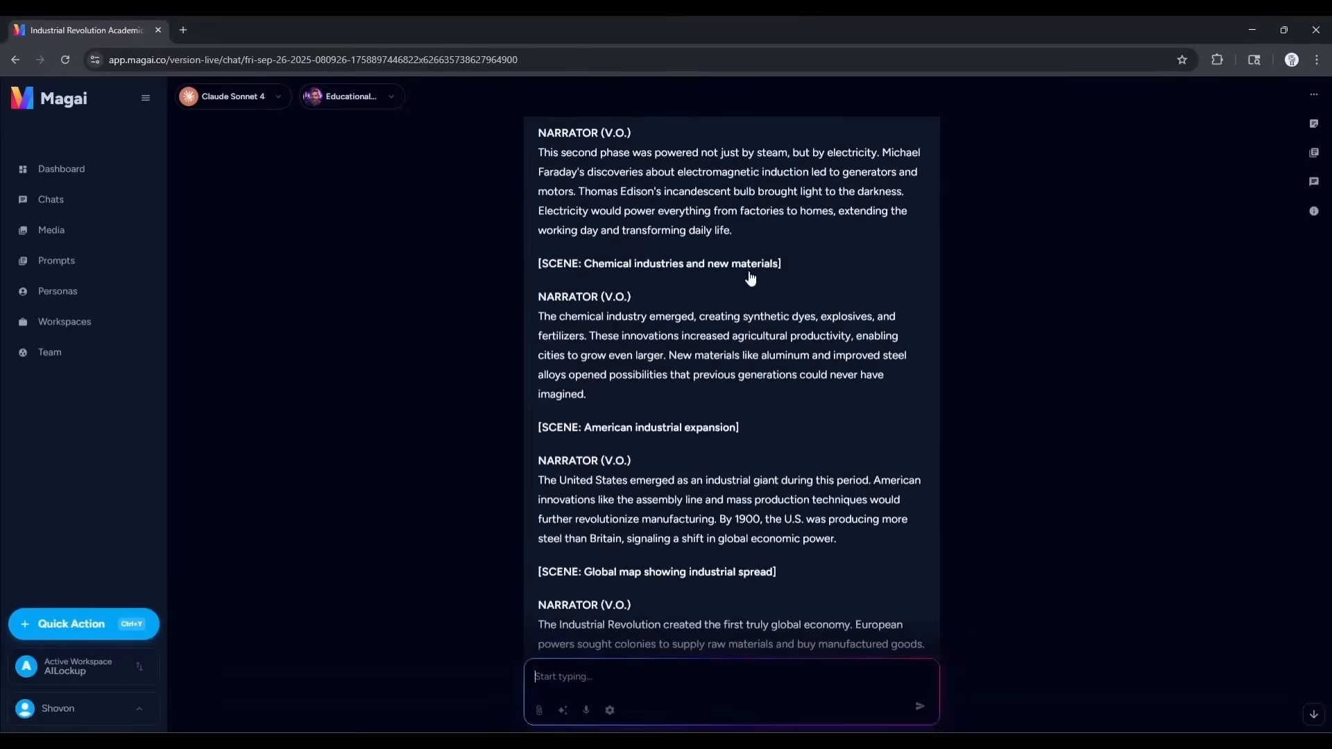
scroll("down", 3)
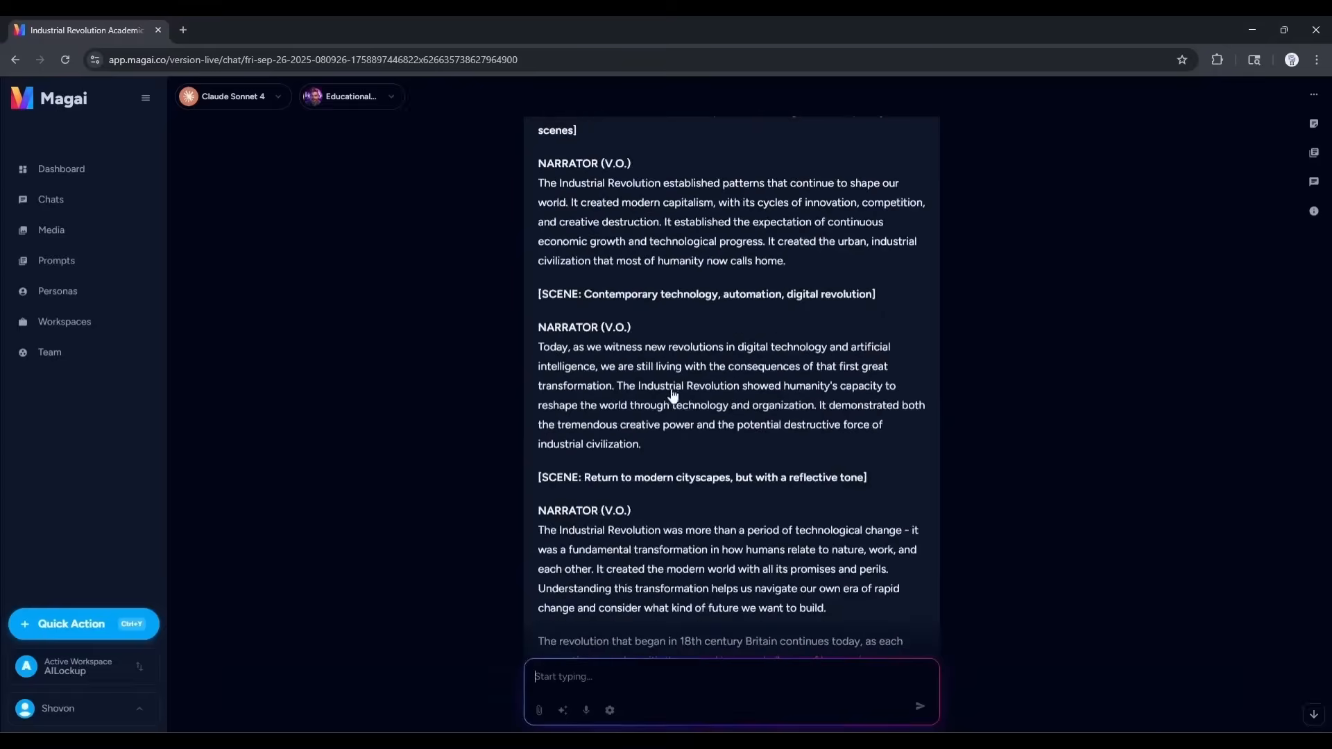
scroll("down", 3)
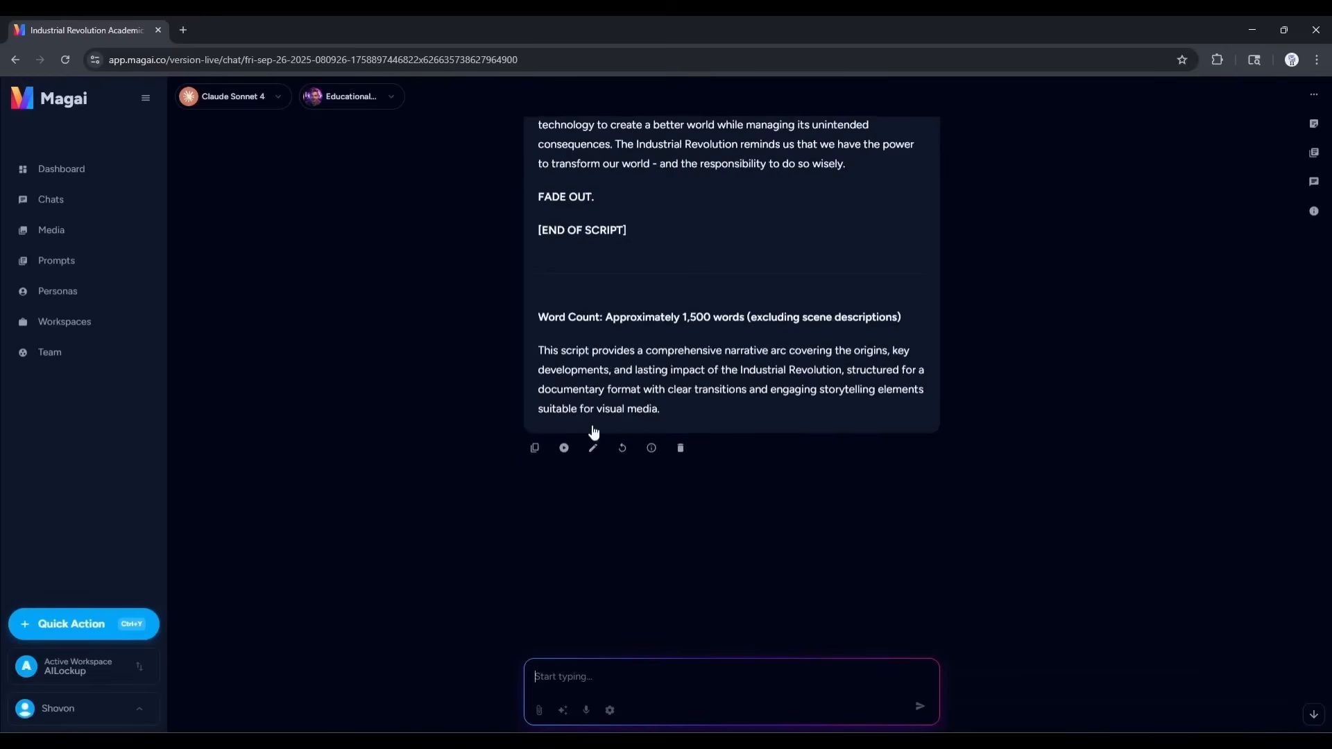
scroll("up", 3)
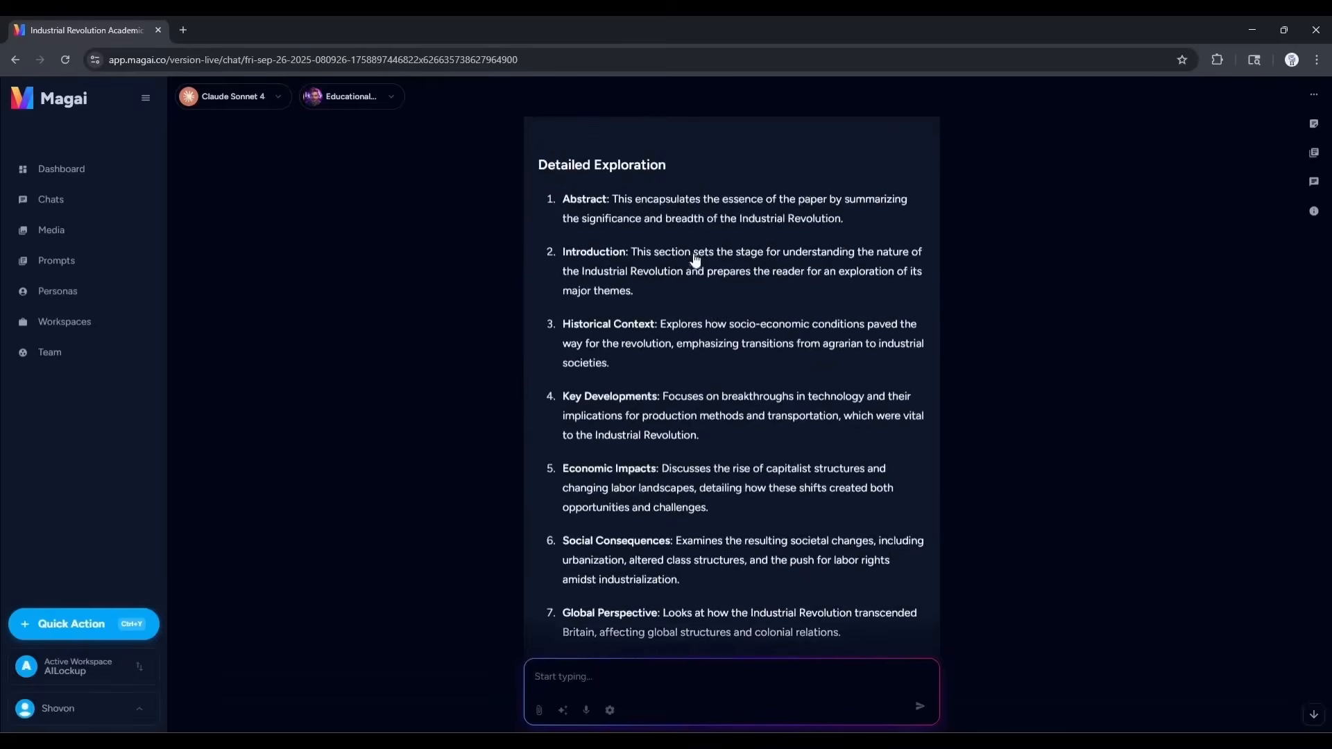
scroll("down", 3)
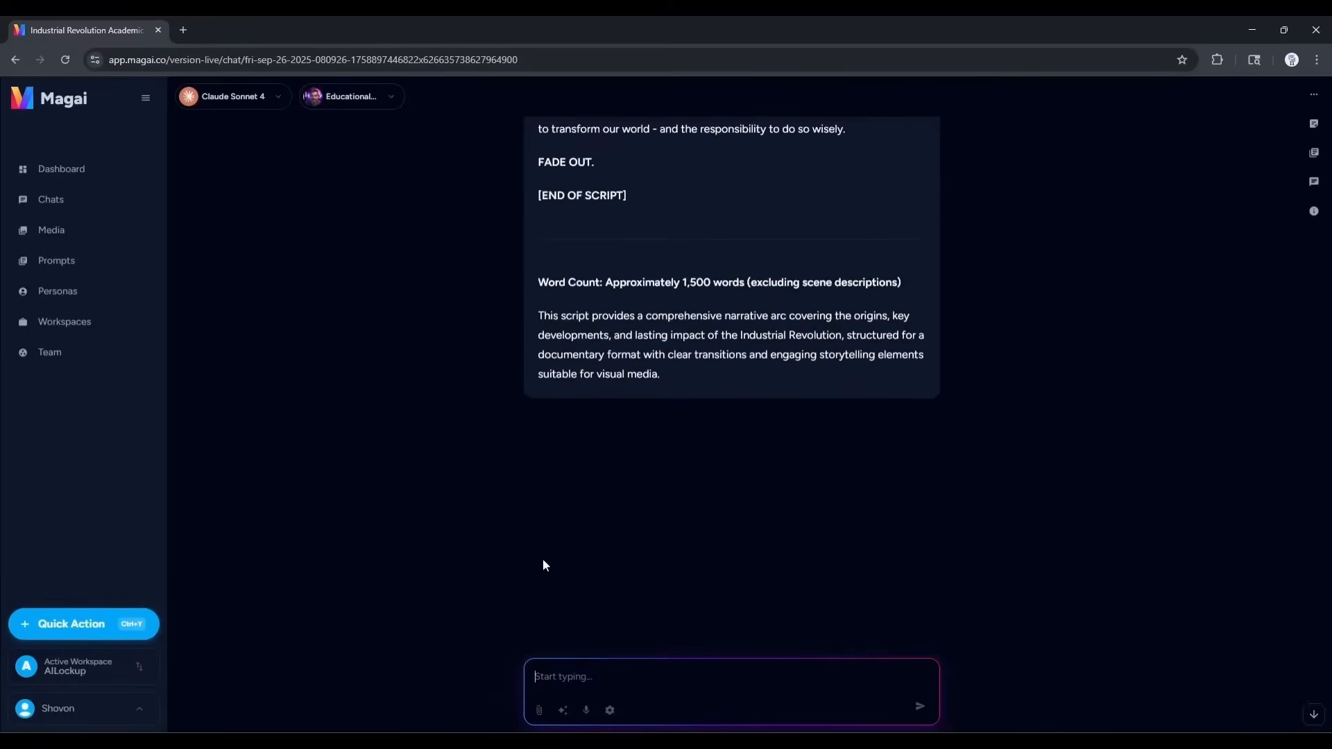
mouse_move(559, 342)
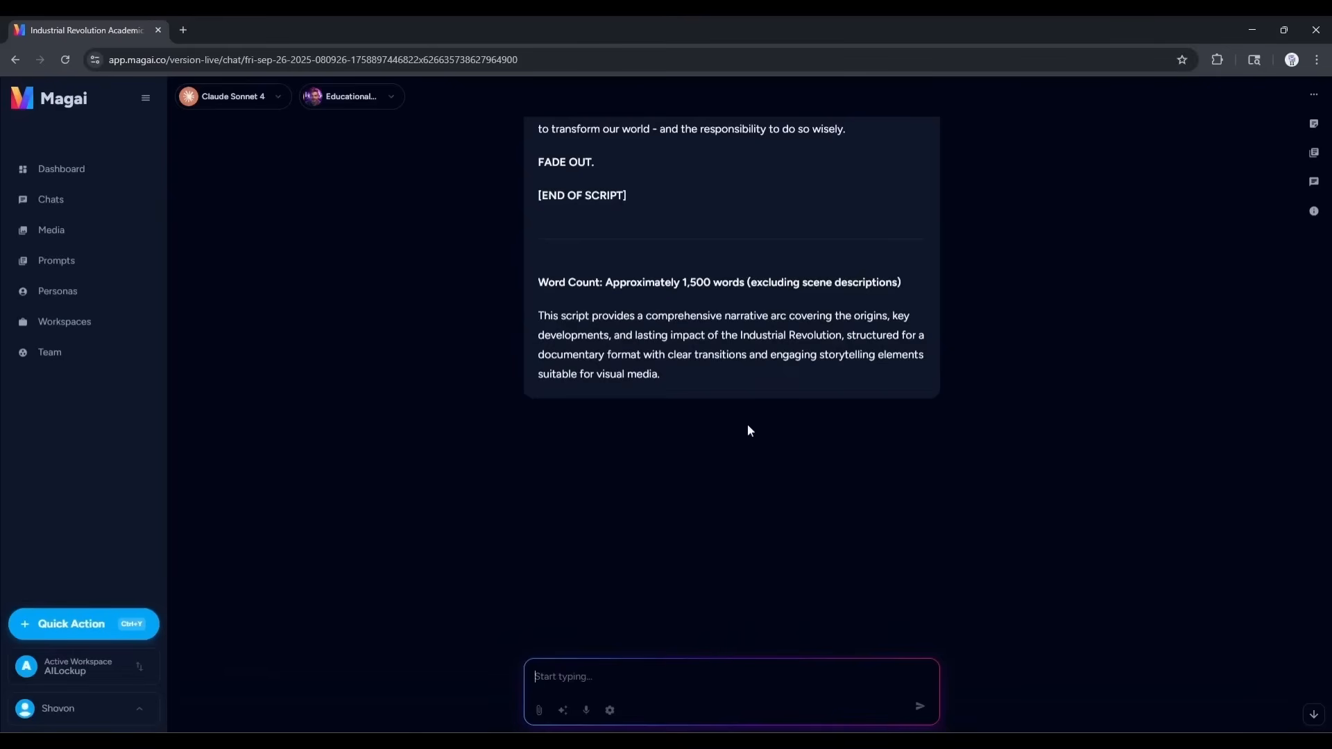
mouse_move(584, 451)
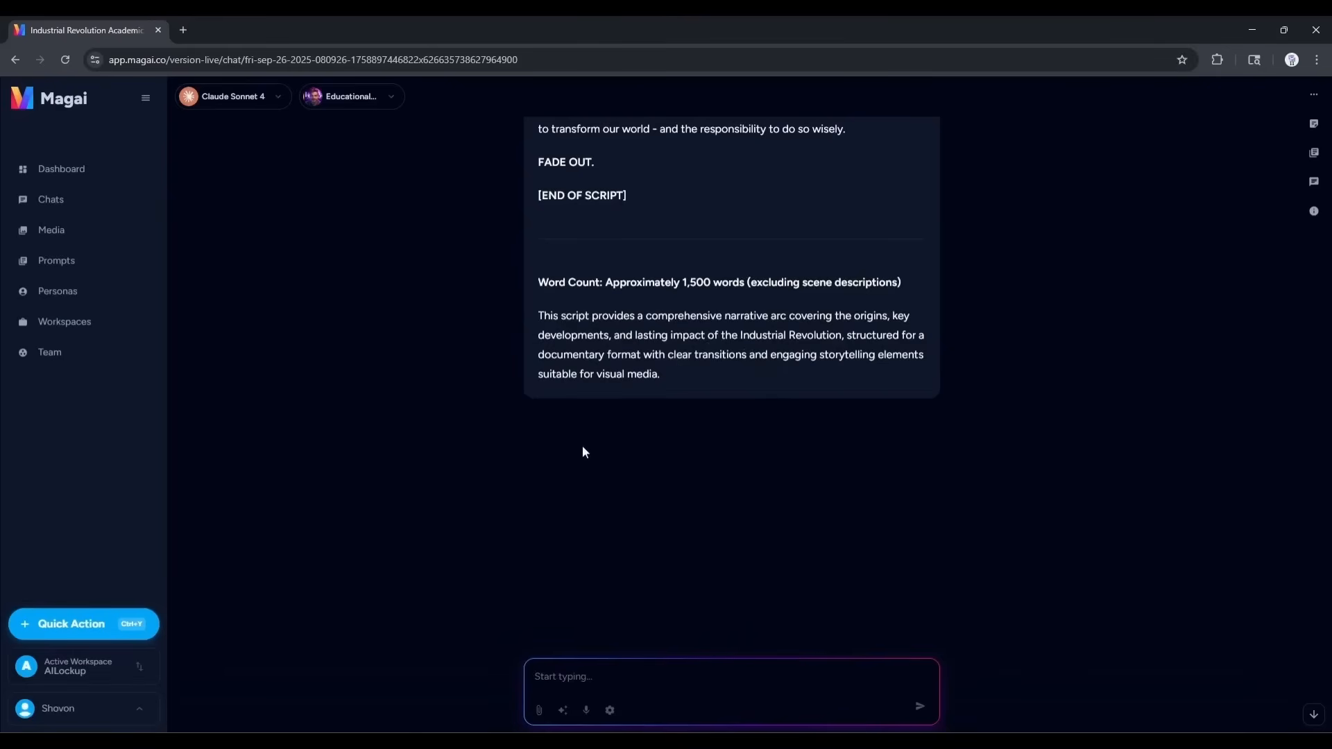
Switch to DeepSeek R1 and ask for scene-by-scene visual suggestions for the video.
left_click(232, 96)
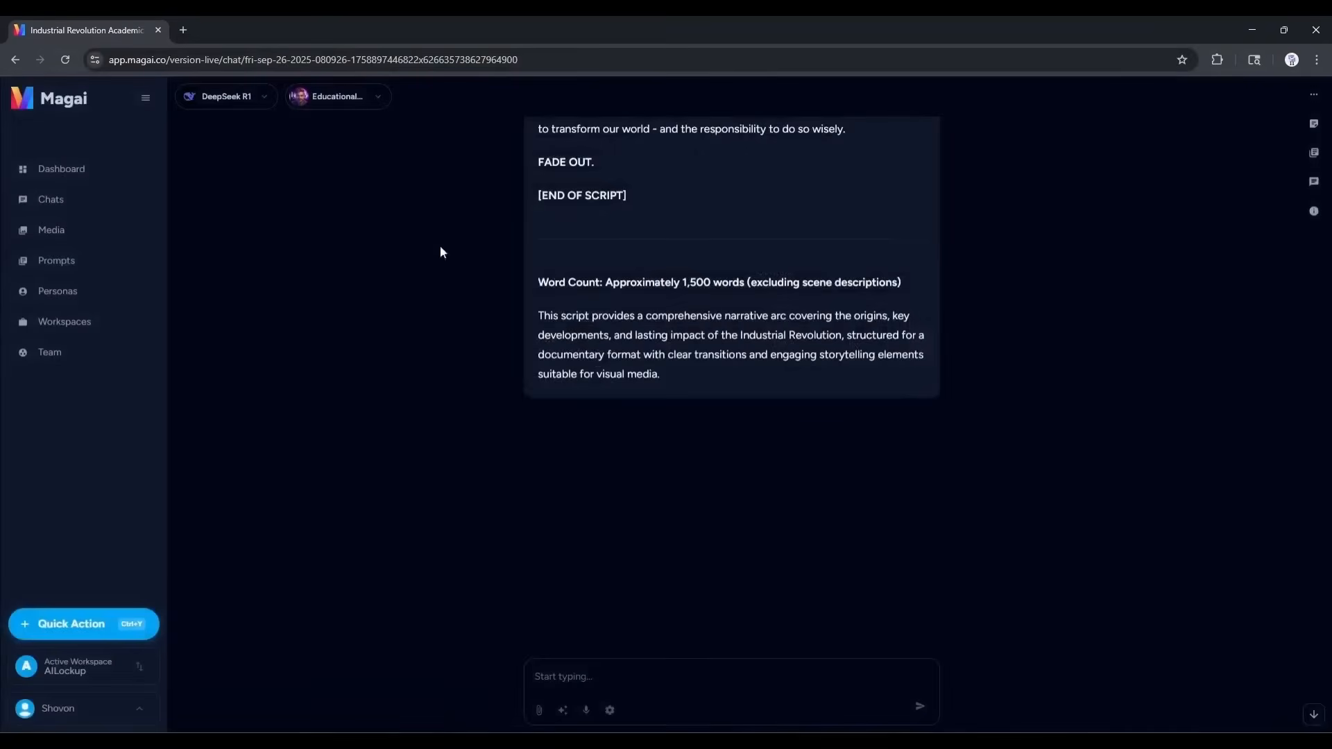
type("I want to create a video with this script using AI. So")
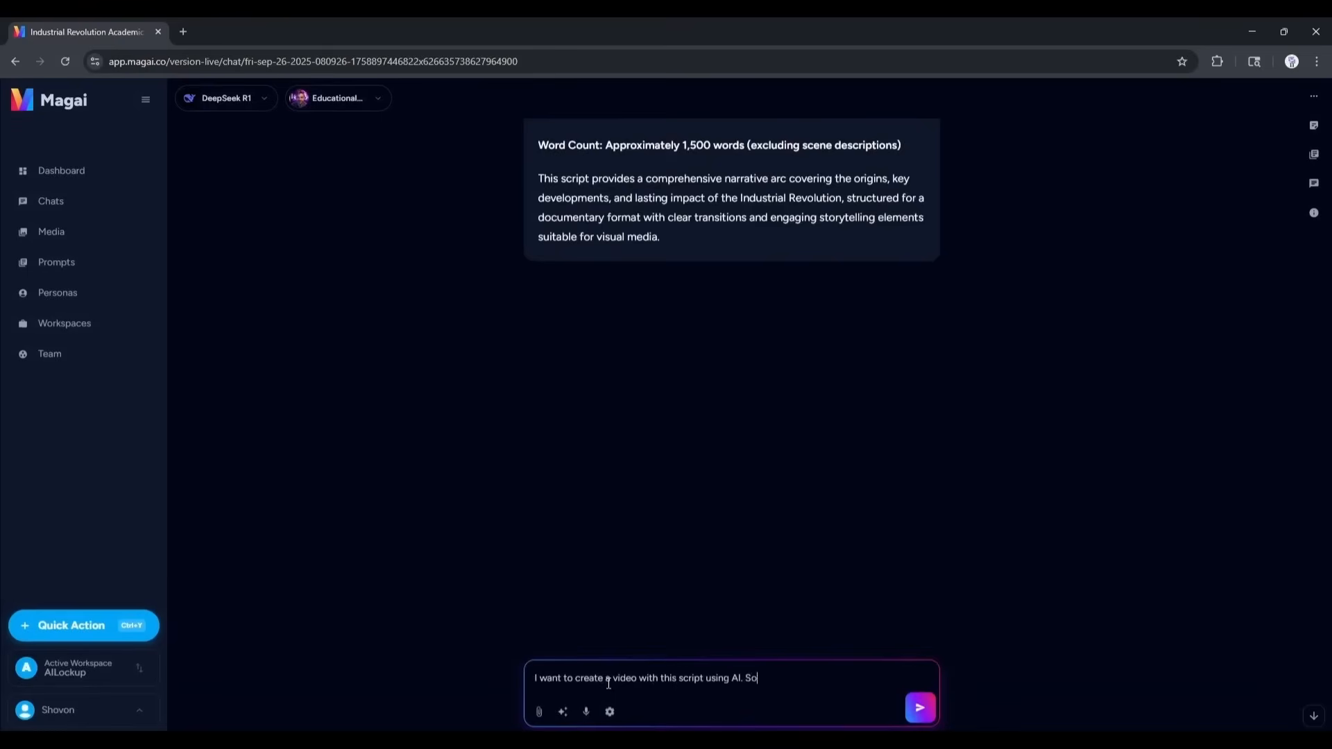
type("I need scene-by-scene visual")
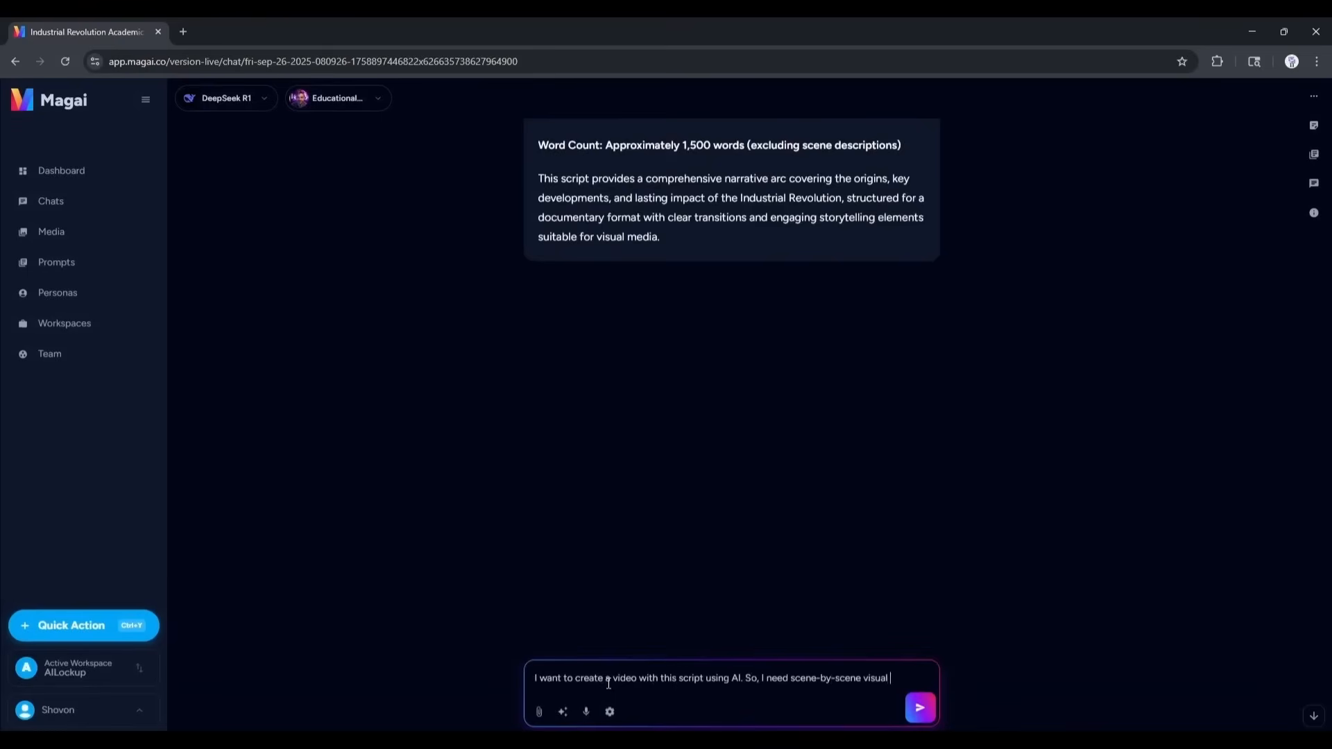
type("suggestions for the video. Can you please suggest the visual suggestions for every scene? Create as many s")
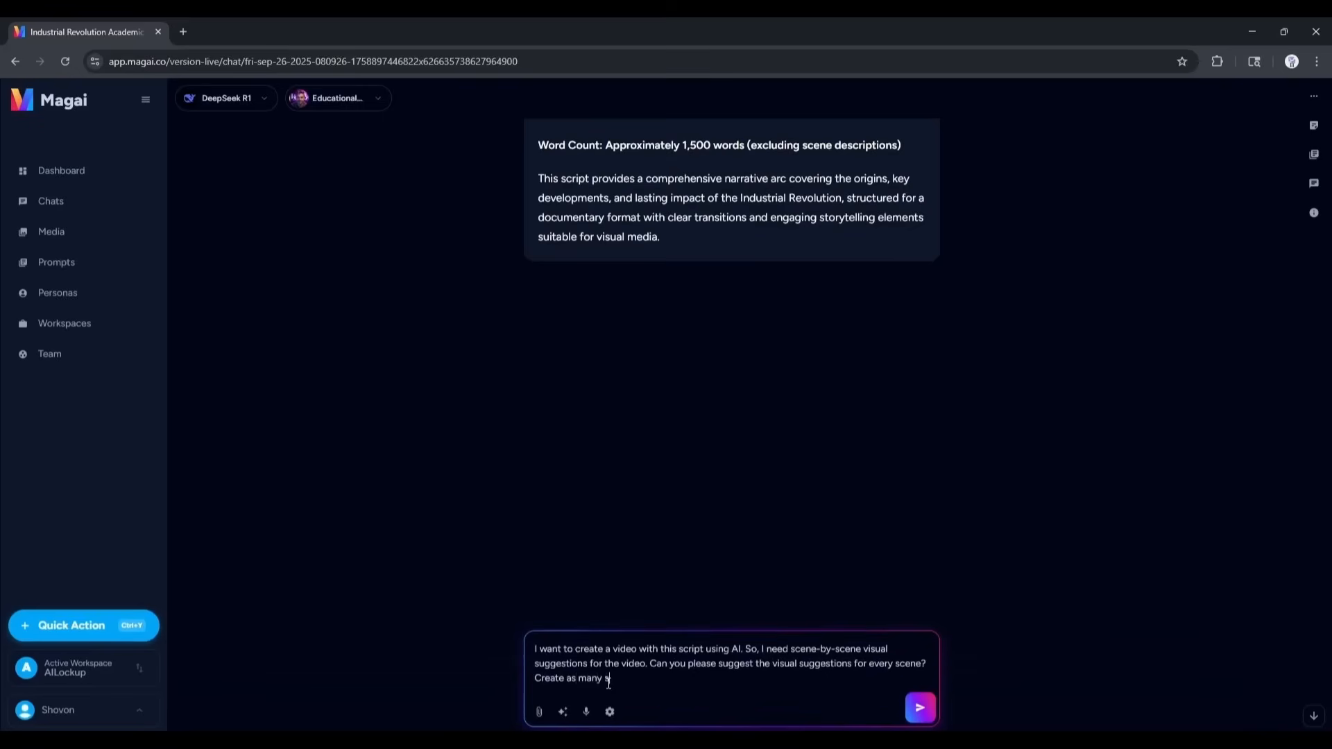
left_click(919, 707)
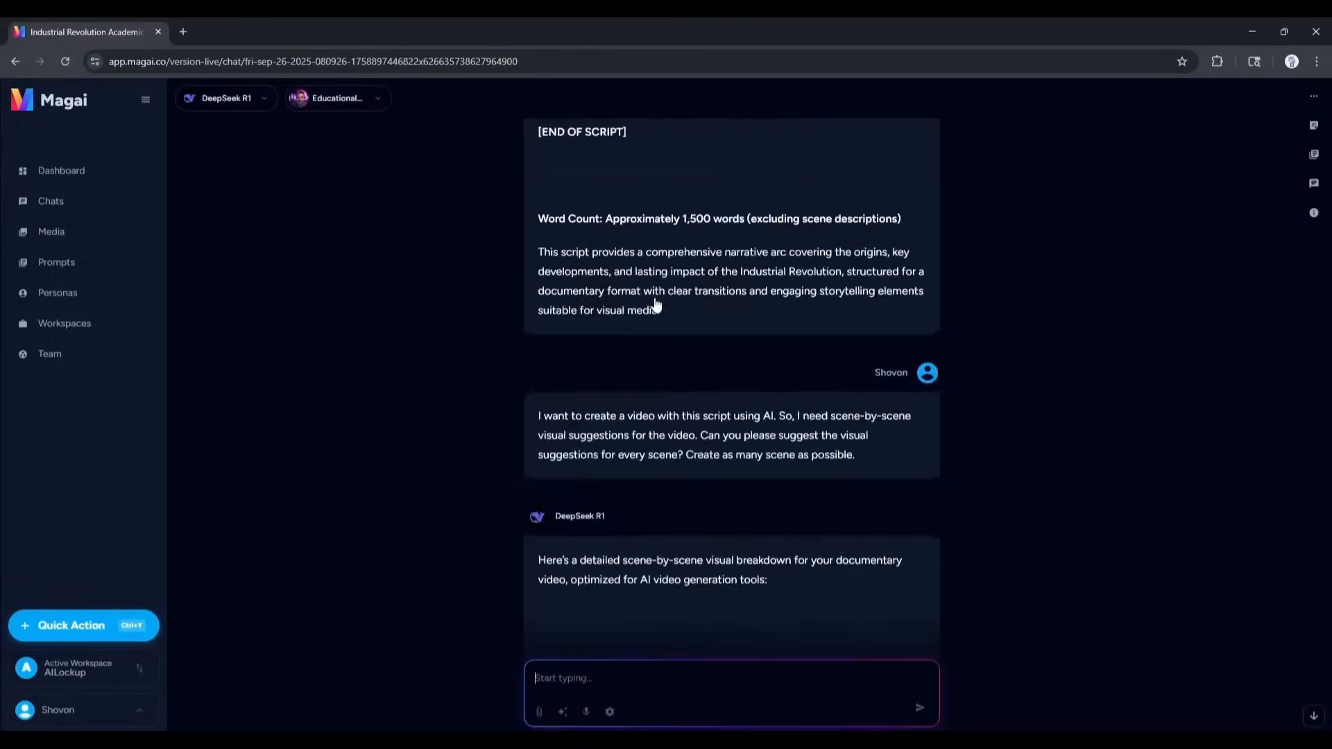
With GPT-4o and the Prompt Engineer persona, request consistent-style scene image prompts.
scroll("down", 3)
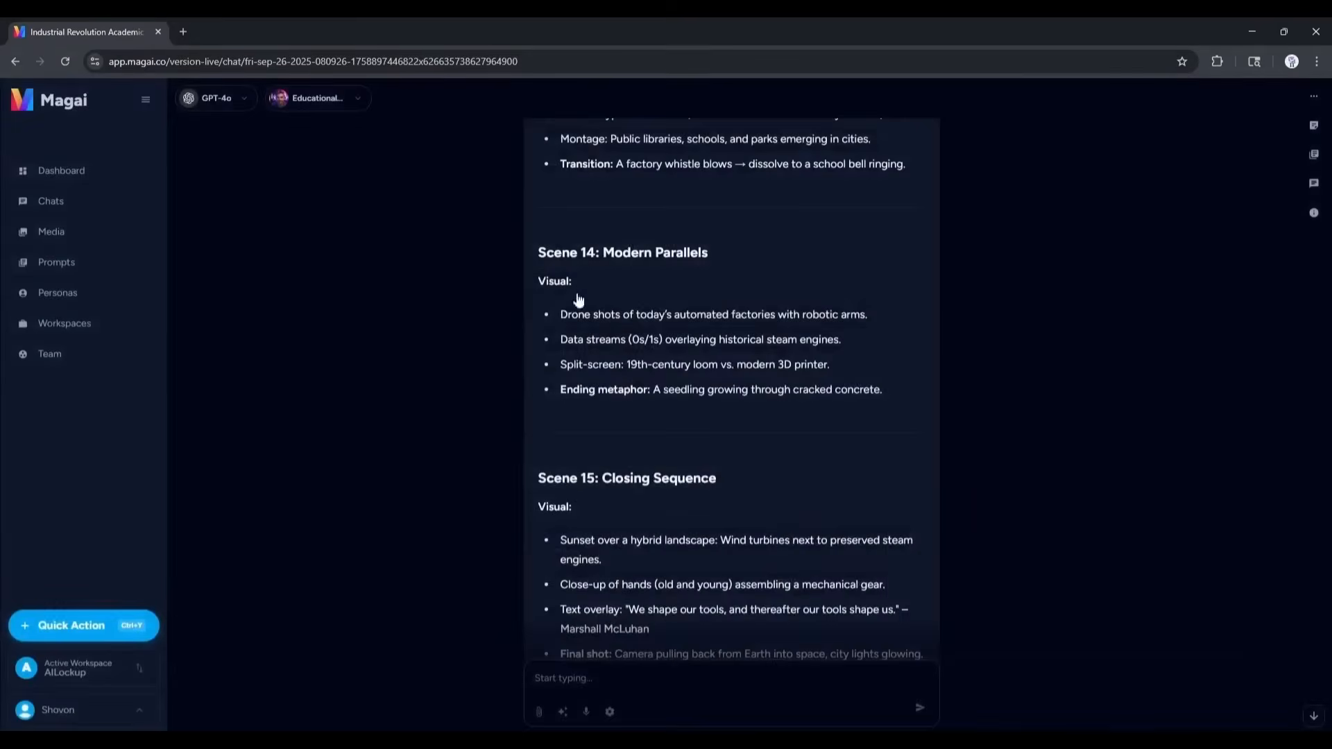
left_click(315, 98)
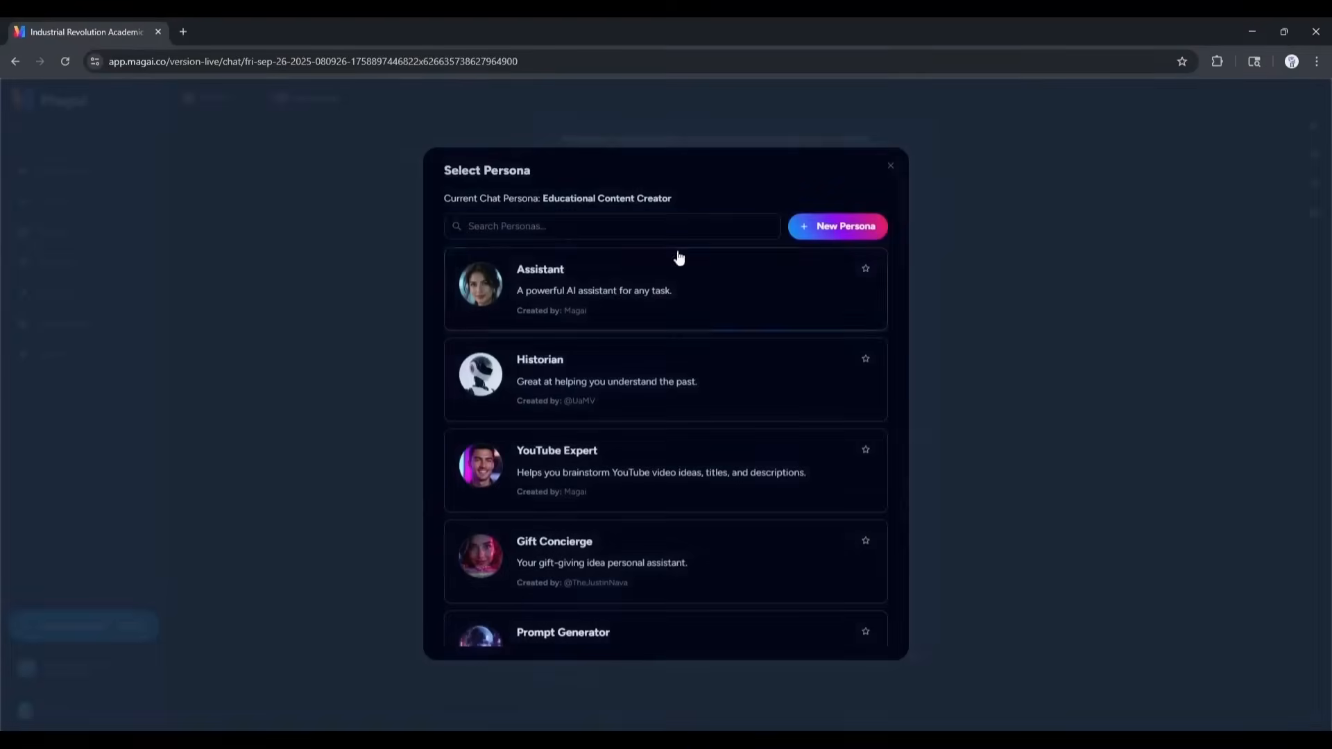
scroll("down", 3)
type("Can you please generate detailed image generation prompts for every scene so that I can generate")
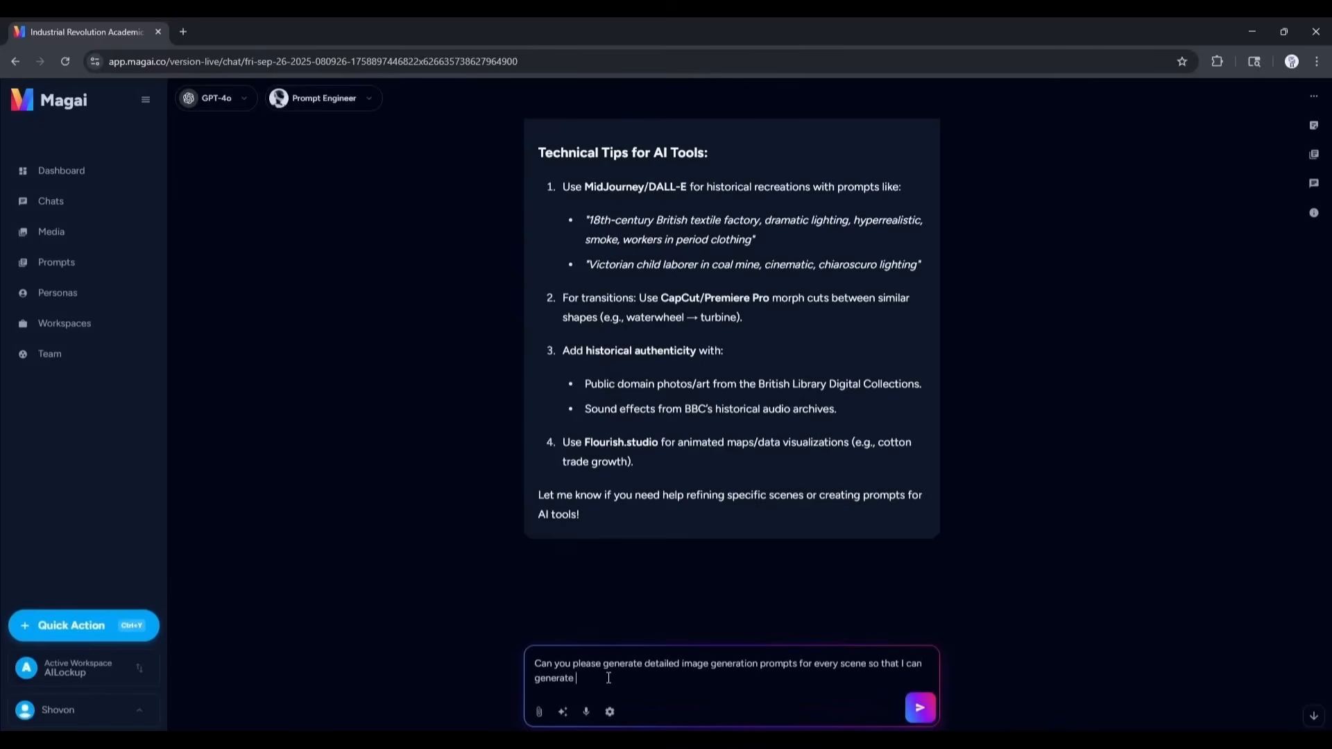
type("images using an AI image generator?")
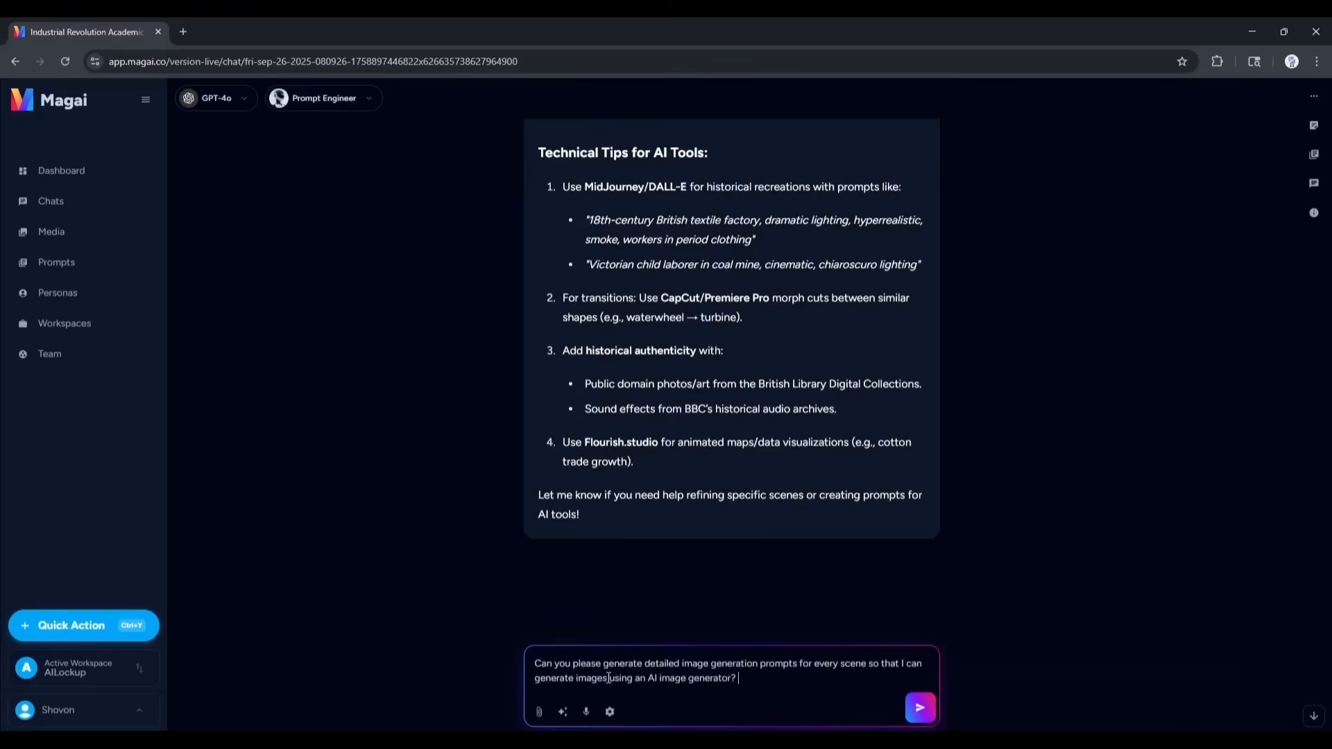
type("Make the Visual style consistent")
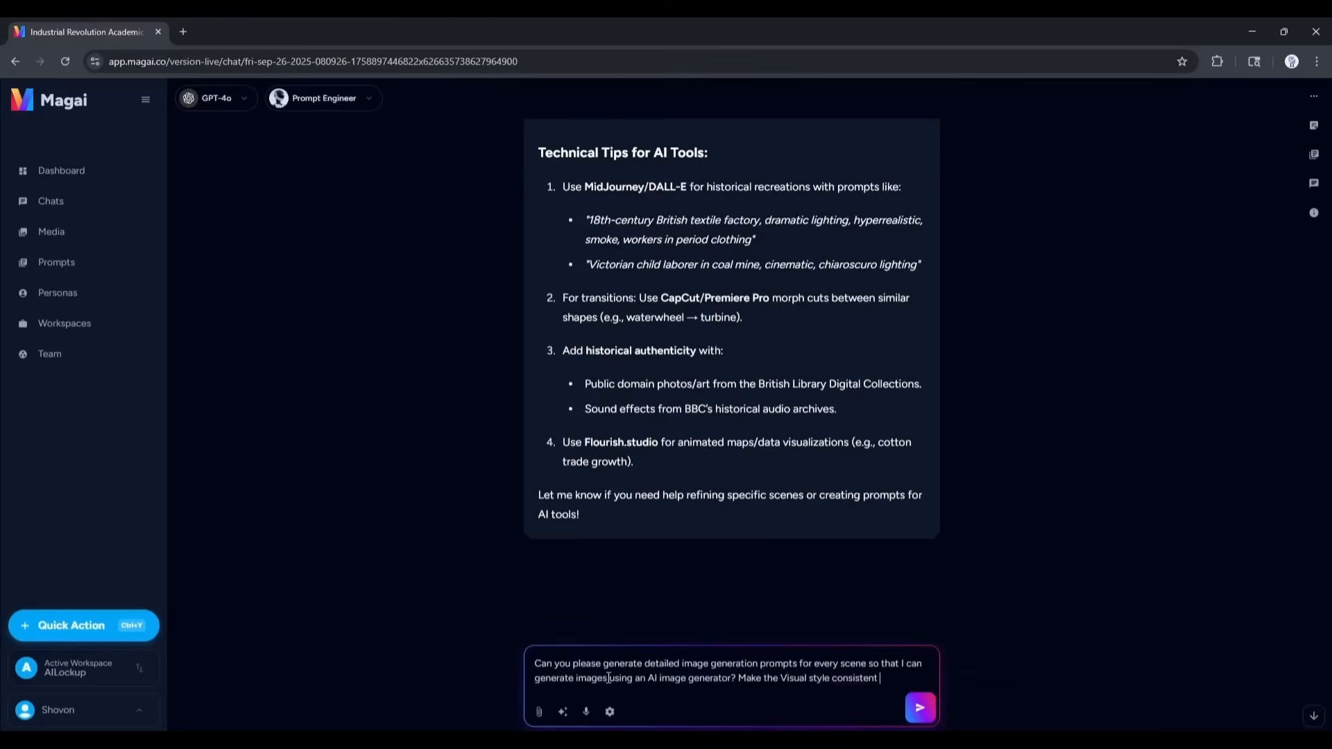
left_click(920, 707)
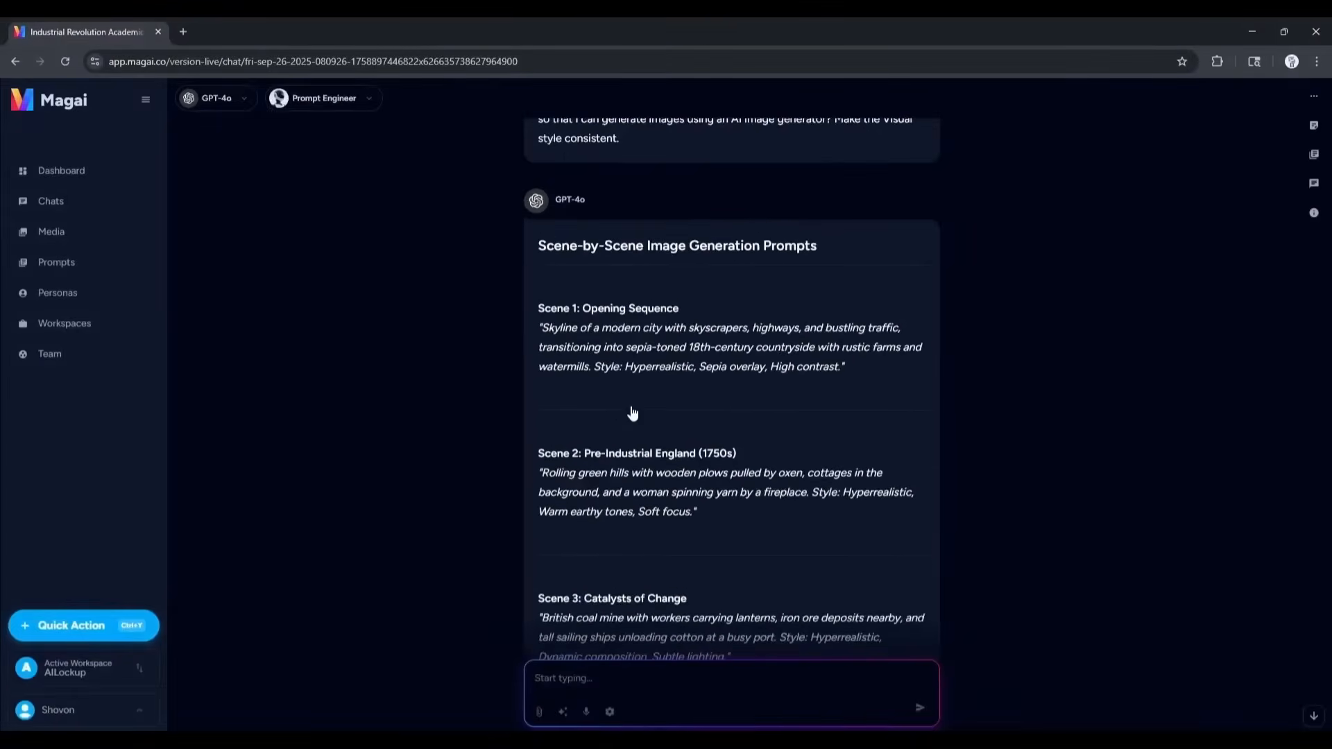
scroll("down", 3)
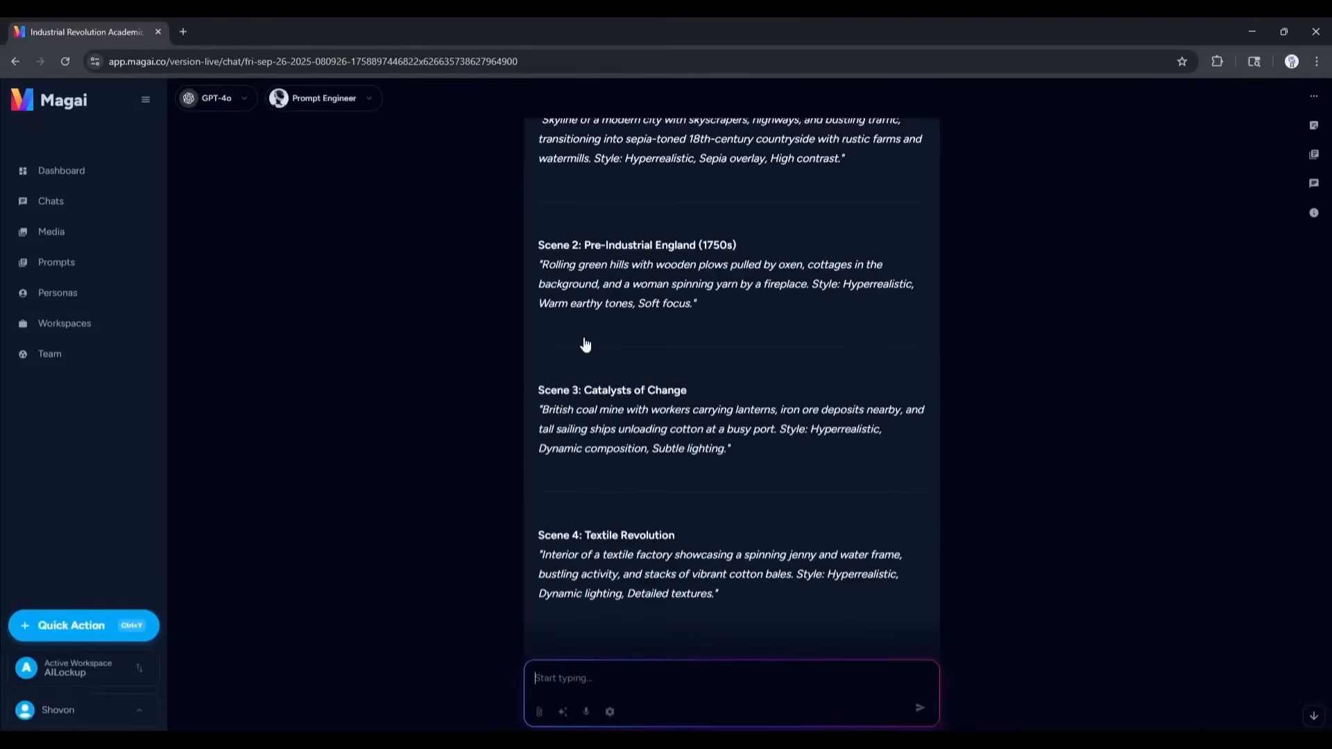
Switch the chat from GPT-4o to the Flux model using the Image / Video filter.
left_click(215, 98)
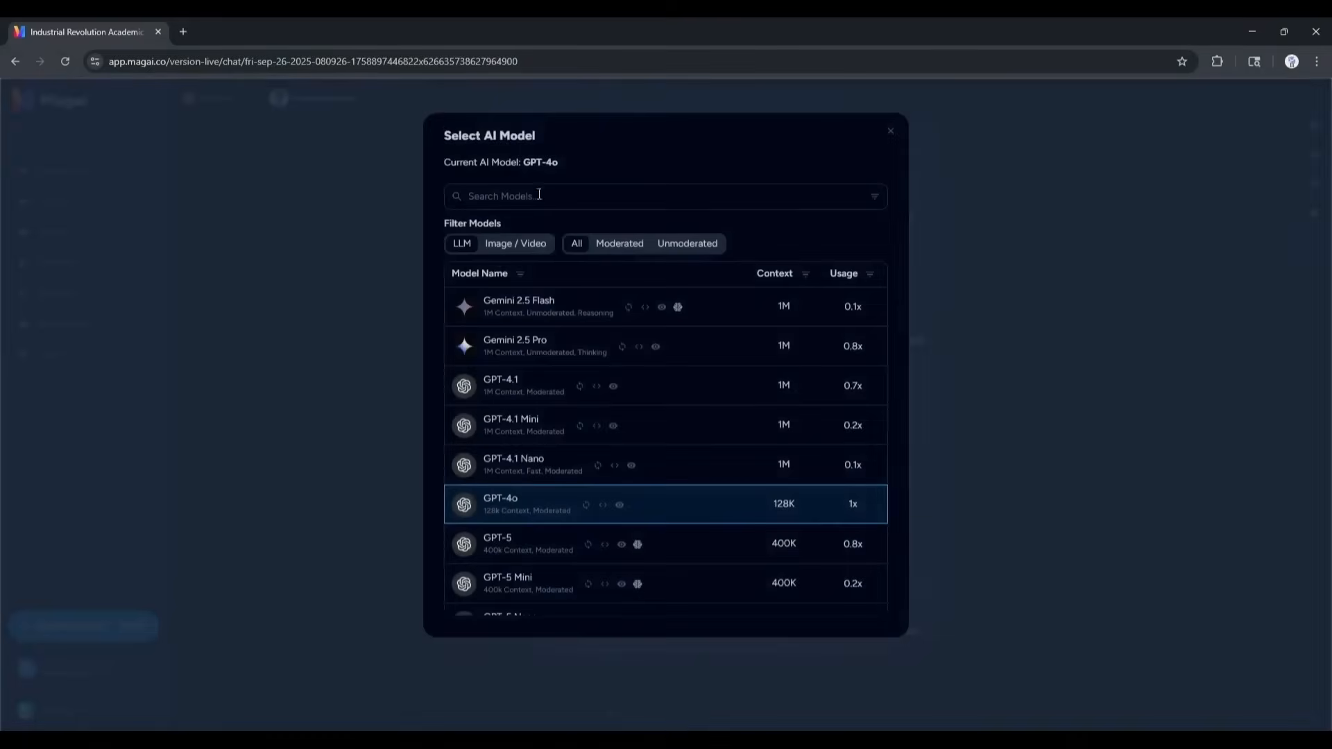
left_click(515, 243)
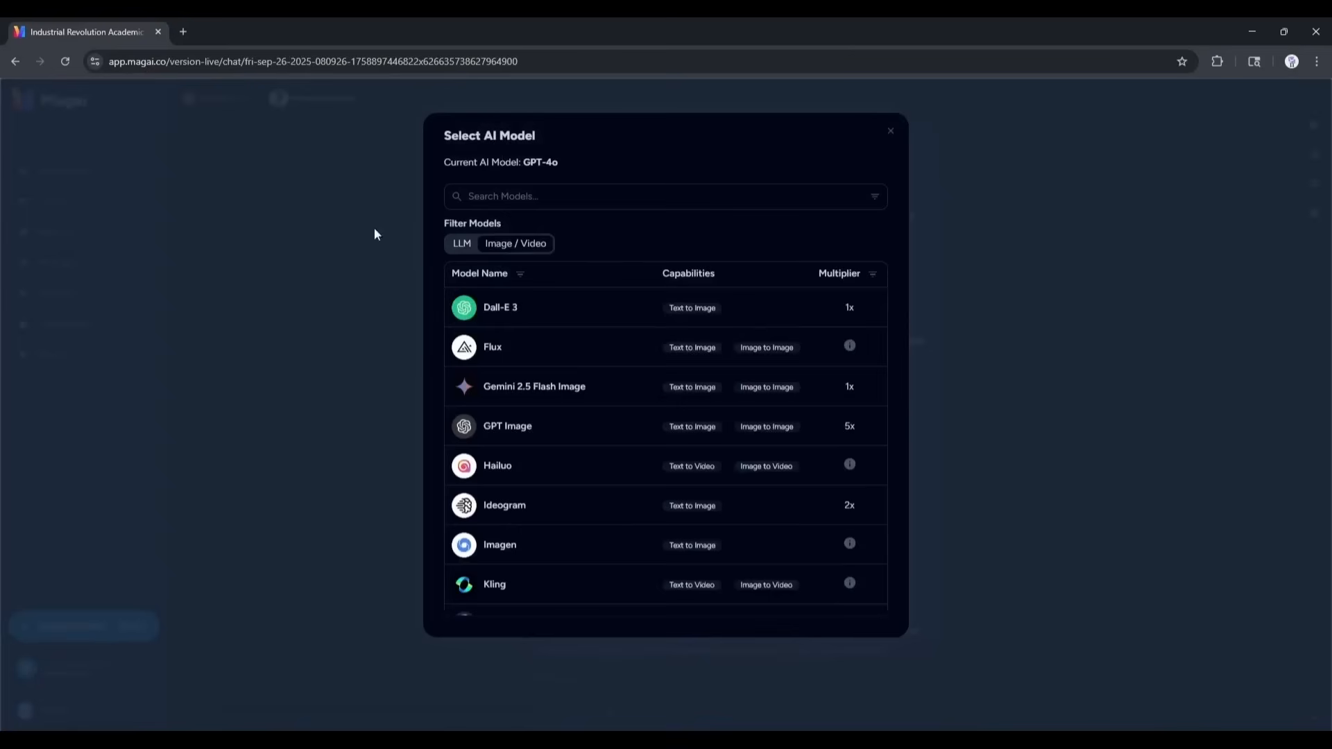
scroll("down", 3)
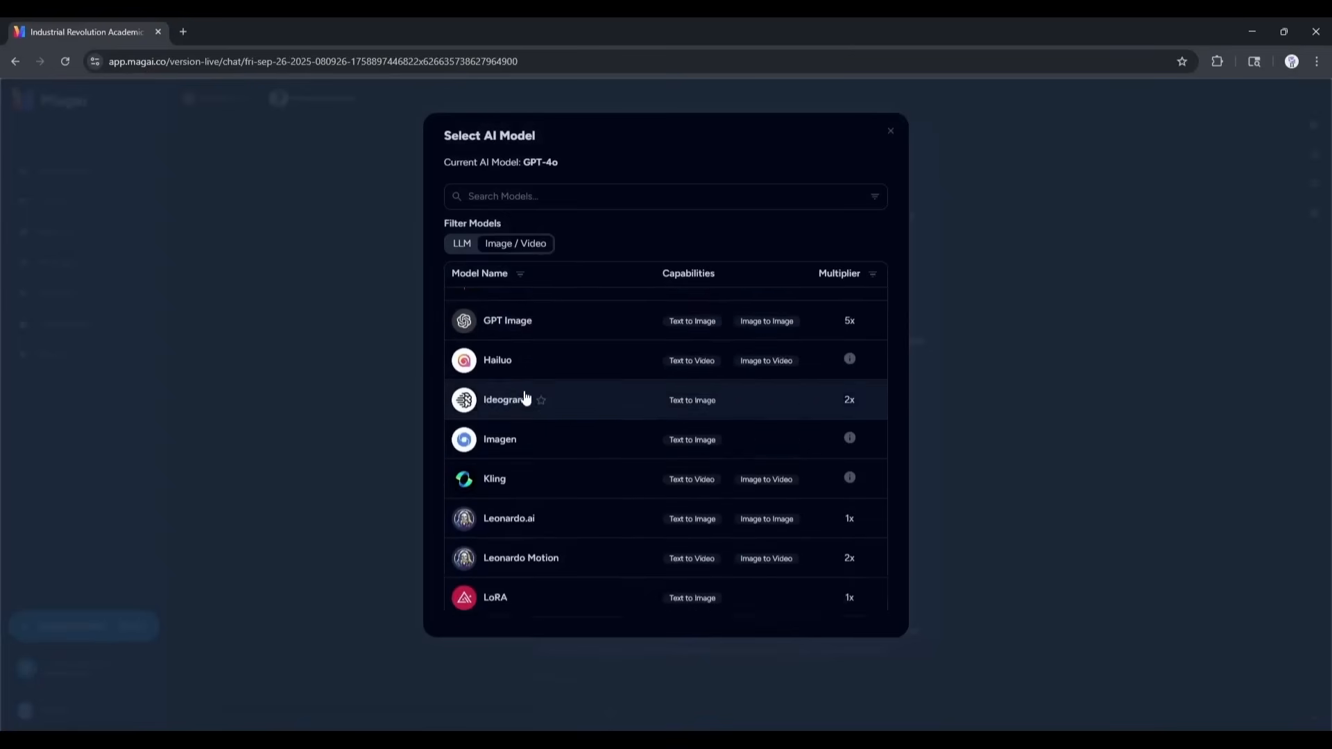
scroll("down", 3)
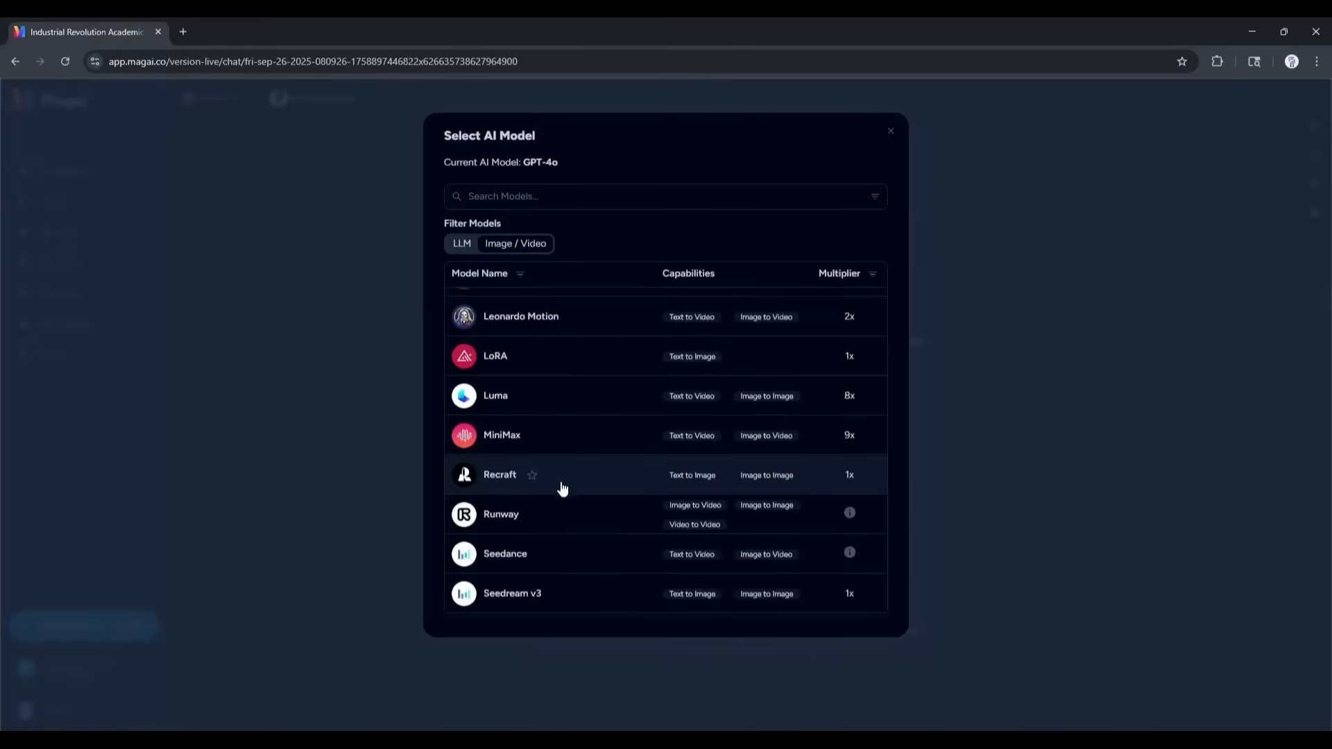
scroll("down", 3)
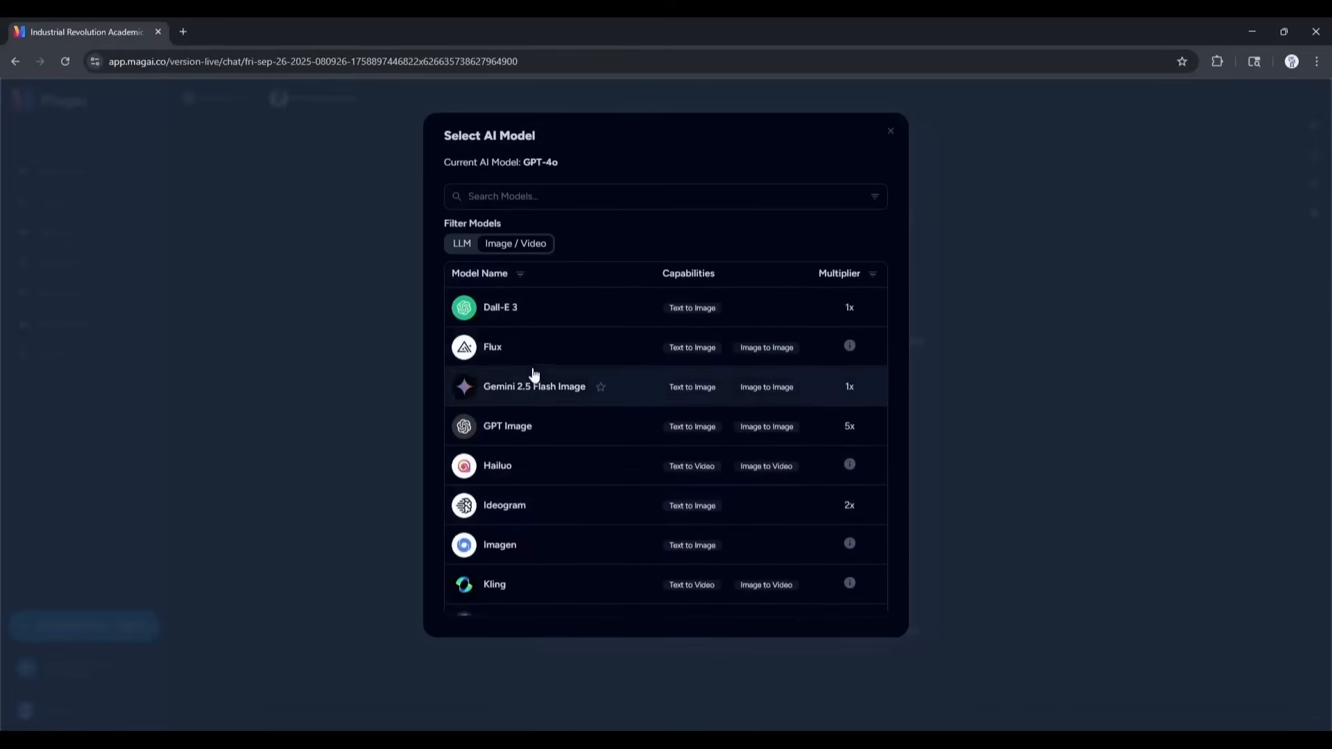
left_click(493, 347)
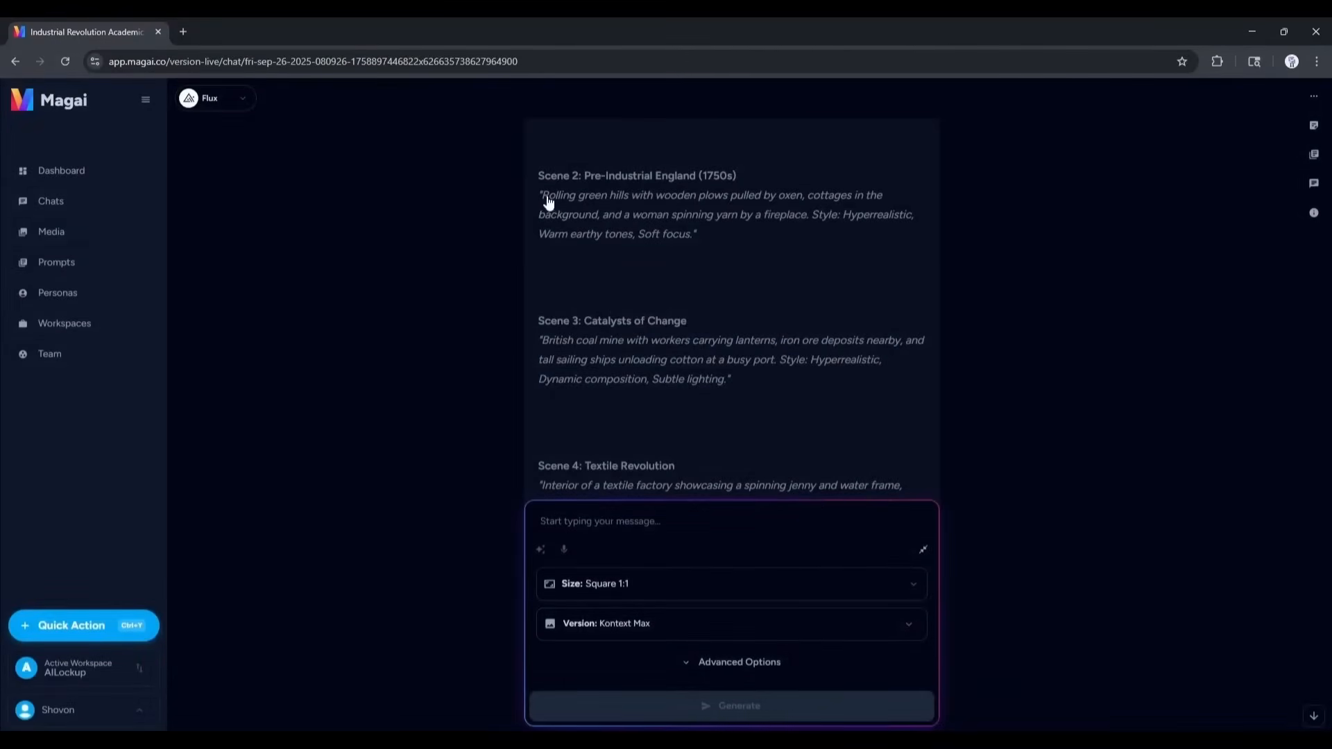
Paste the Scene 2 countryside prompt into Flux with Landscape 16:9 size and version 1.1 Pro.
right_click(561, 209)
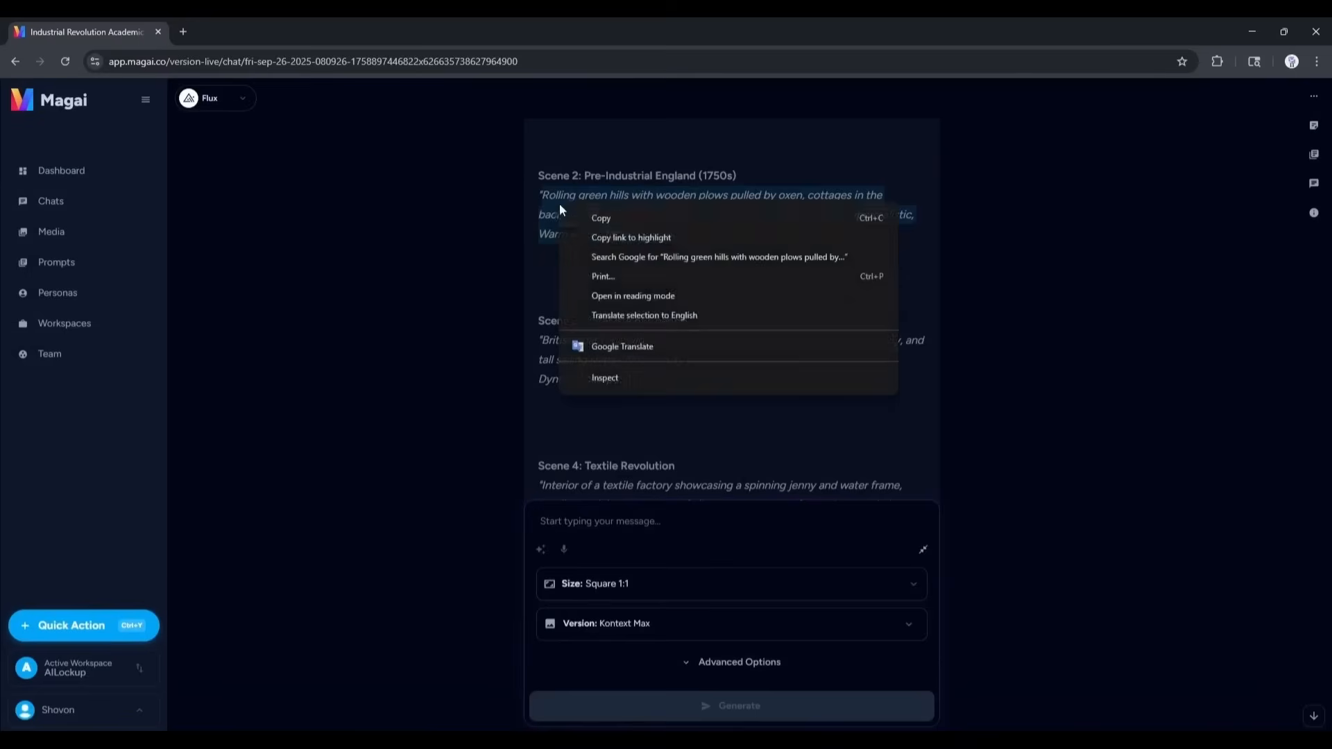
left_click(730, 521)
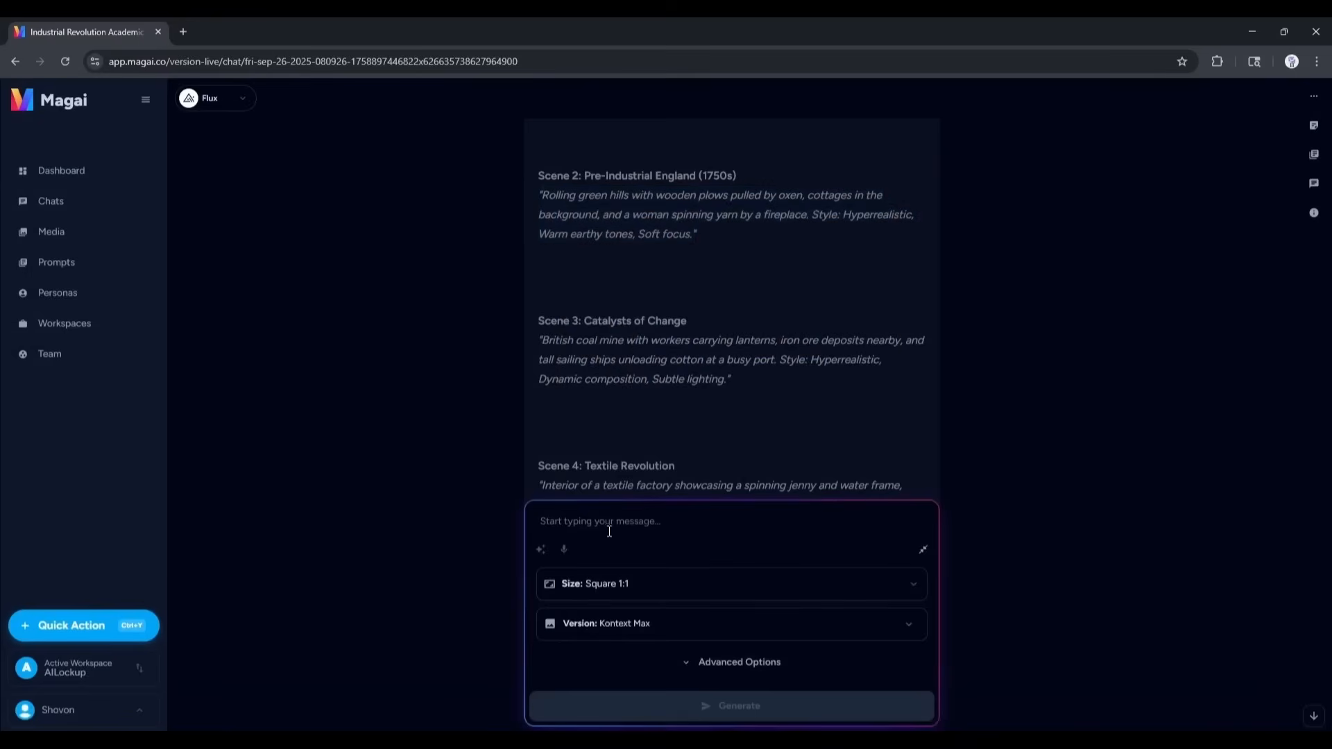
left_click(731, 584)
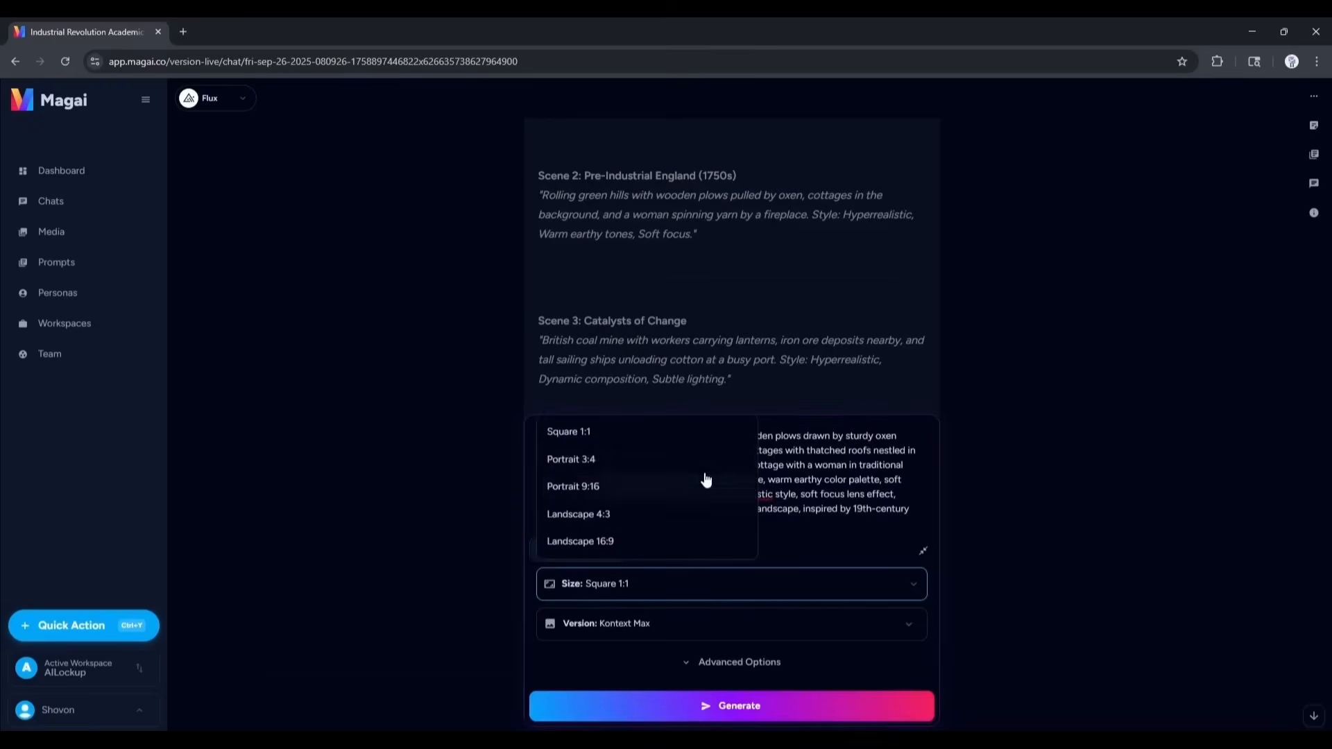
left_click(730, 623)
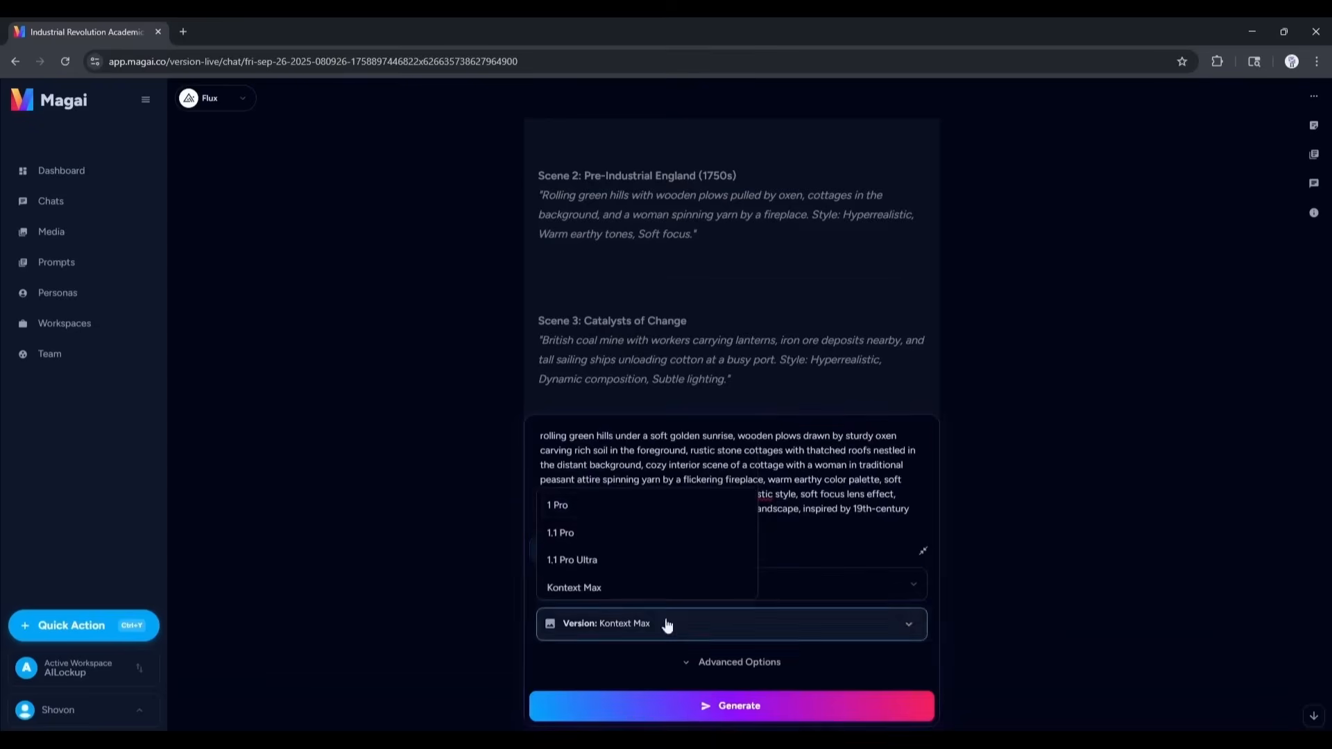
left_click(560, 533)
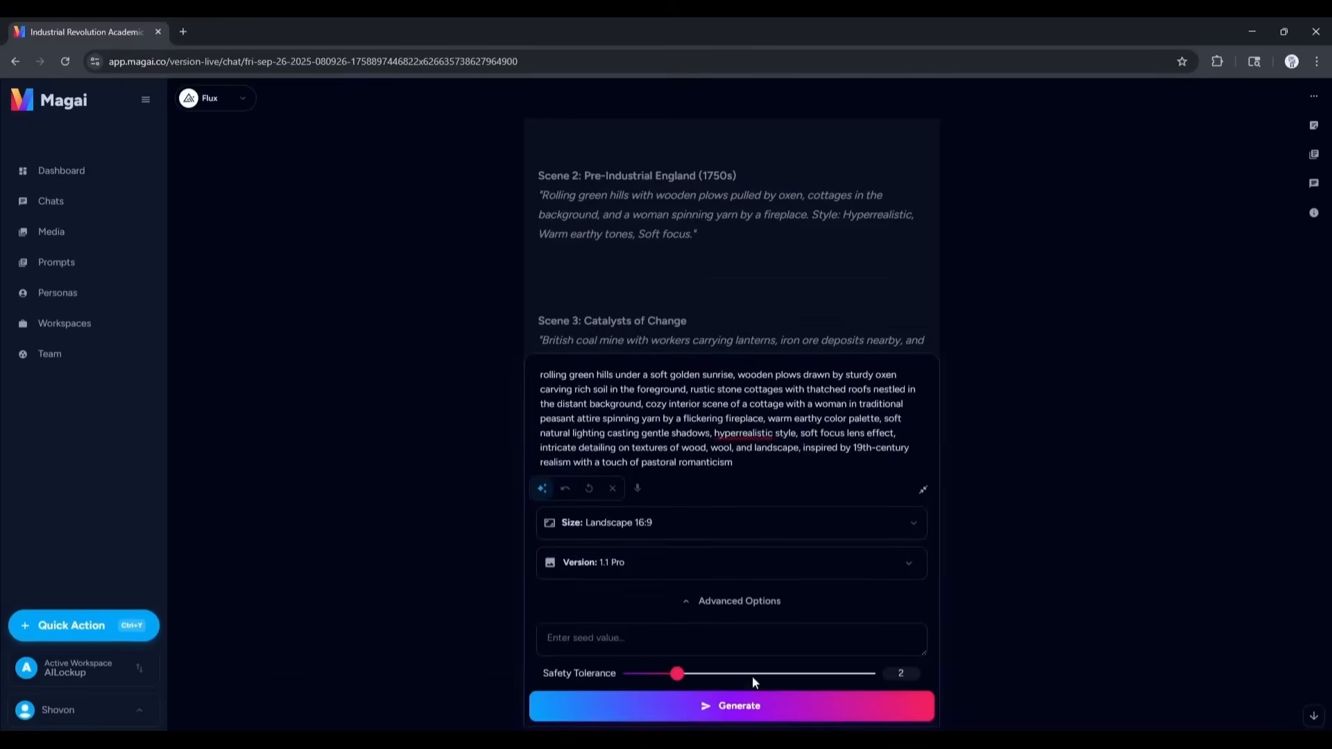
left_click(731, 705)
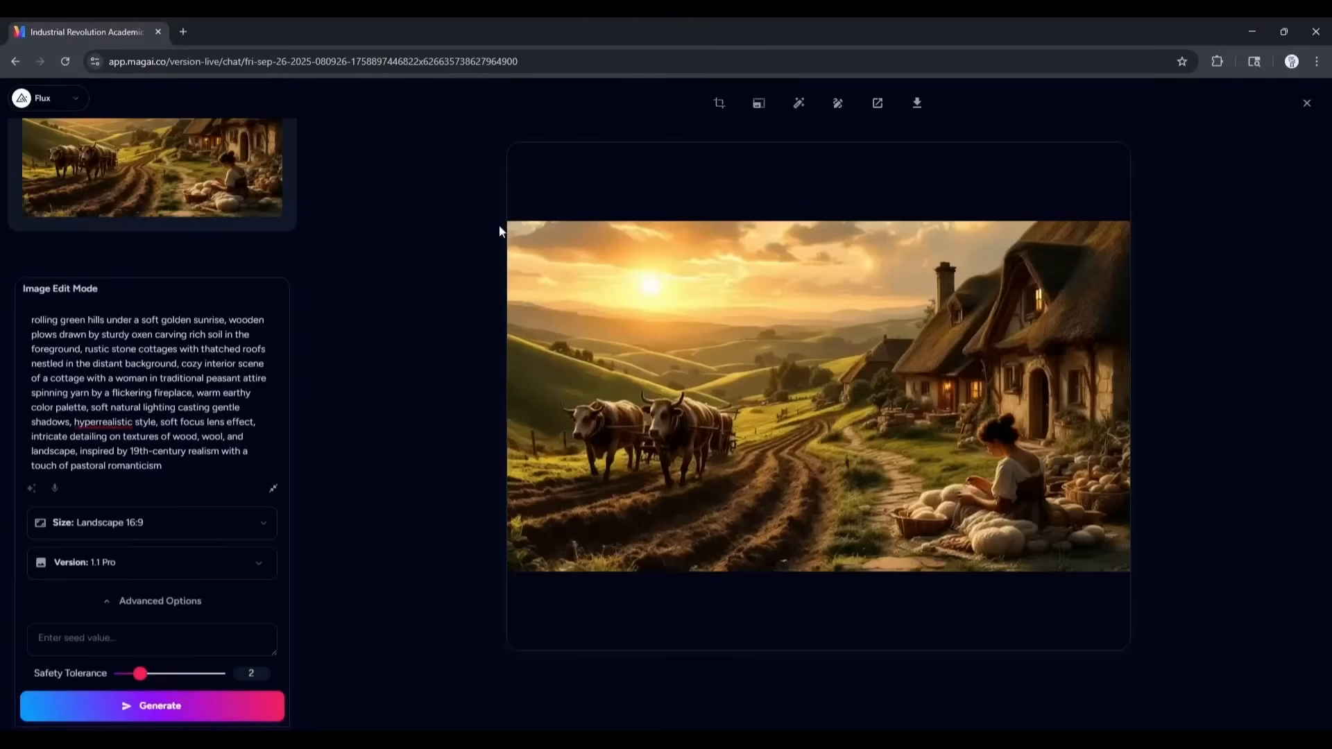
mouse_move(805, 389)
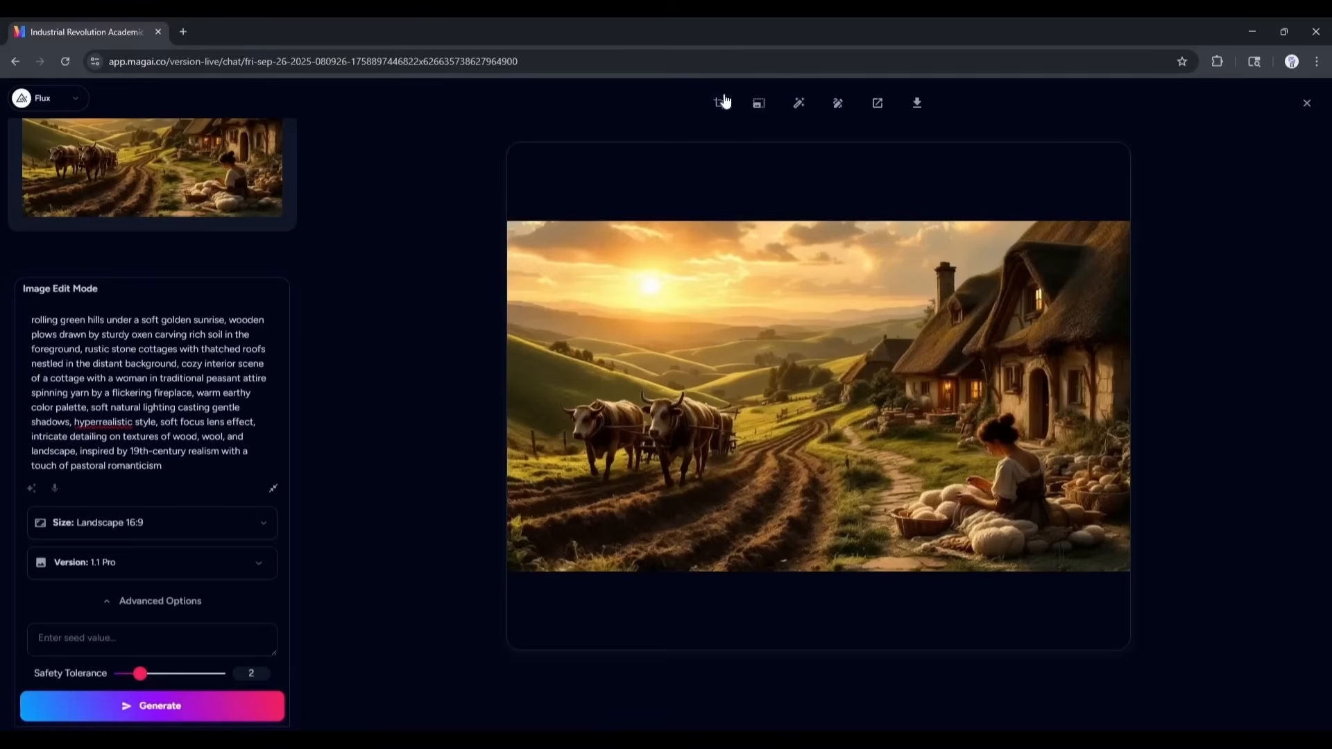
mouse_move(877, 103)
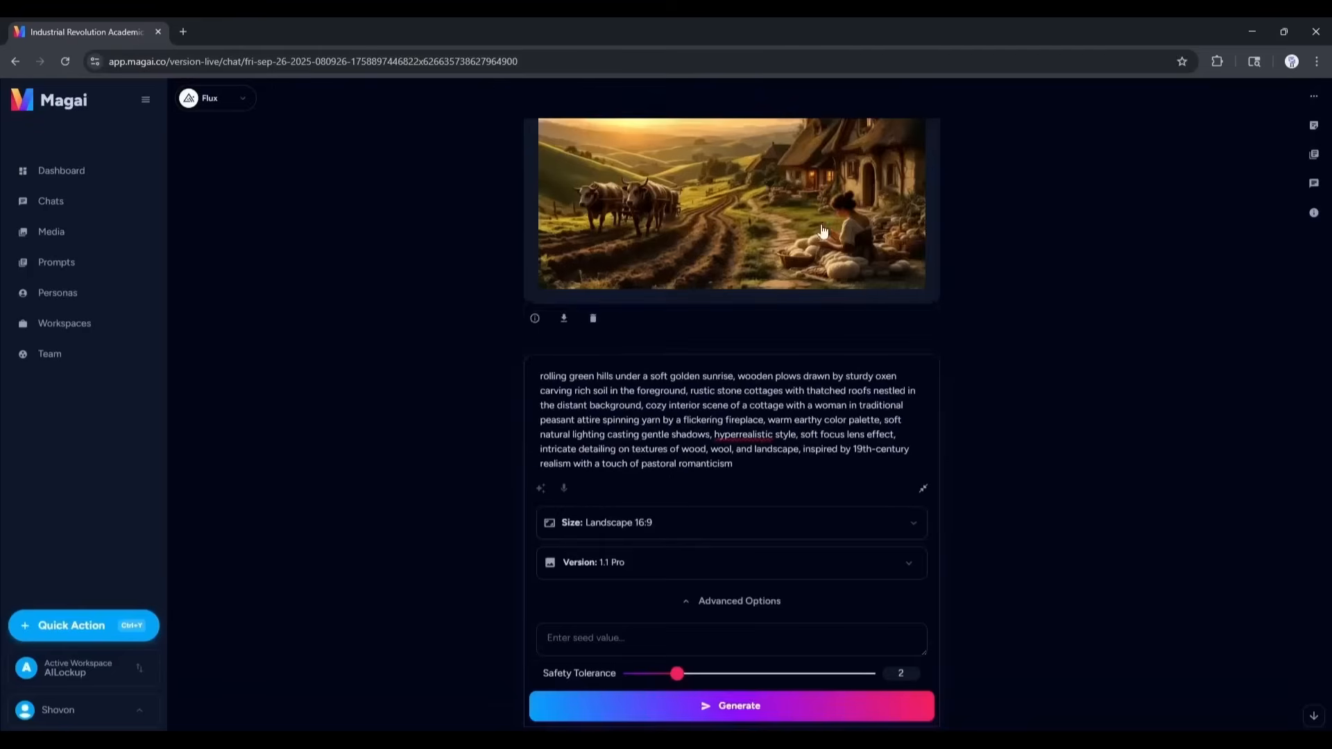
Download the Flux image, attach it to Gemini 2.5 Flash Image, and request 'add some tree on the mountian'.
left_click(564, 318)
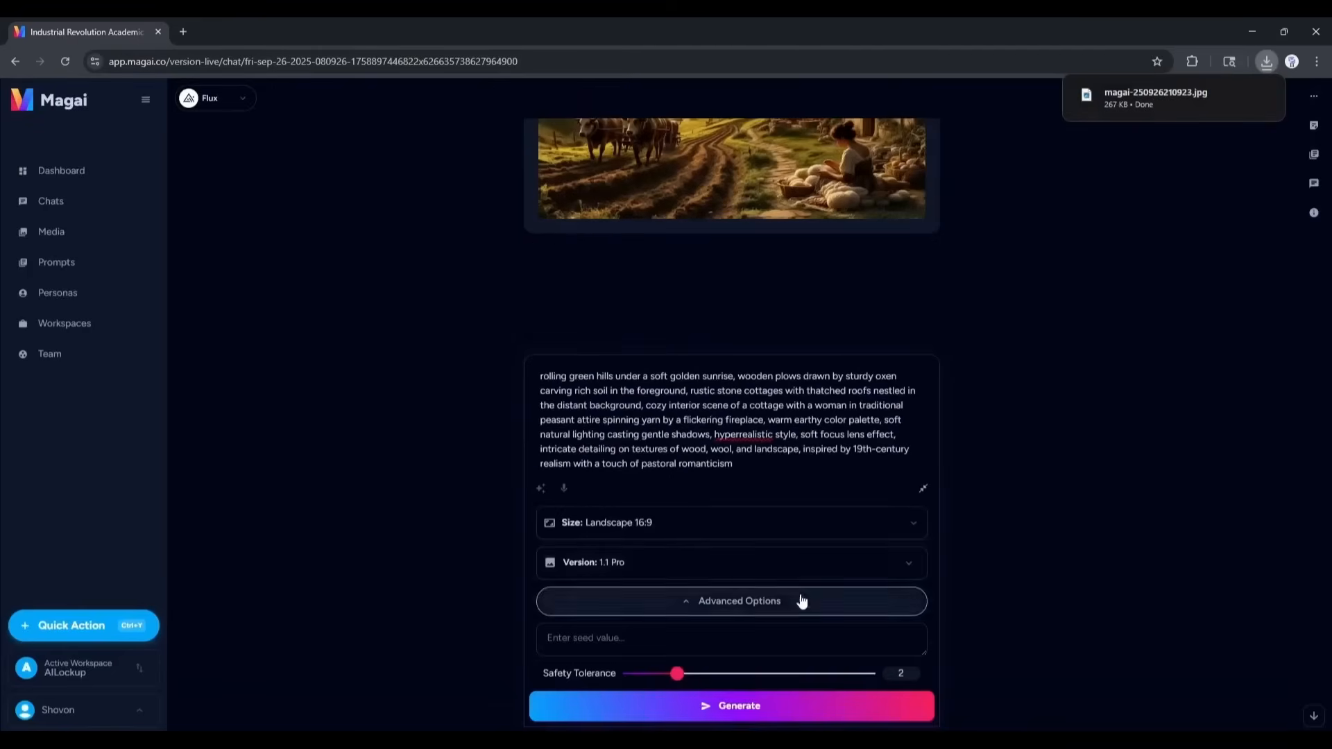
left_click(212, 98)
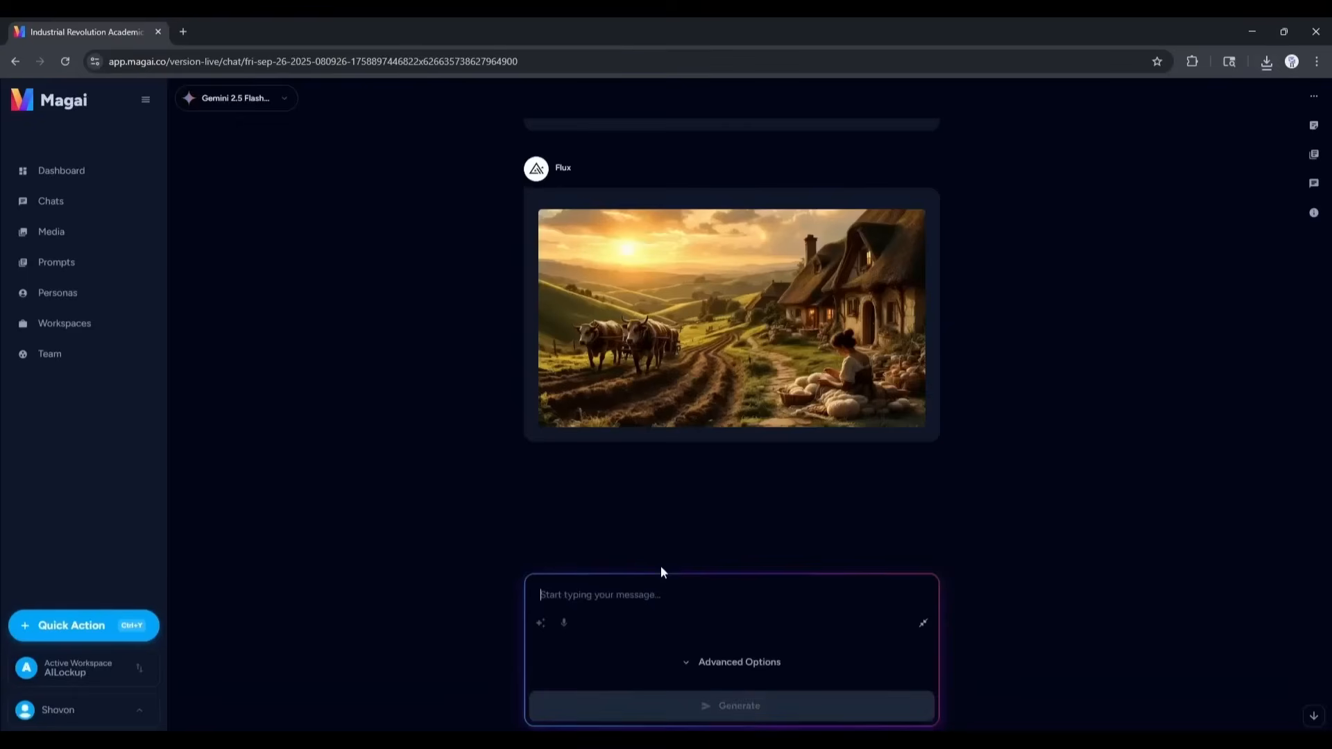
left_click(733, 662)
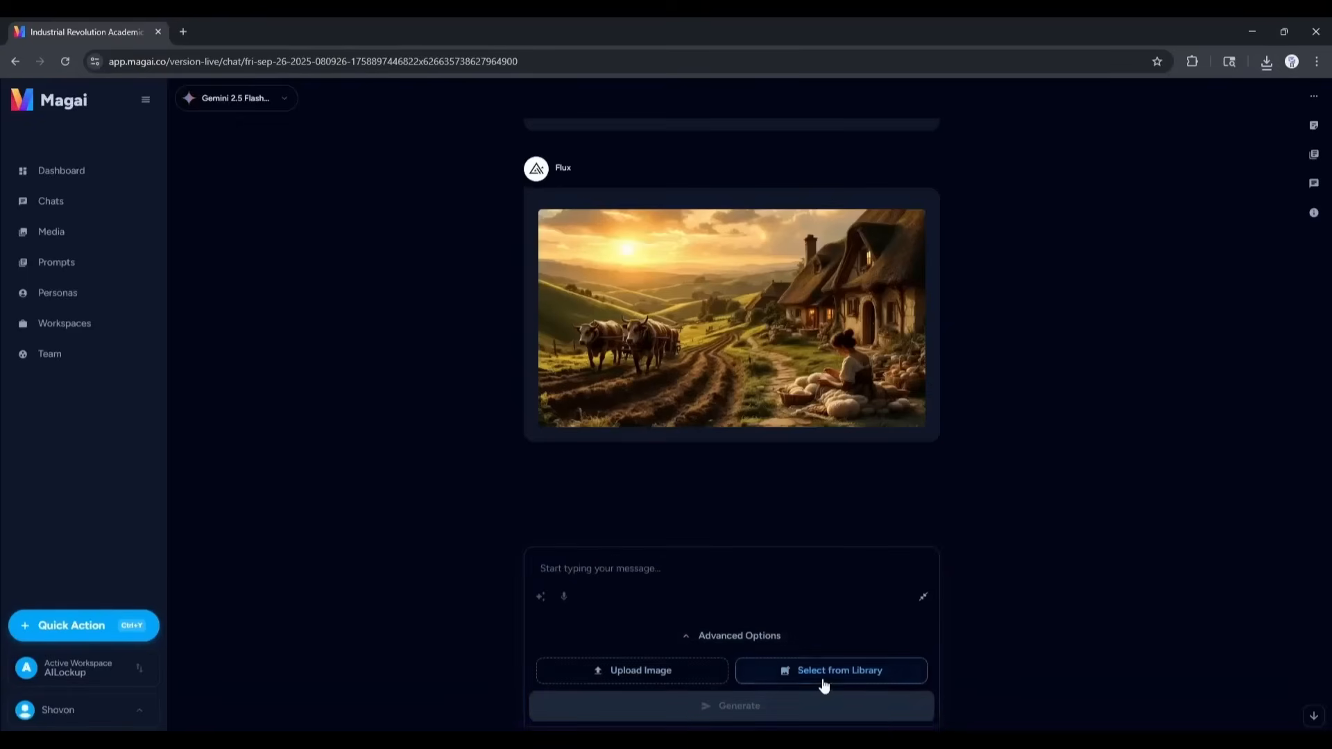
left_click(830, 670)
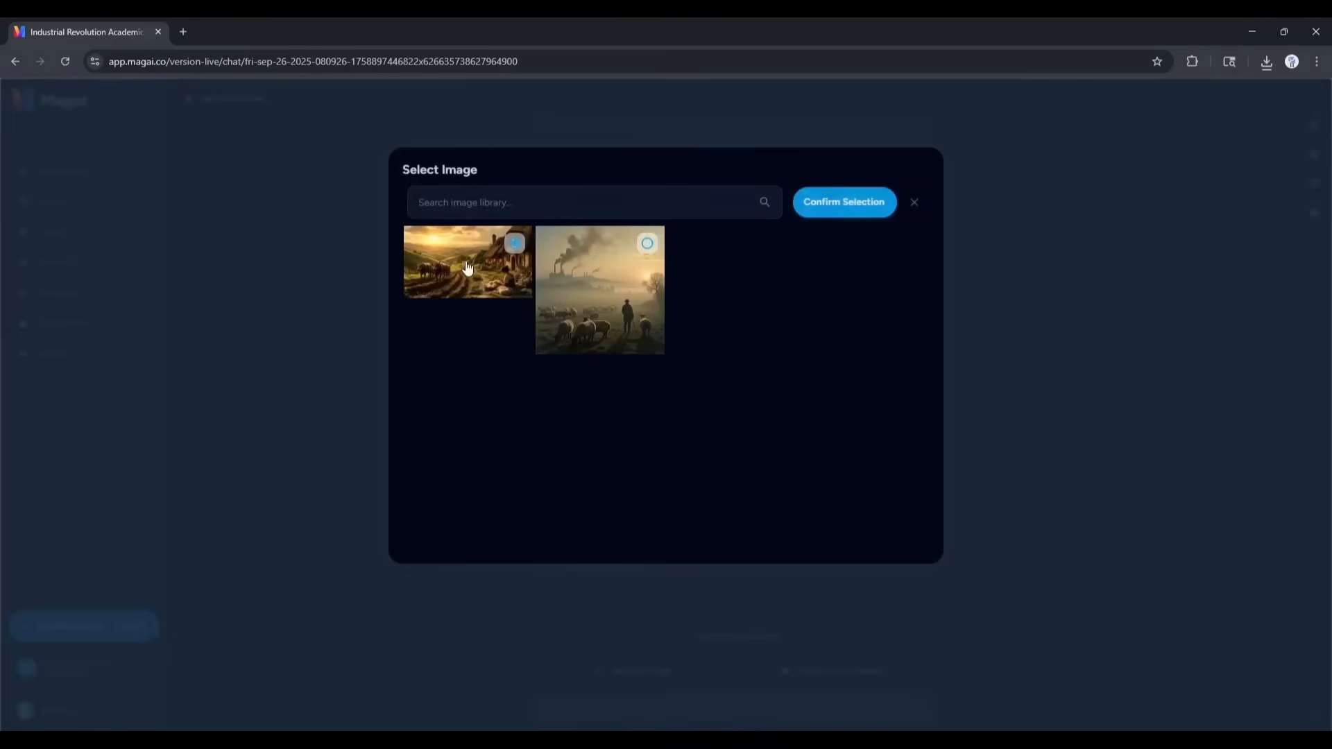
left_click(843, 202)
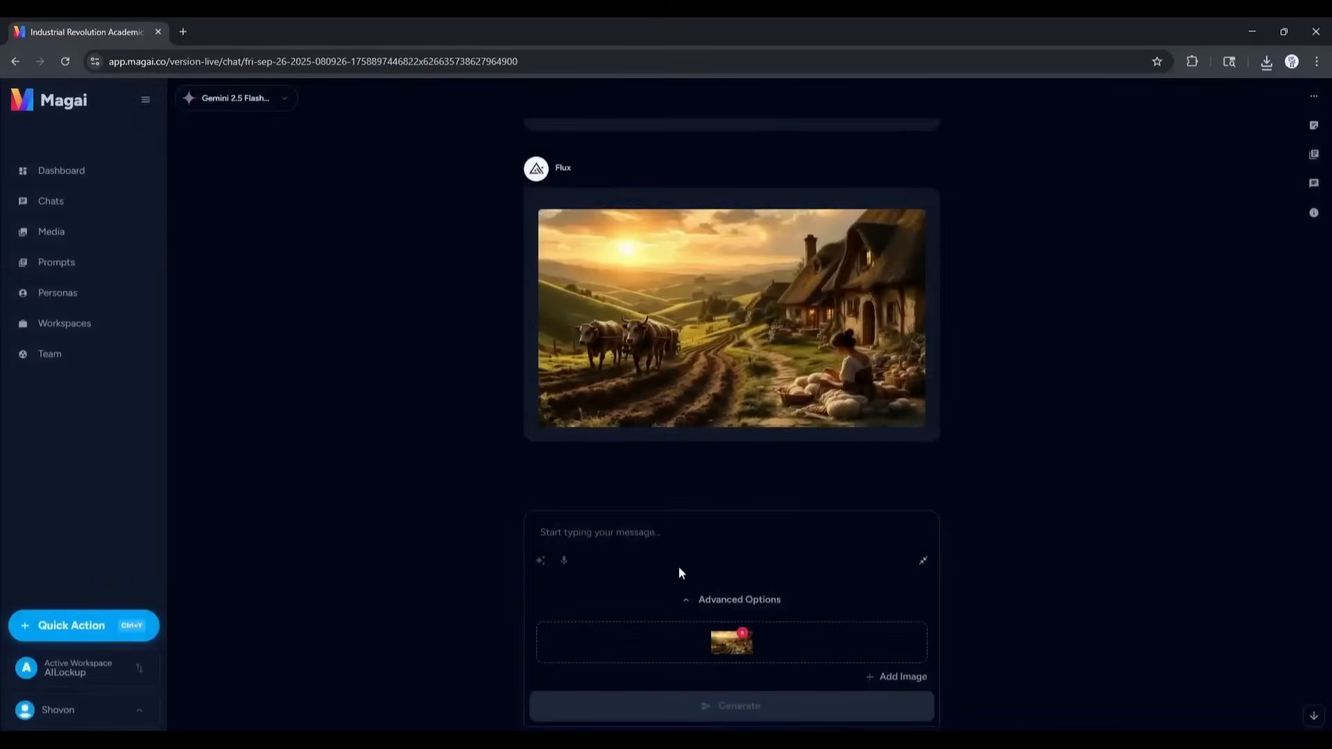
left_click(626, 538)
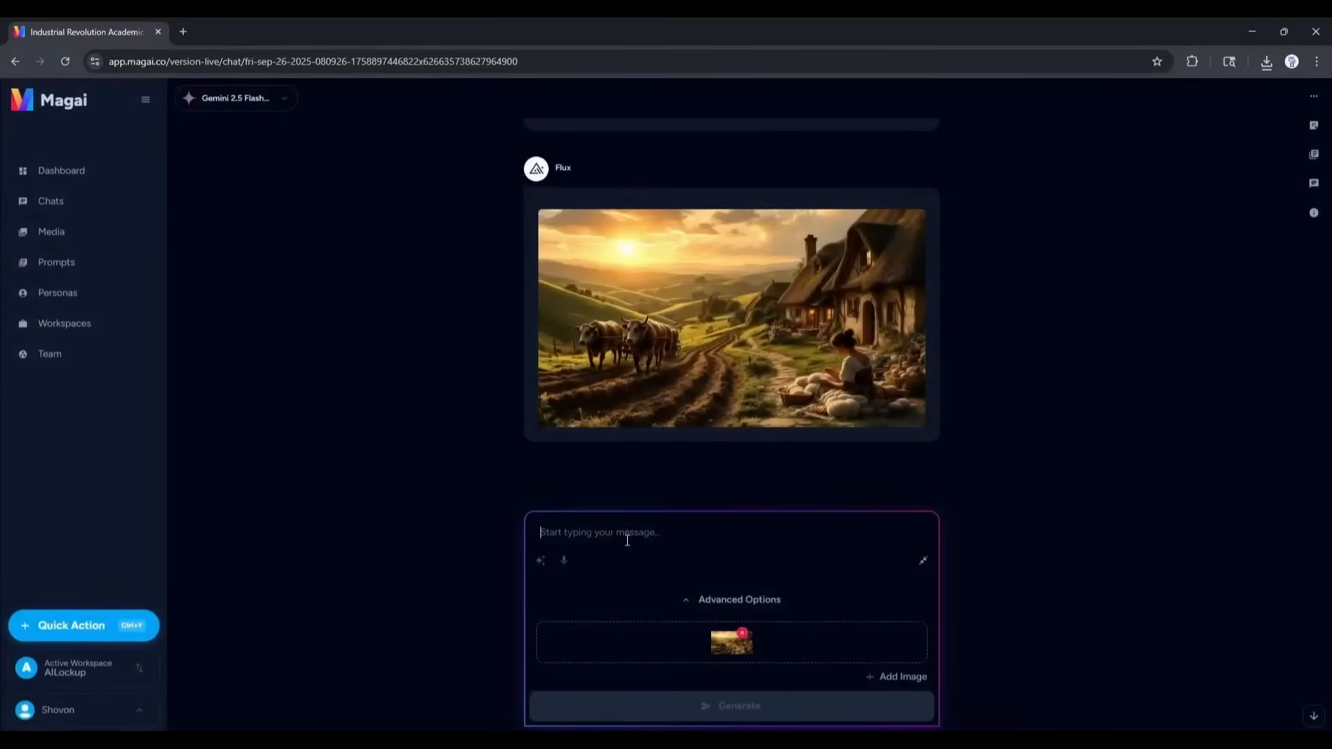
type("add some tree on the mountian")
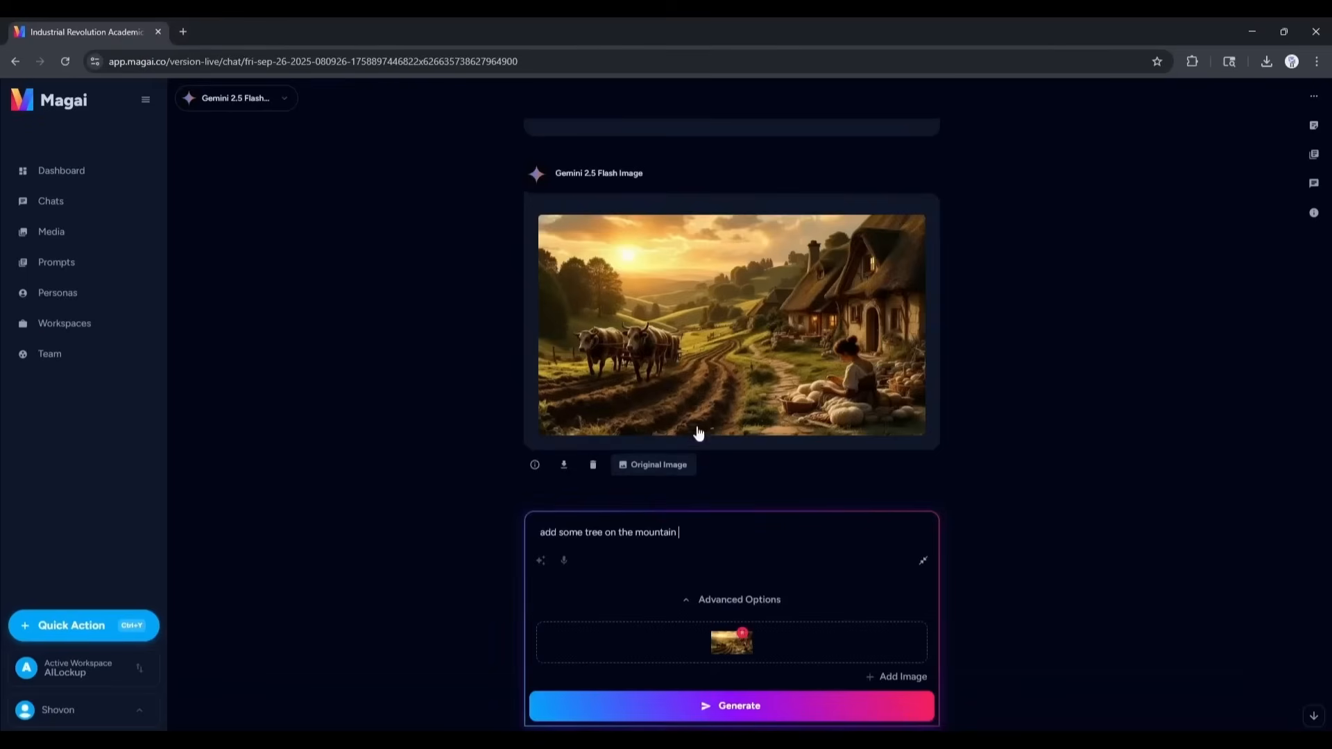
mouse_move(235, 98)
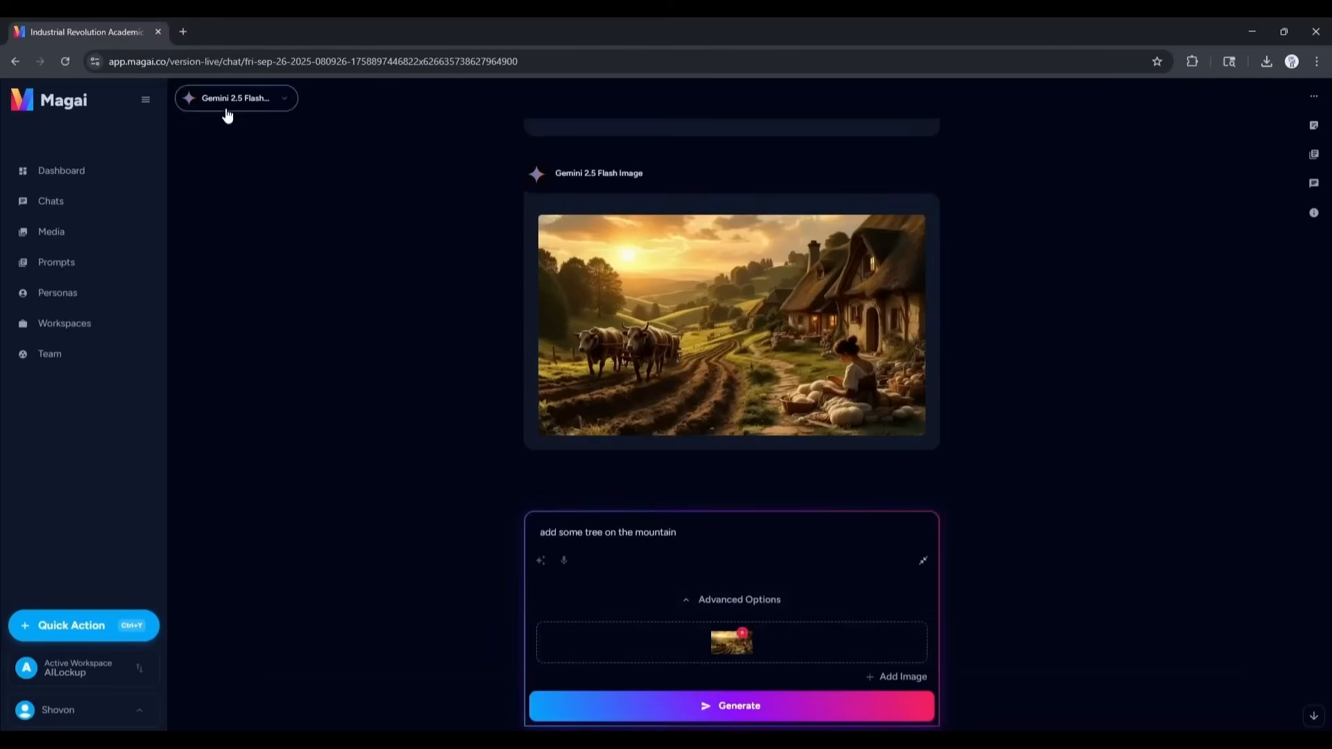
Switch the chat model to the Seedance video model.
left_click(236, 98)
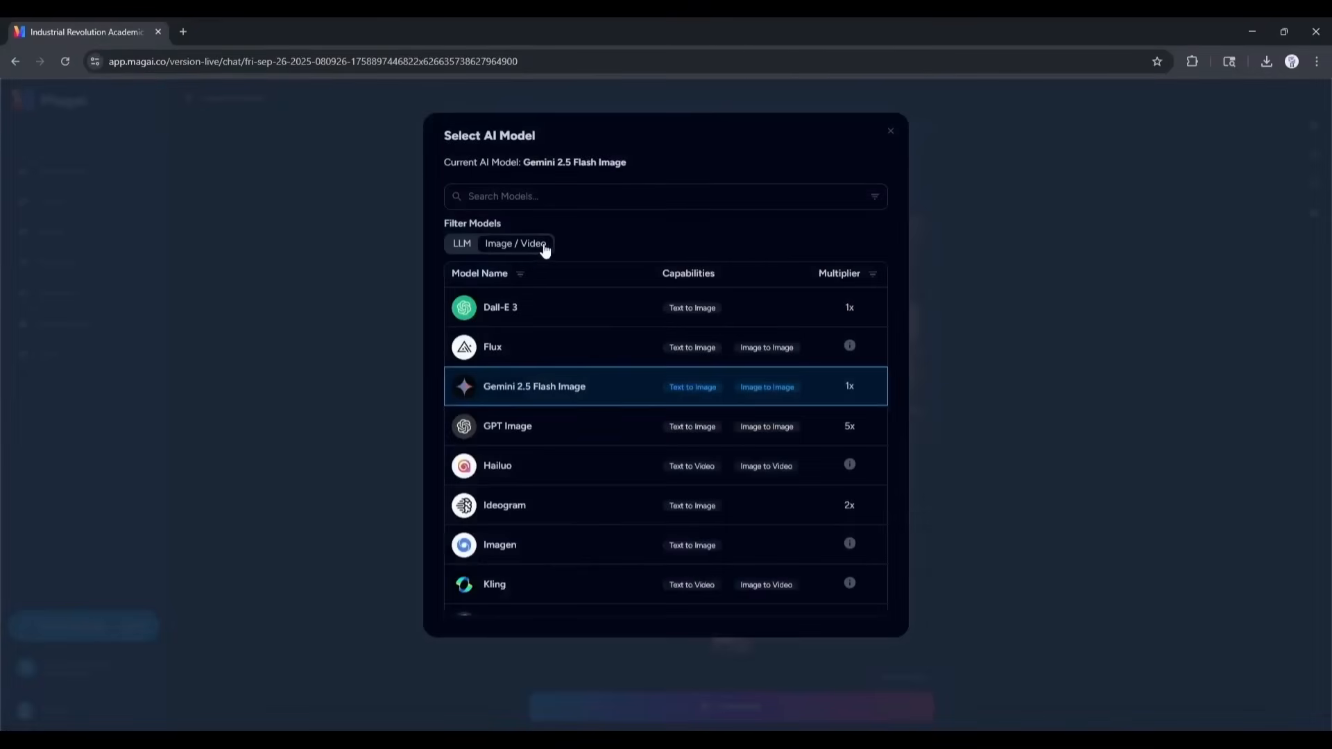
scroll("down", 3)
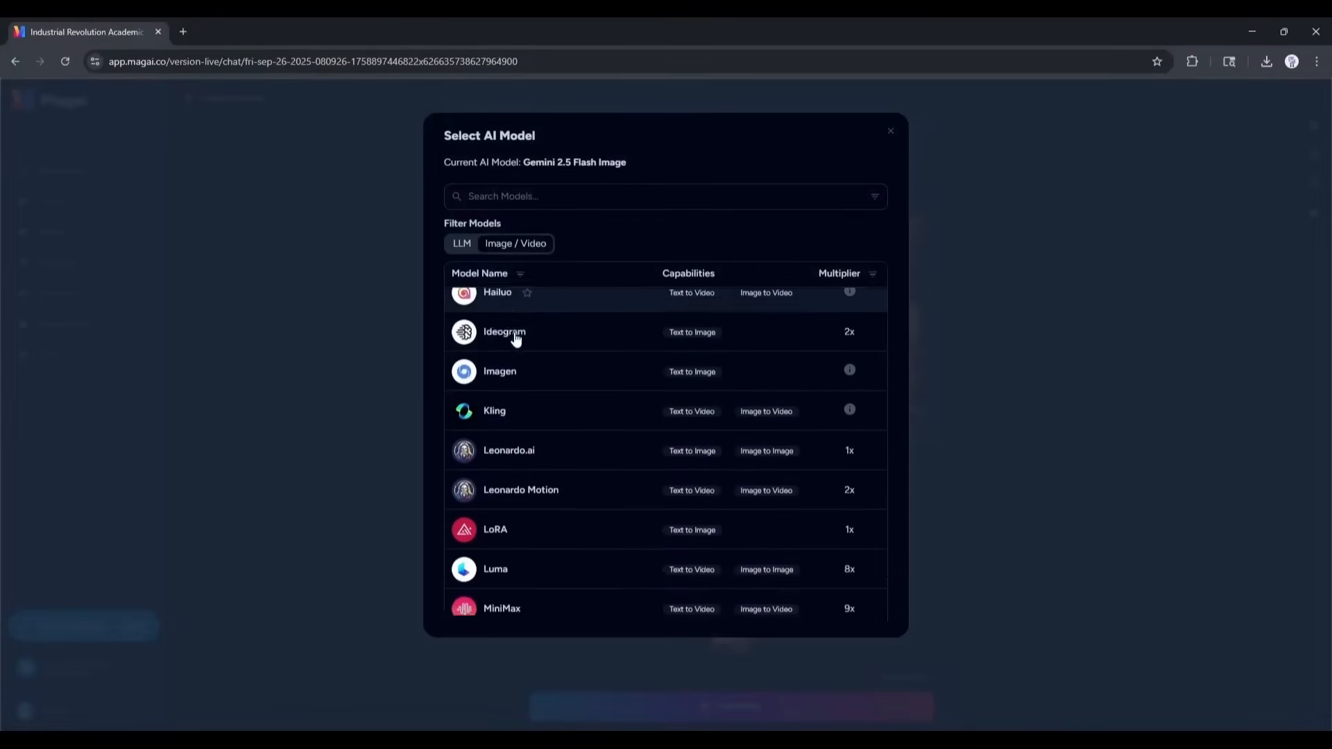
scroll("down", 3)
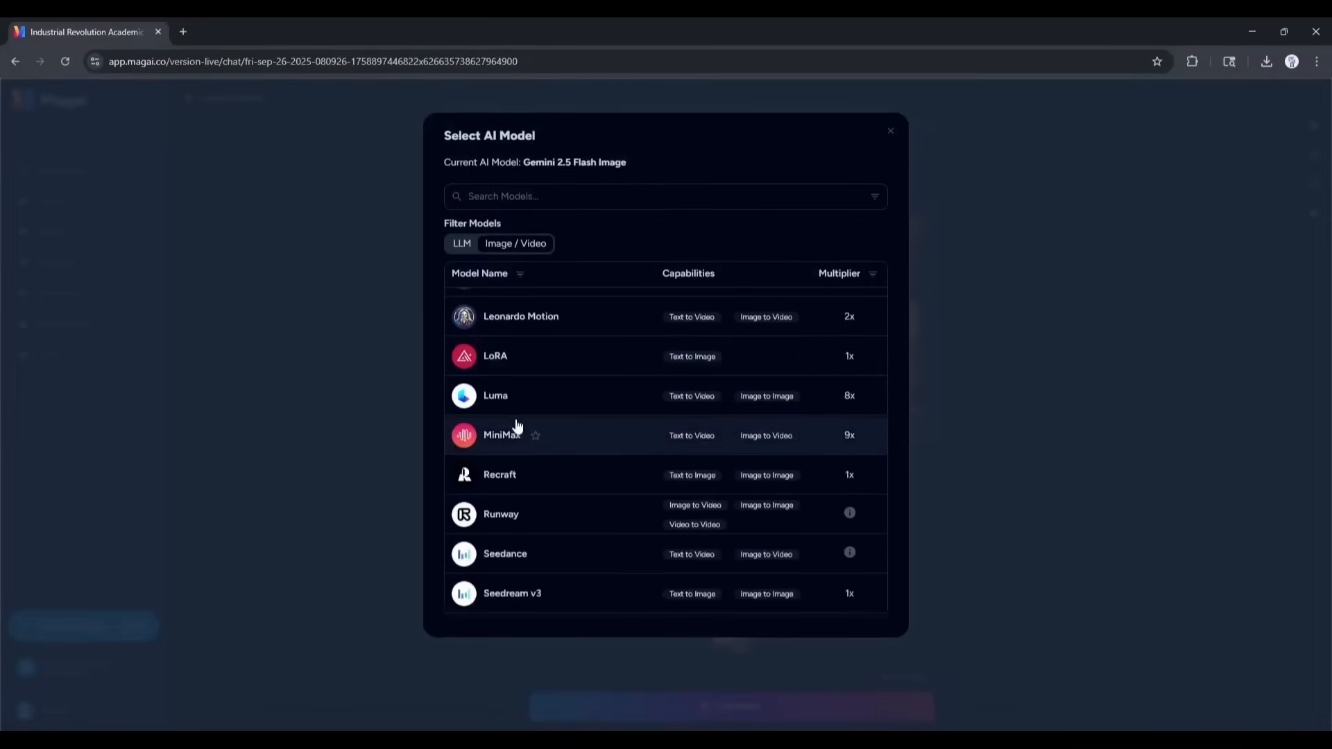
scroll("down", 3)
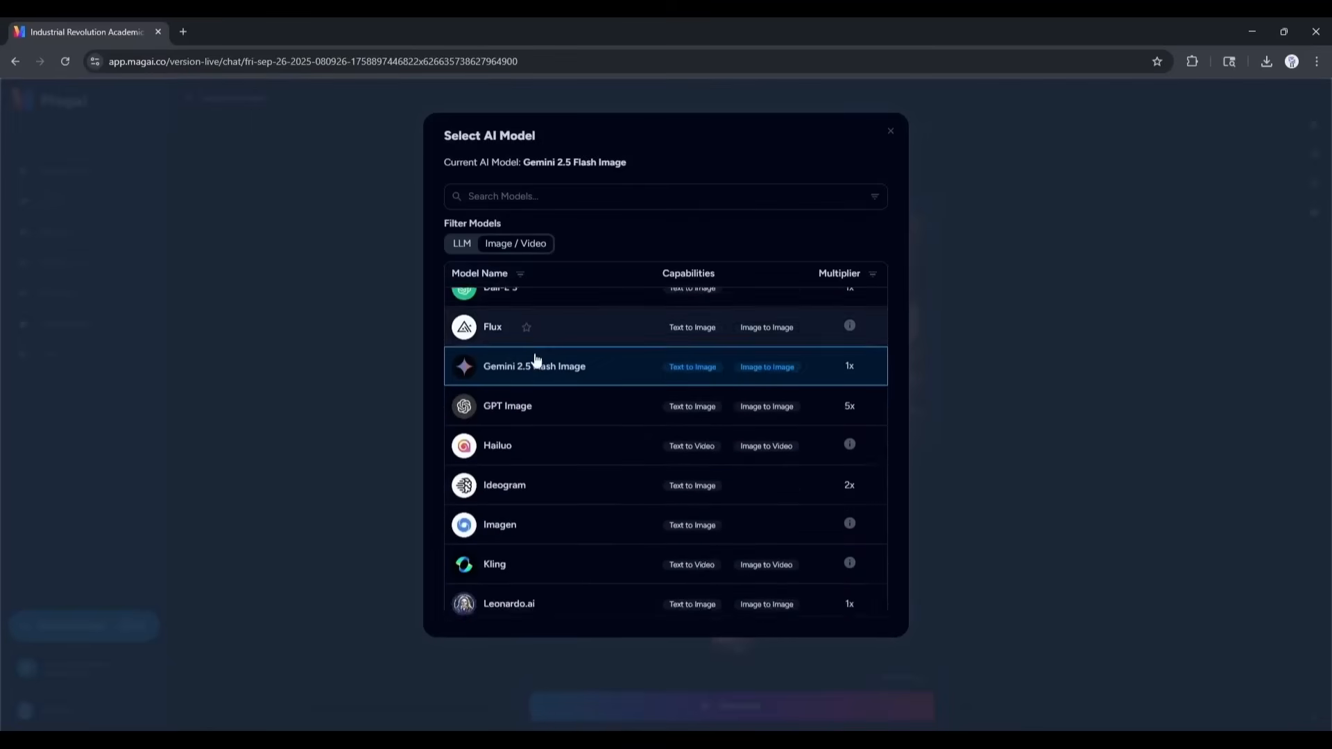
scroll("down", 3)
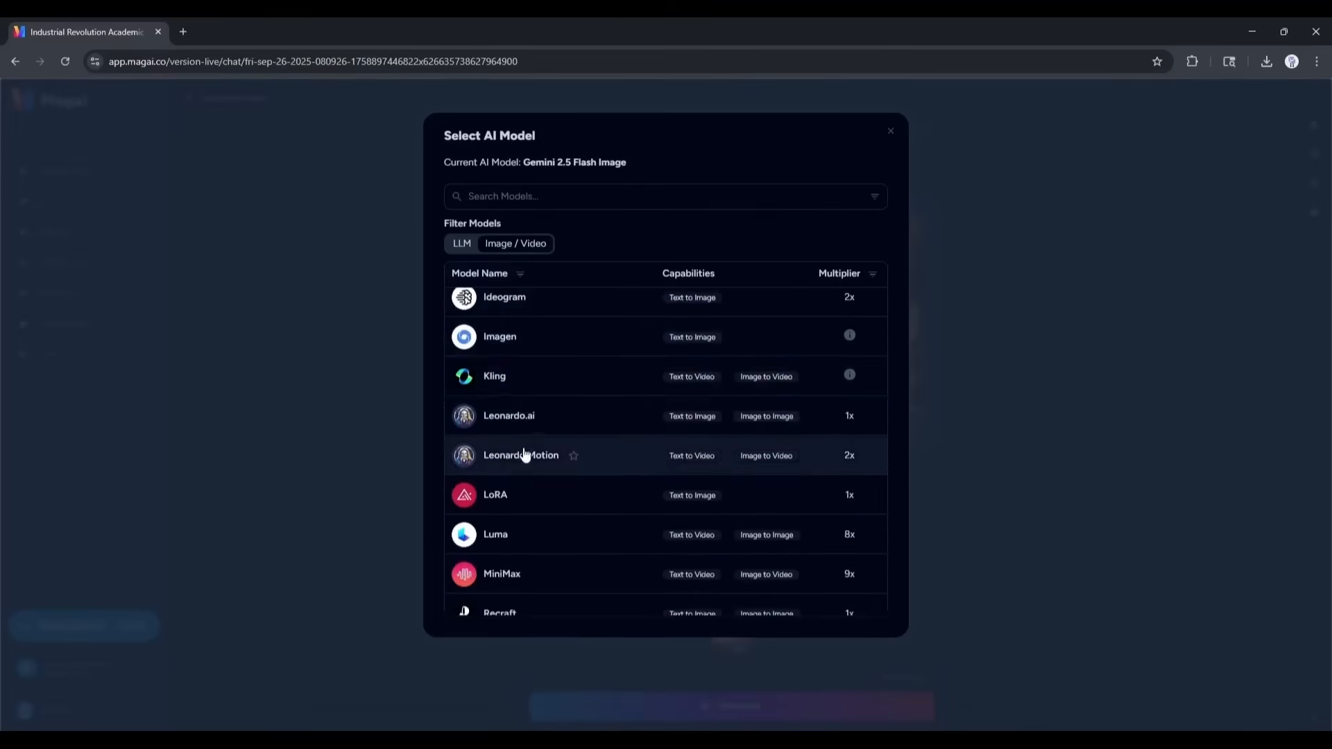
scroll("down", 3)
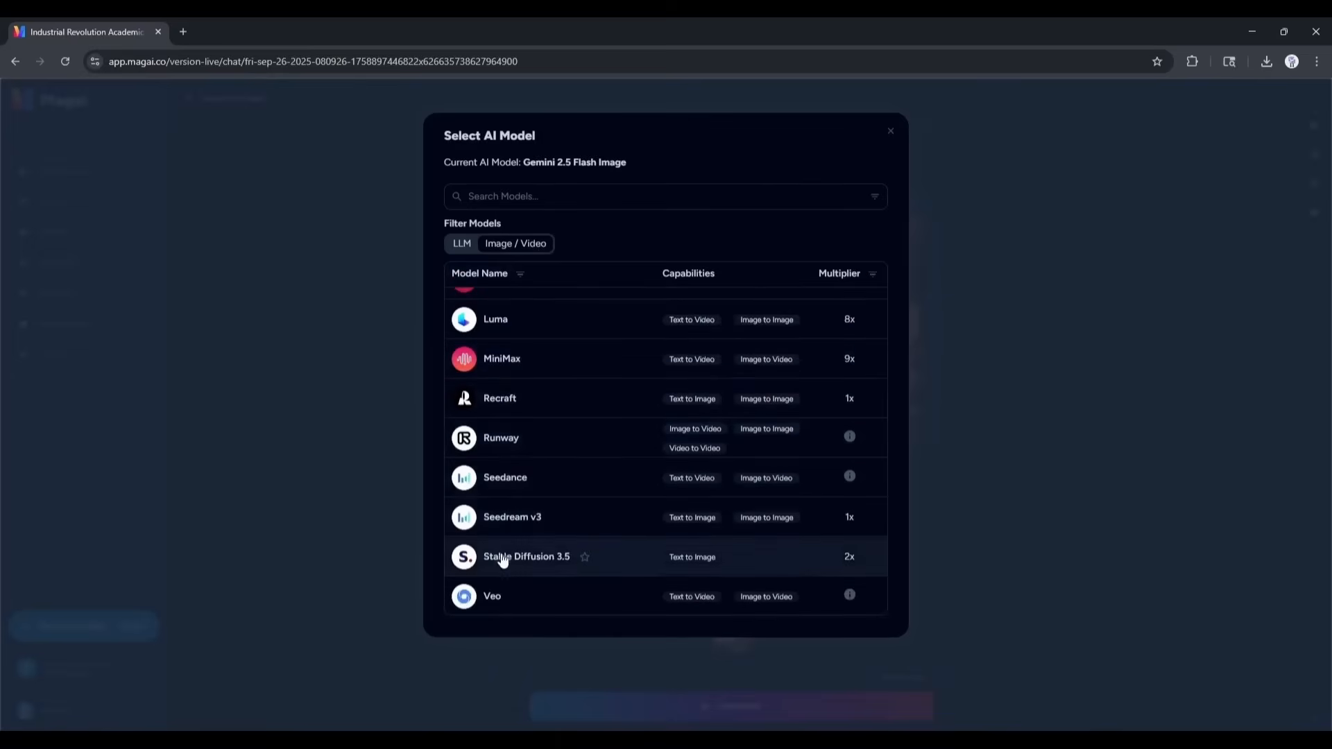
left_click(504, 478)
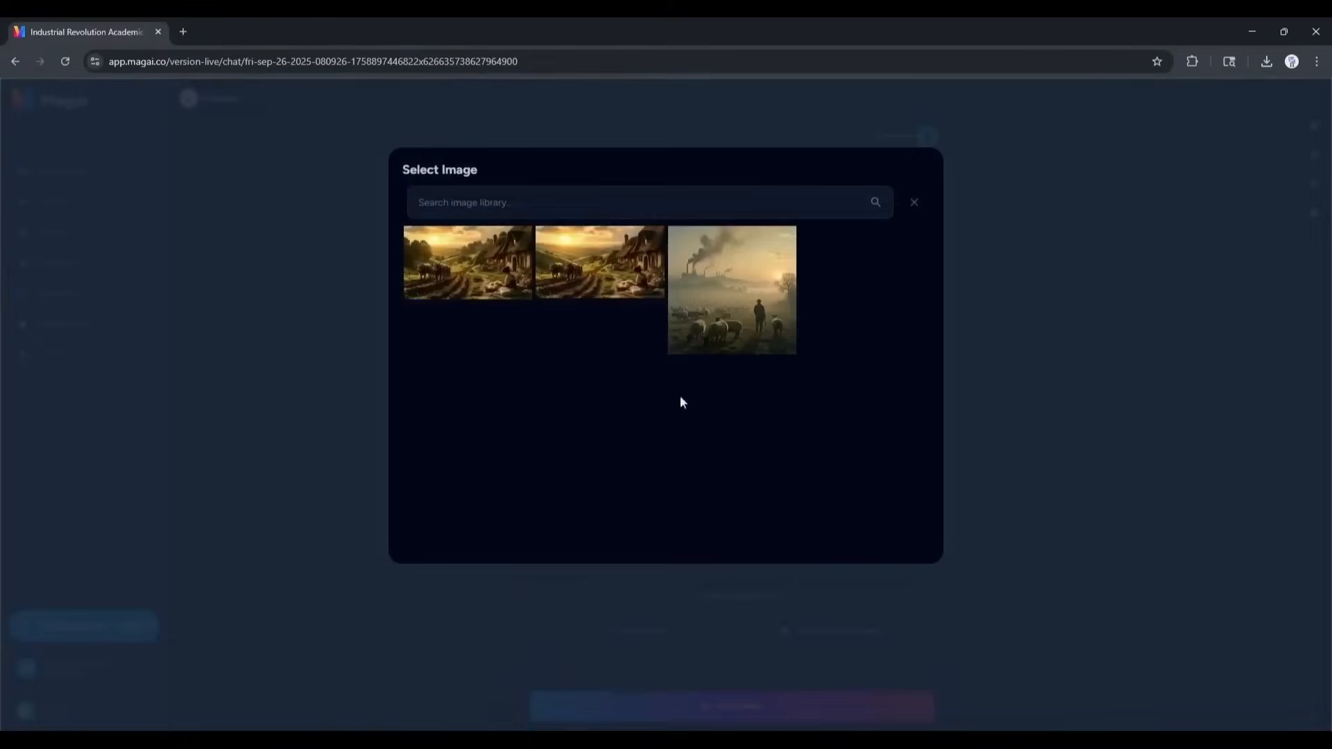
Animate the edited countryside image with the prompt 'The cows are walking'.
left_click(468, 262)
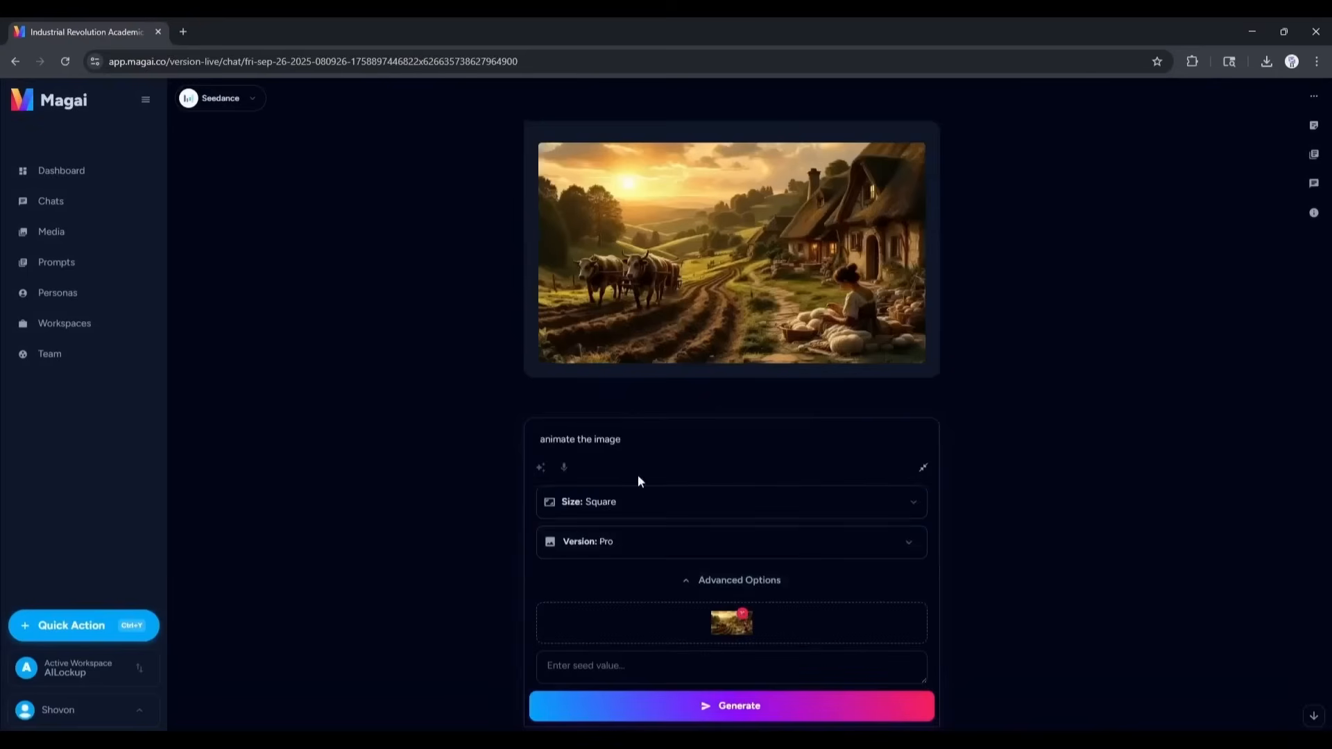
left_click(730, 501)
type("The cows are walking")
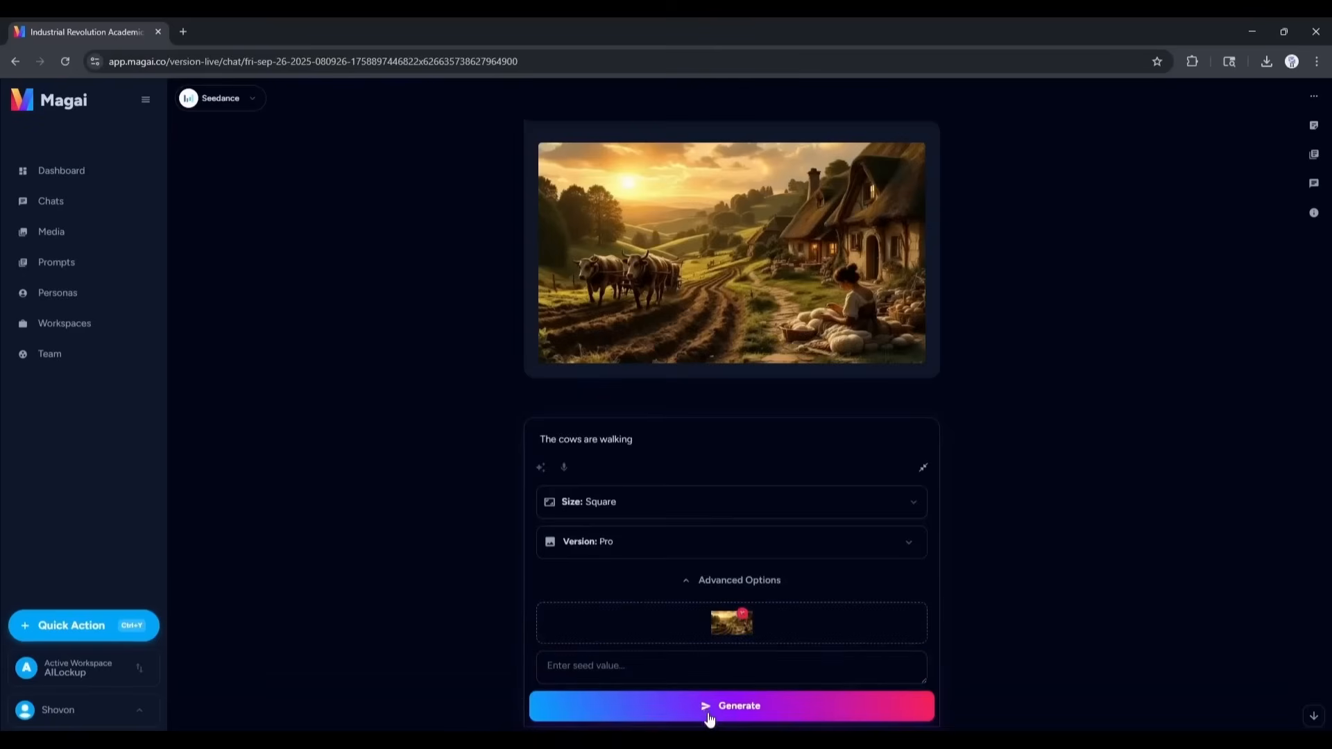
left_click(731, 705)
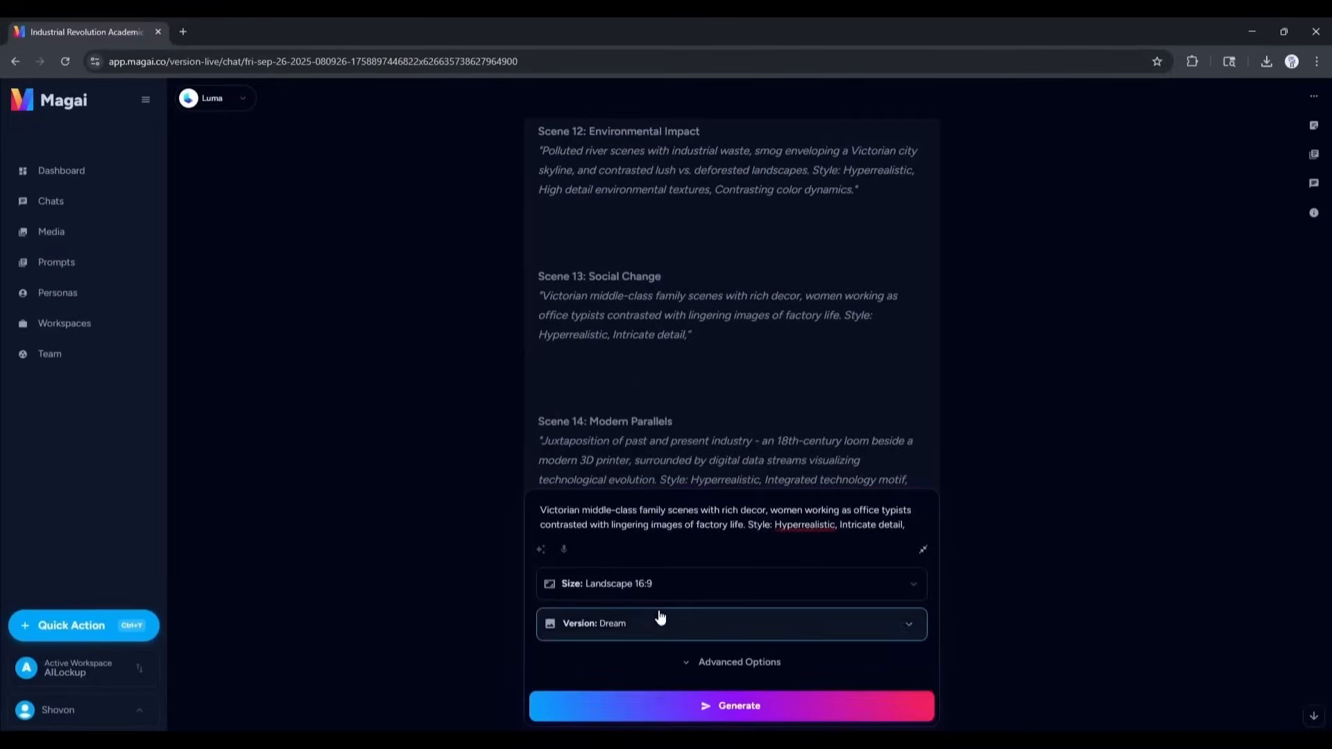
Set up the Ideogram model request with Landscape 16:9 size, no style and version V3.
left_click(730, 705)
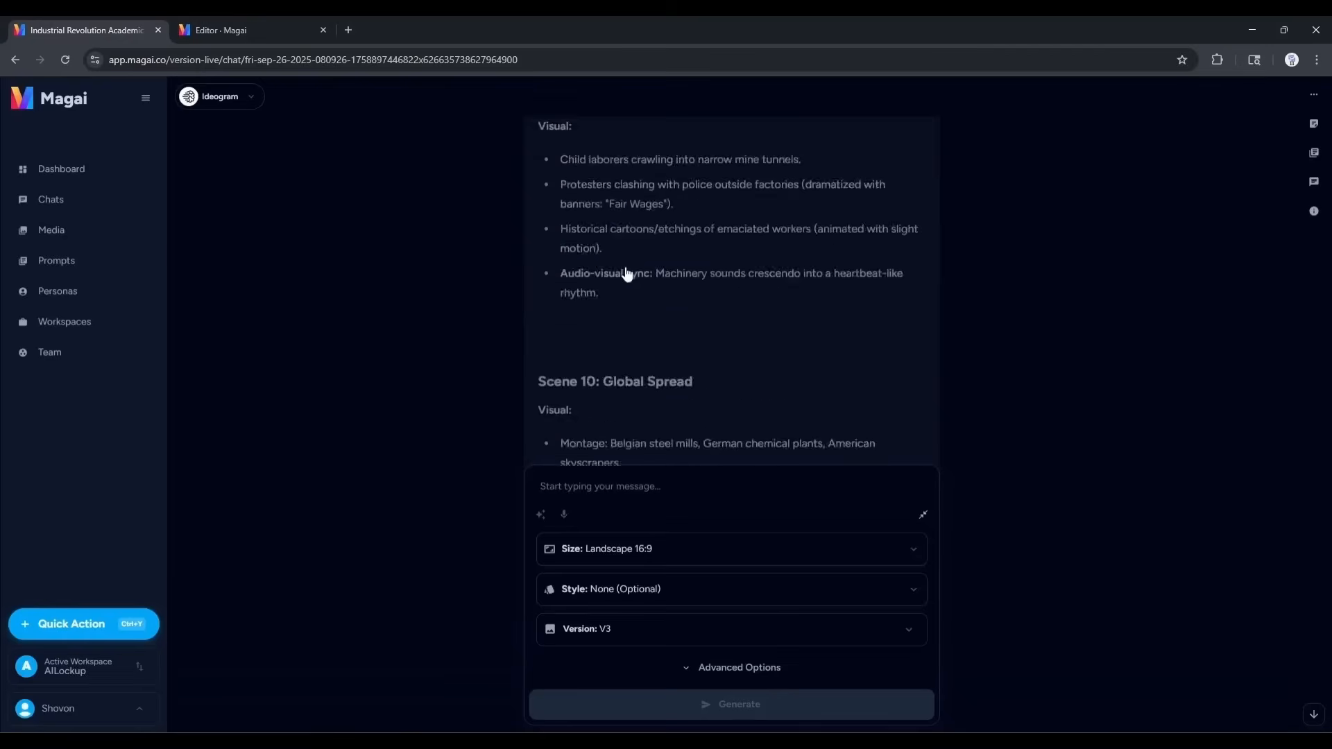
Check the LLM model list without changing models, then open Prompts from the Dashboard.
left_click(219, 96)
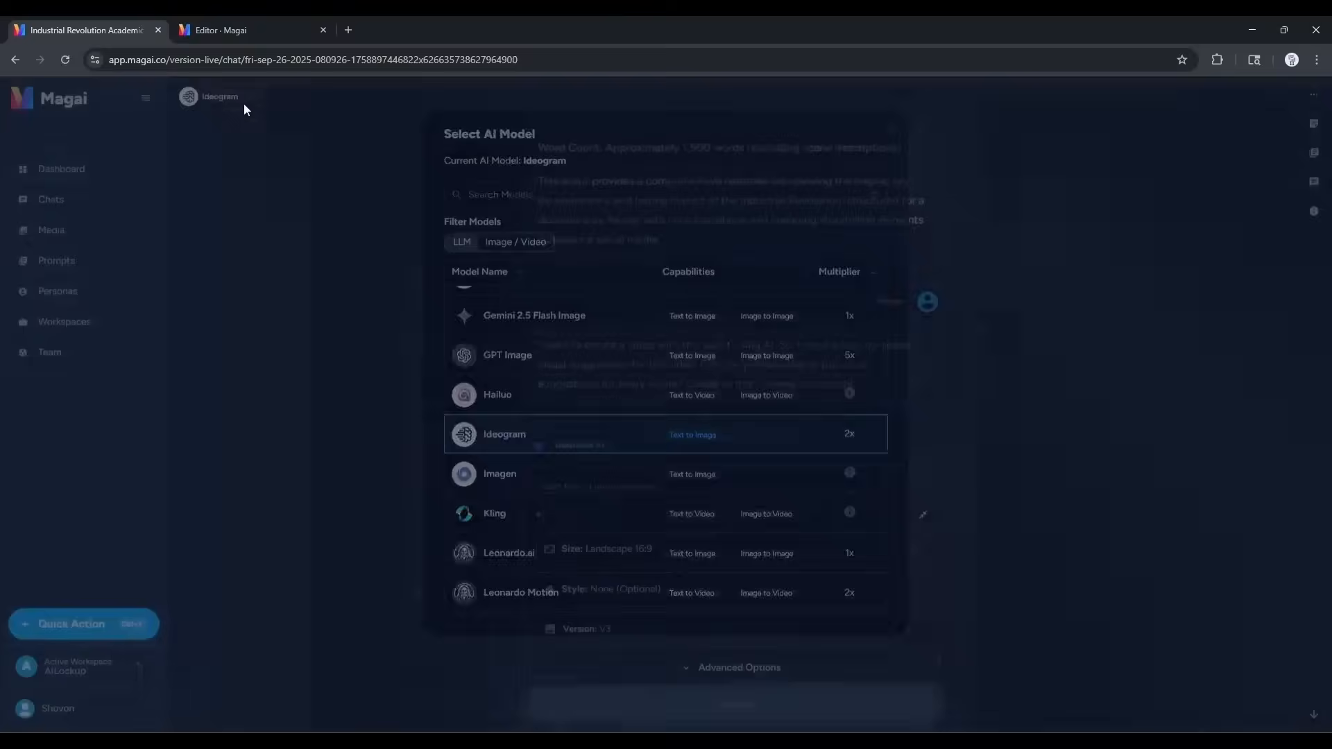
left_click(461, 242)
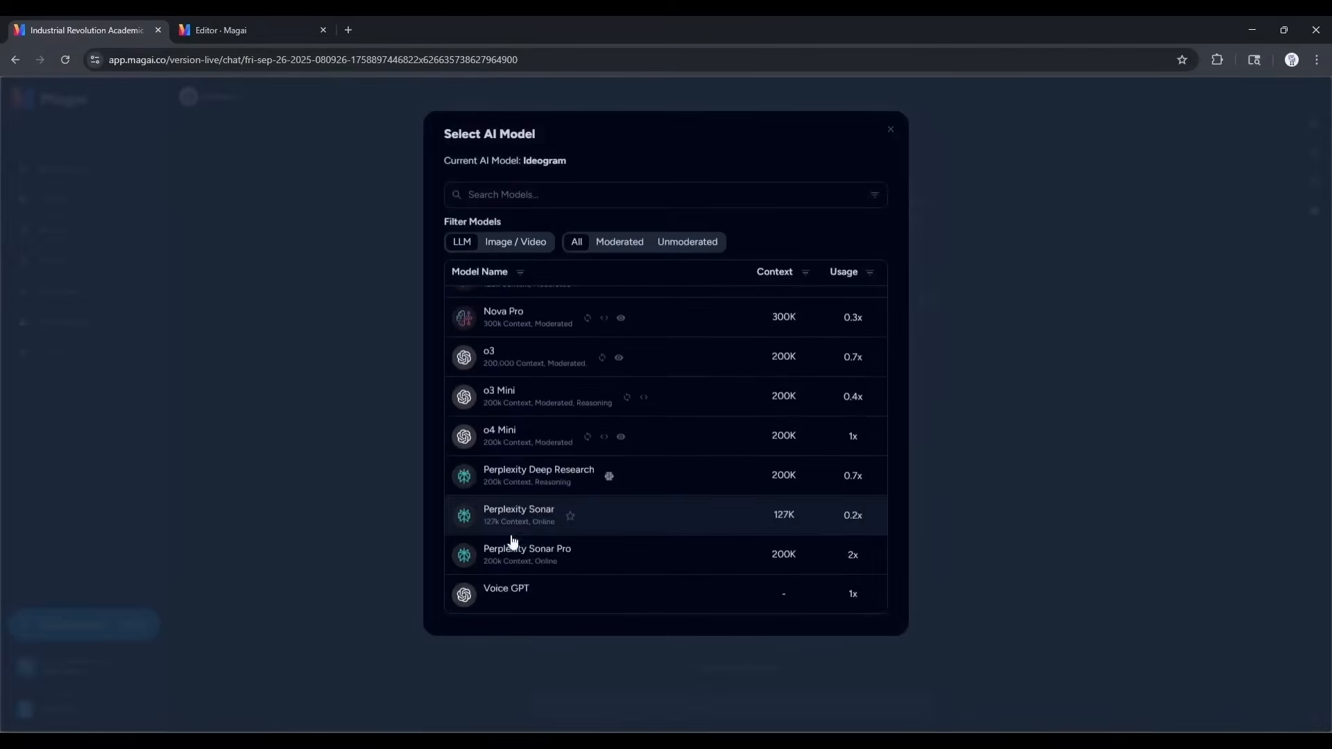
left_click(515, 241)
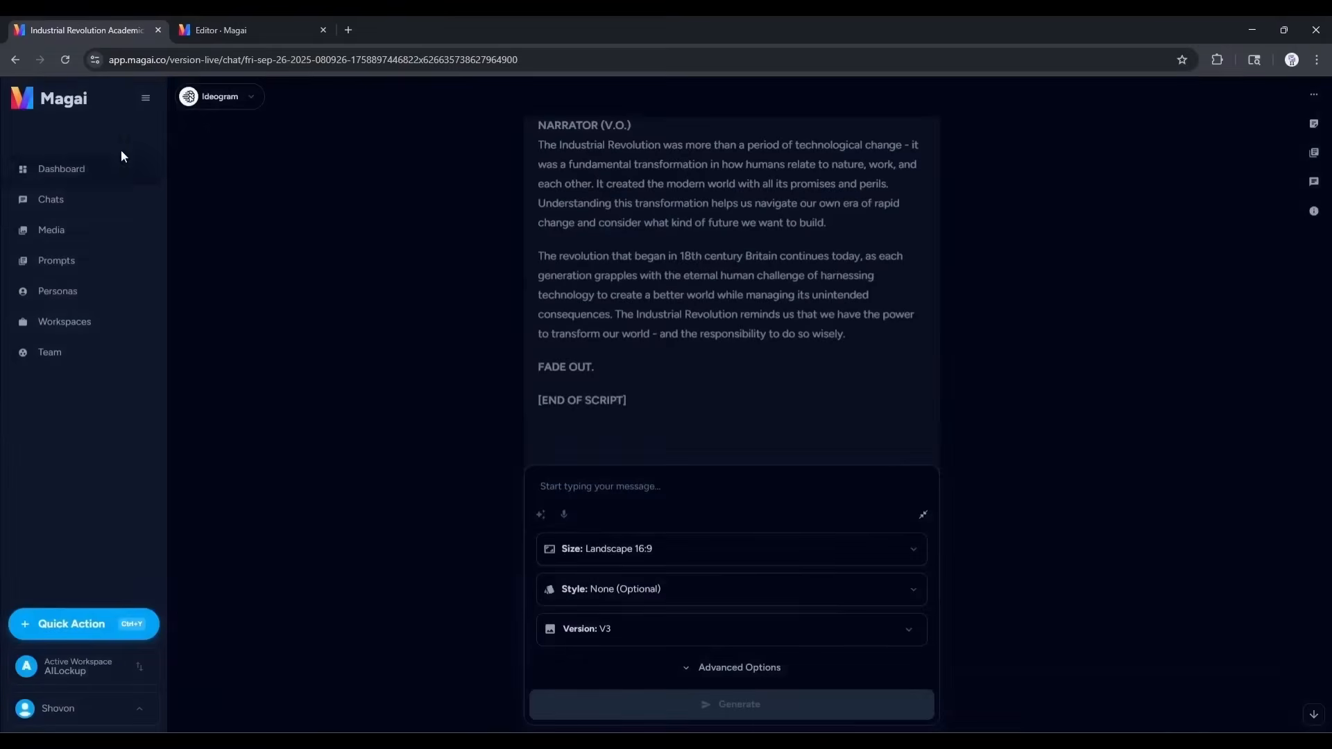
left_click(60, 168)
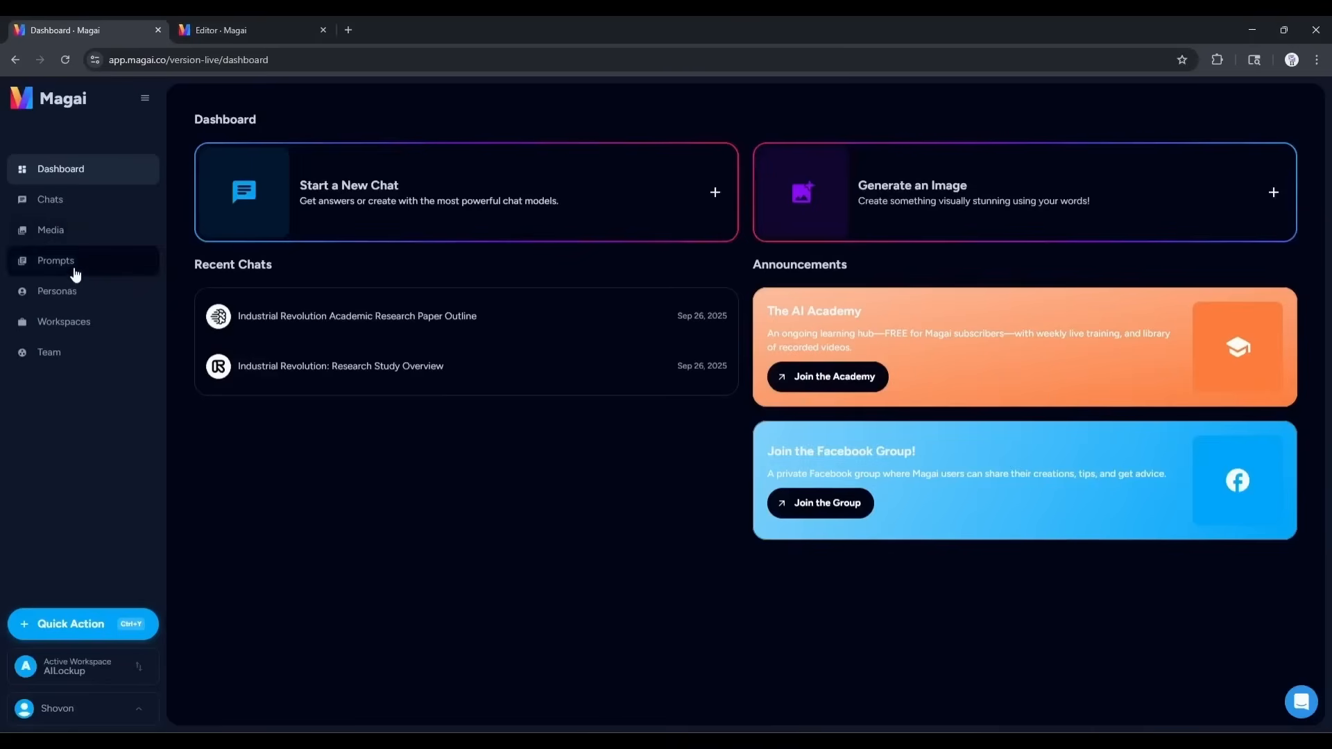
left_click(56, 261)
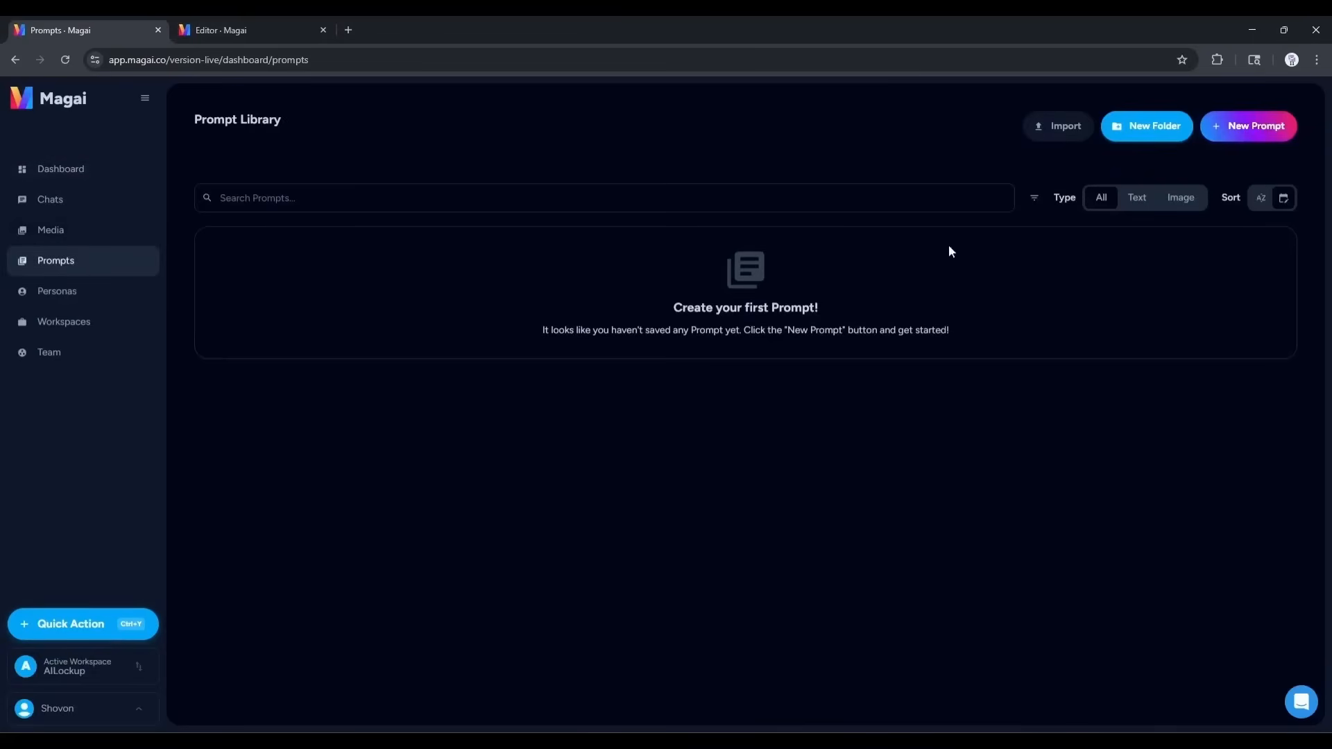